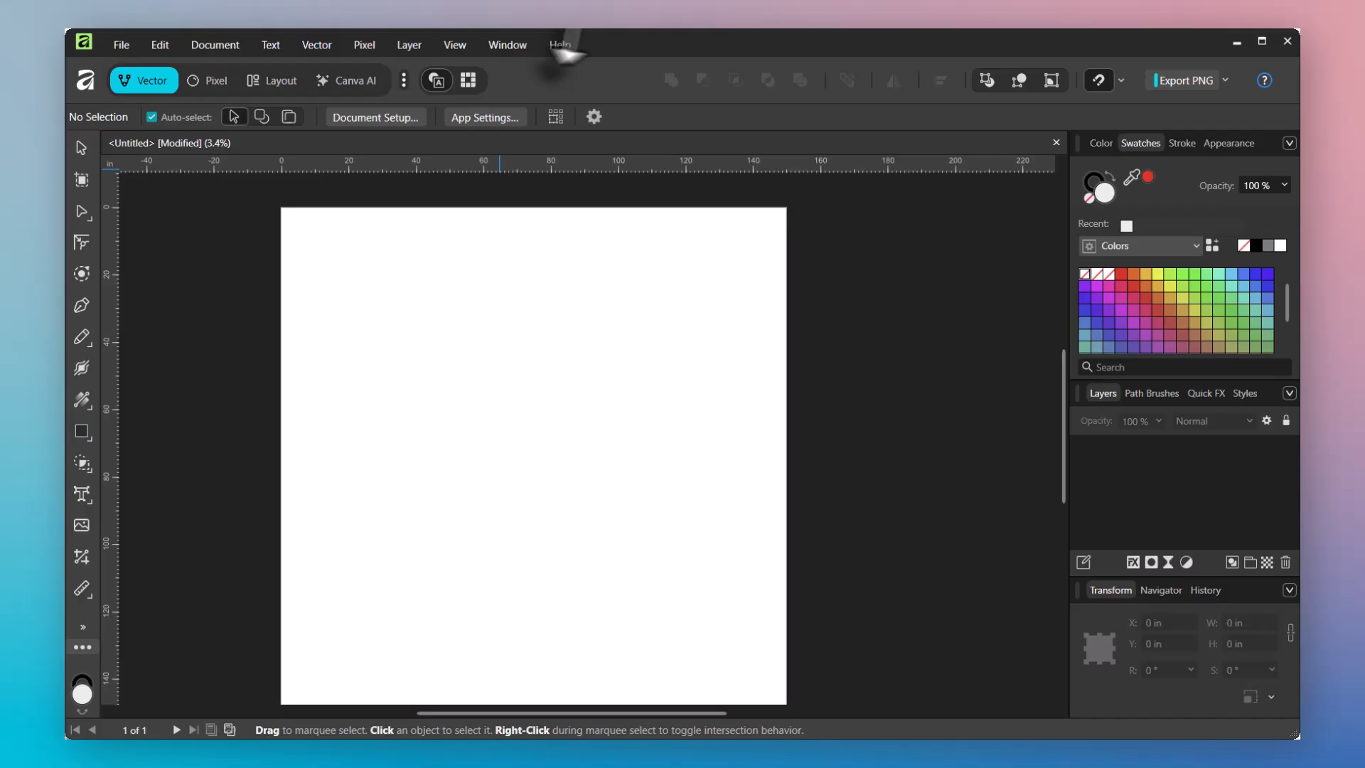
mouse_move(614, 78)
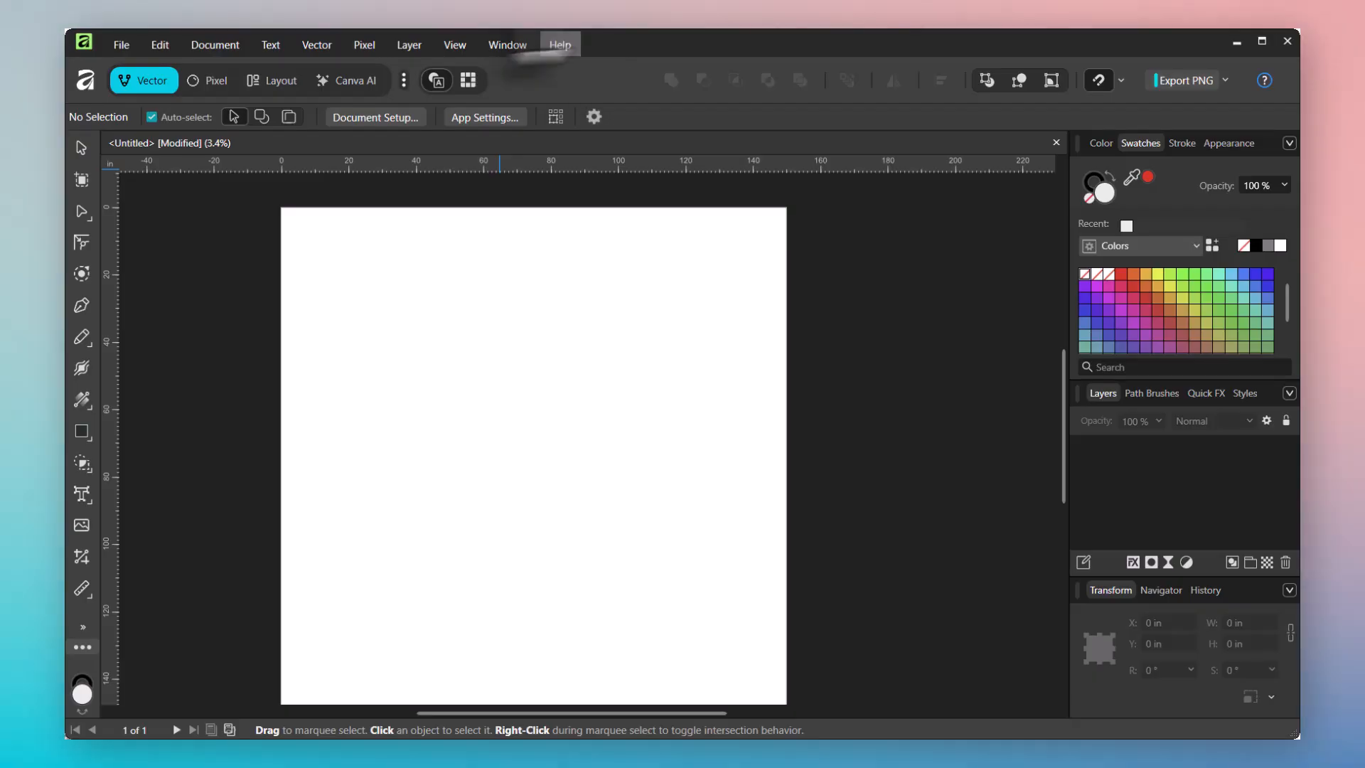
mouse_move(408, 44)
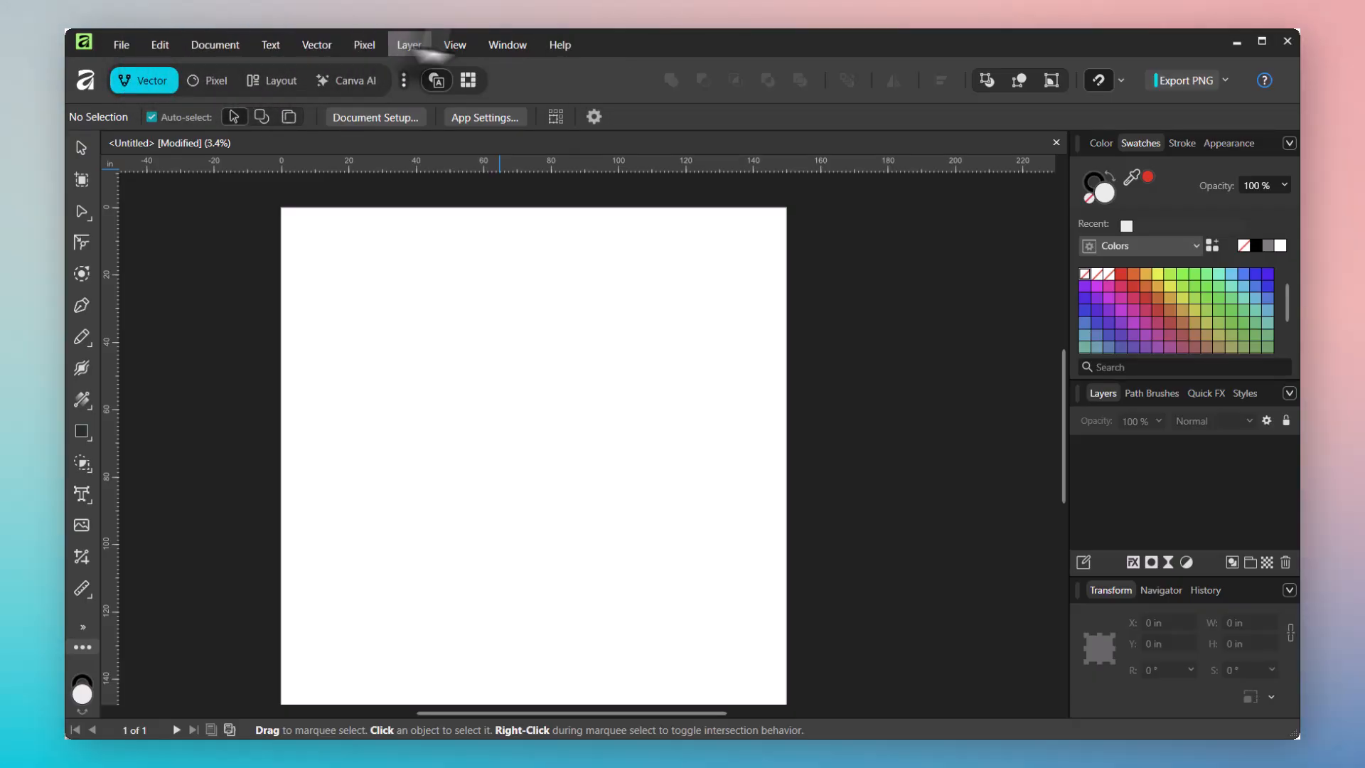
mouse_move(364, 44)
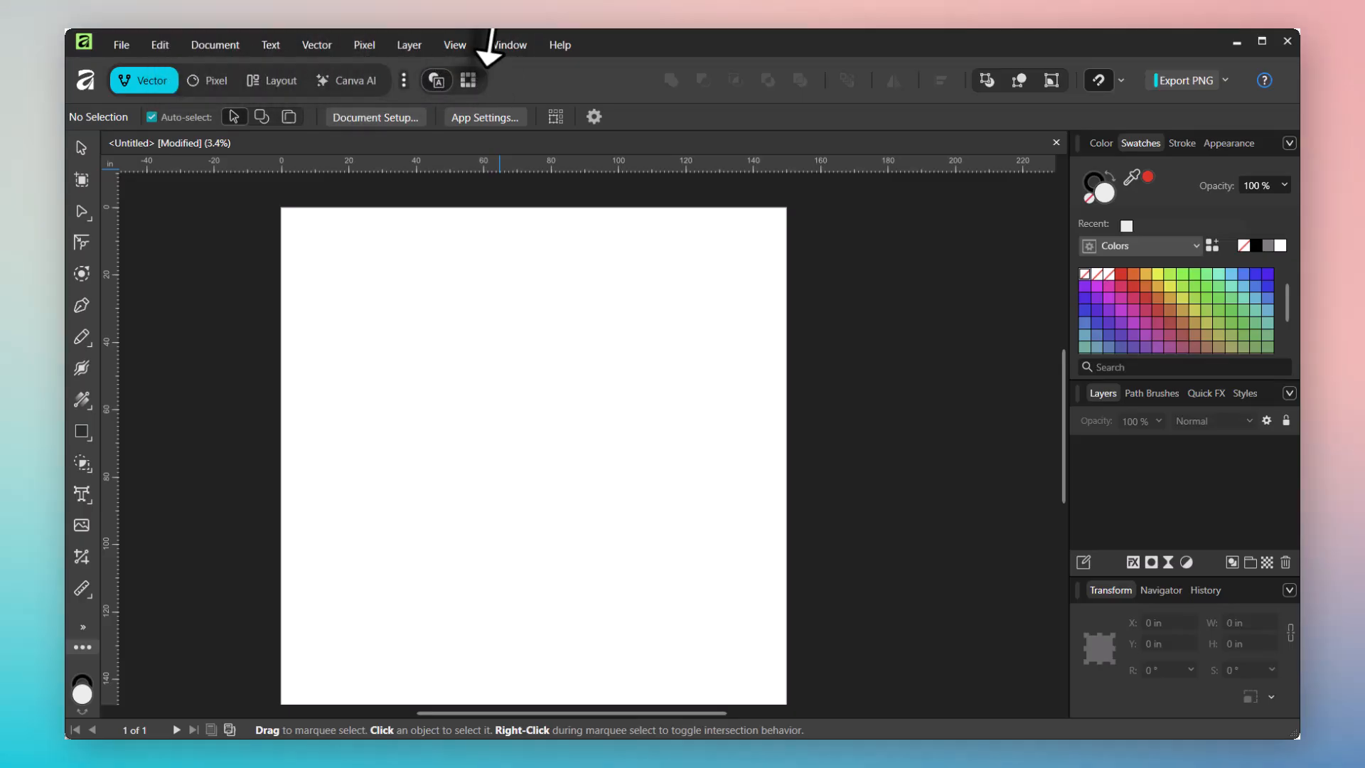
mouse_move(663, 82)
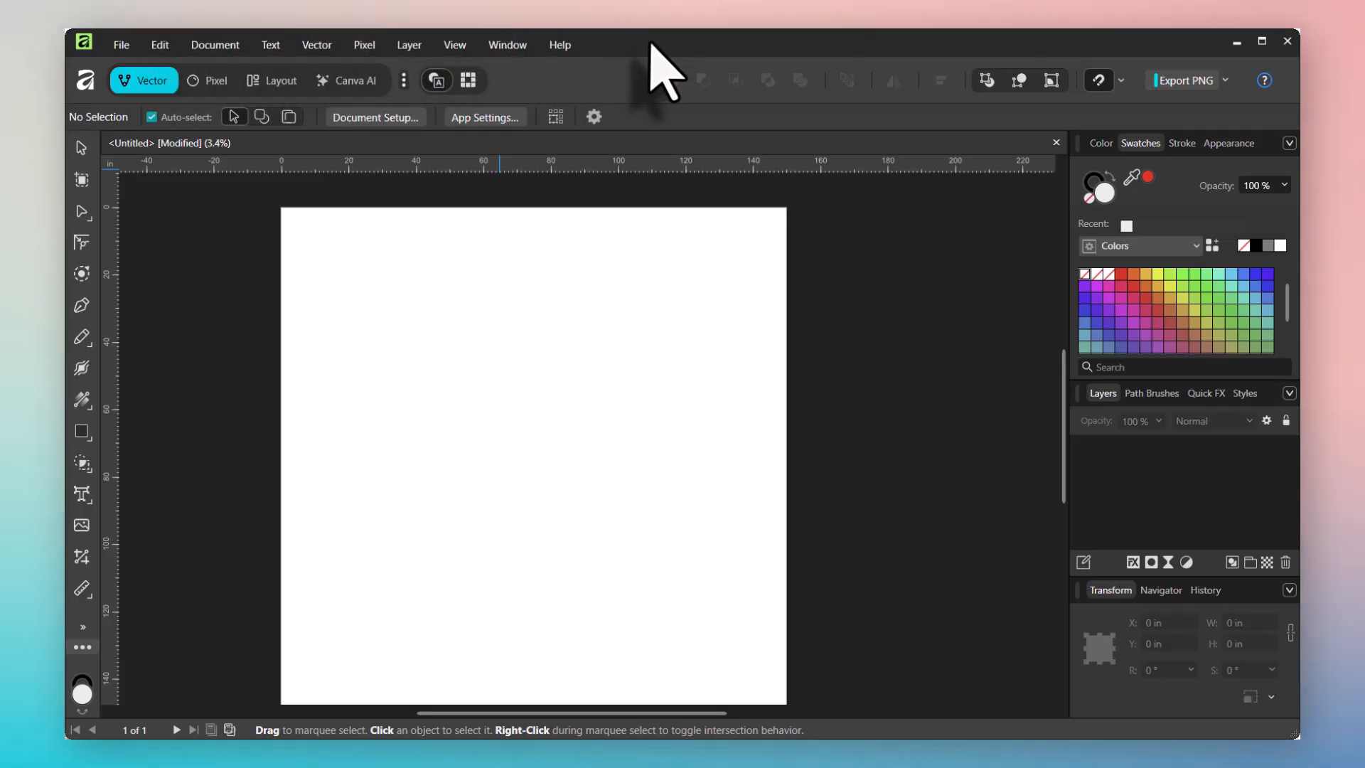
mouse_move(85, 83)
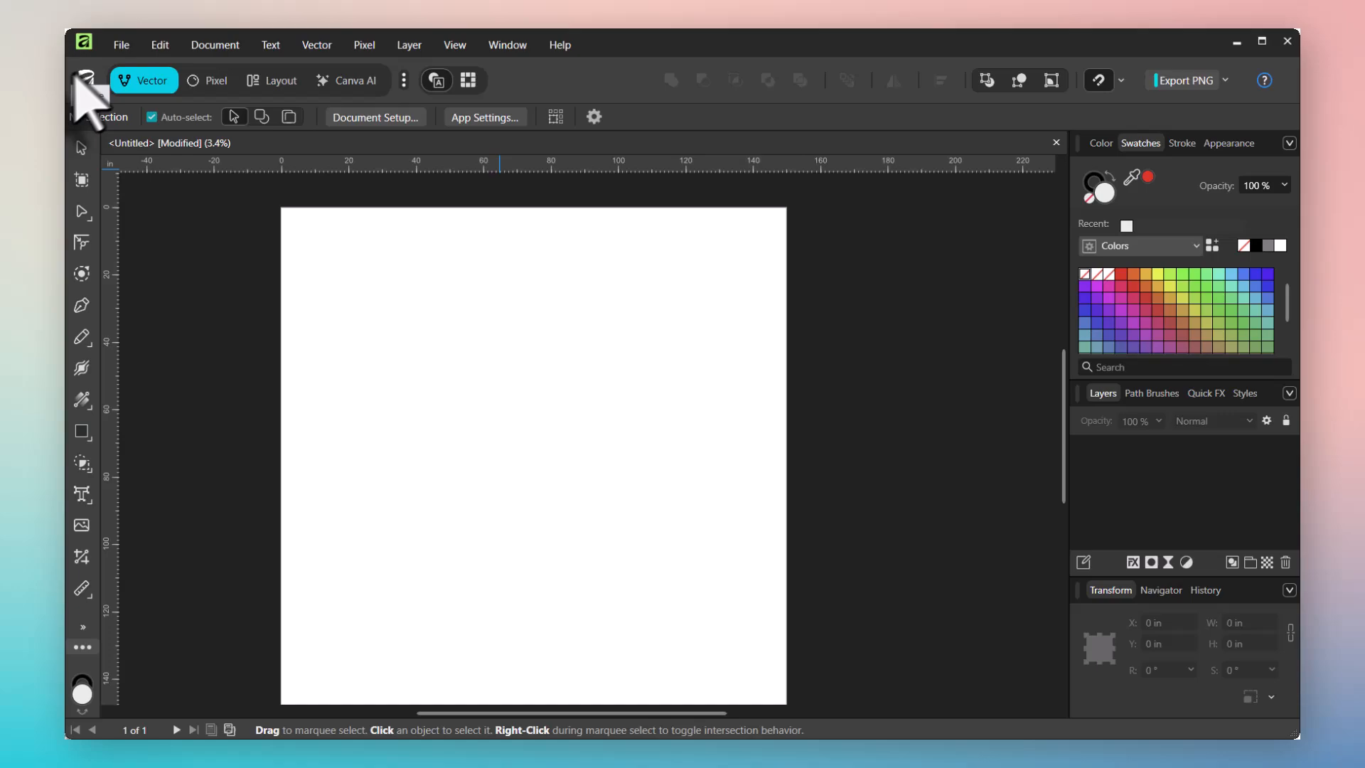
mouse_move(155, 81)
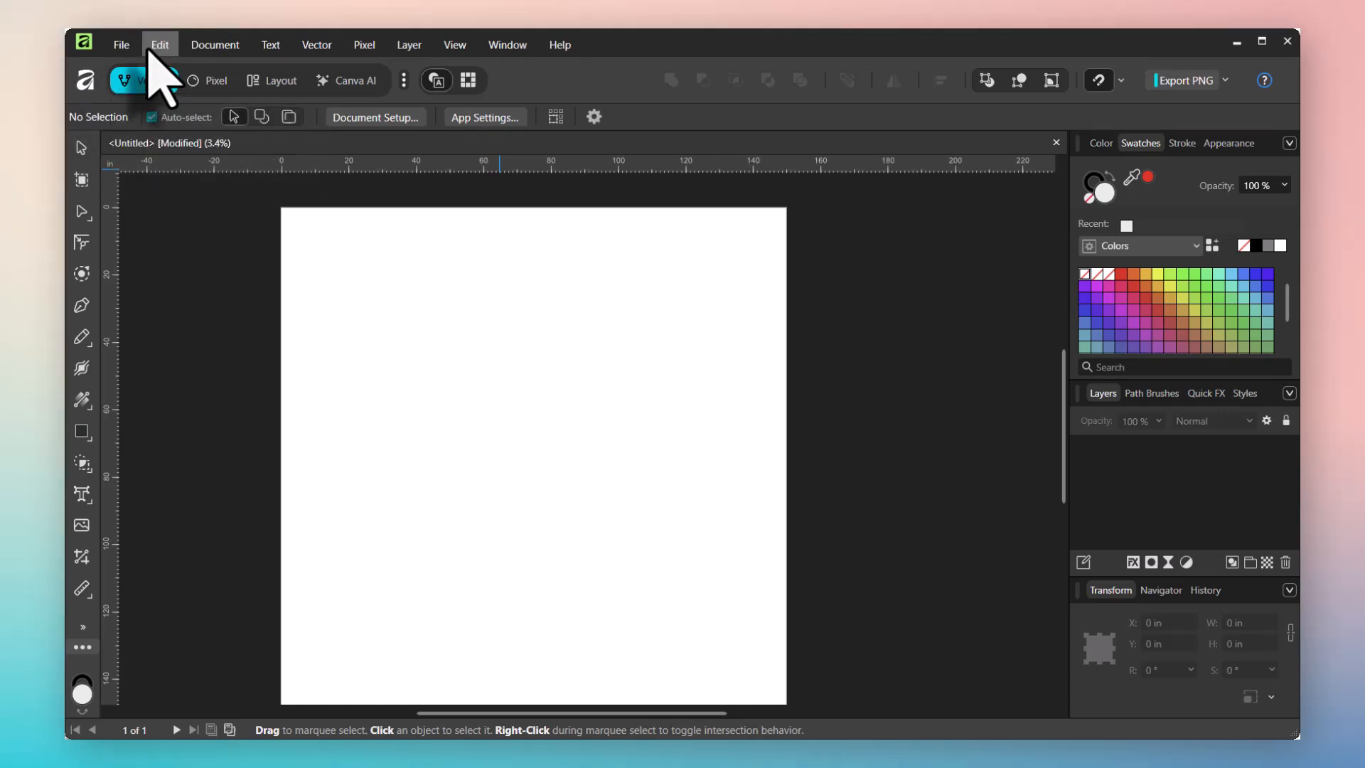
mouse_move(152, 80)
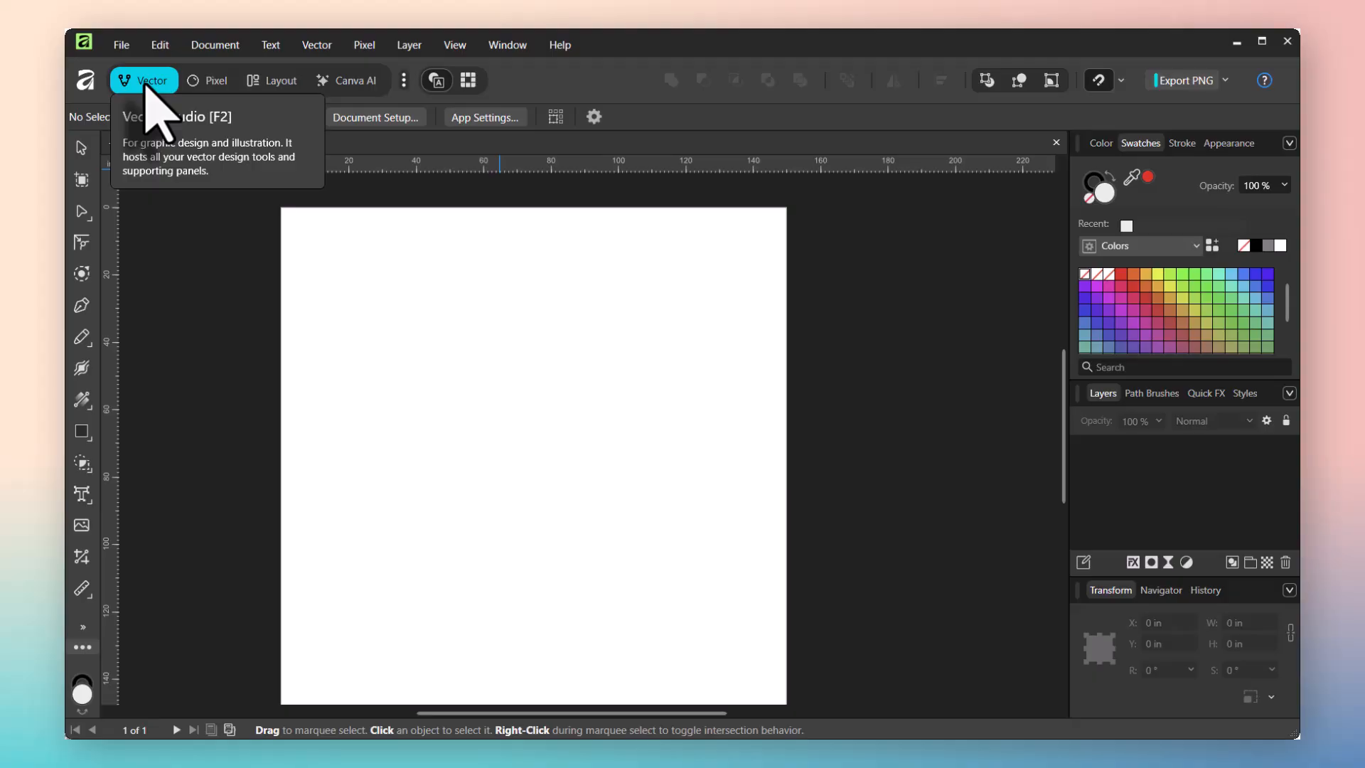
mouse_move(217, 80)
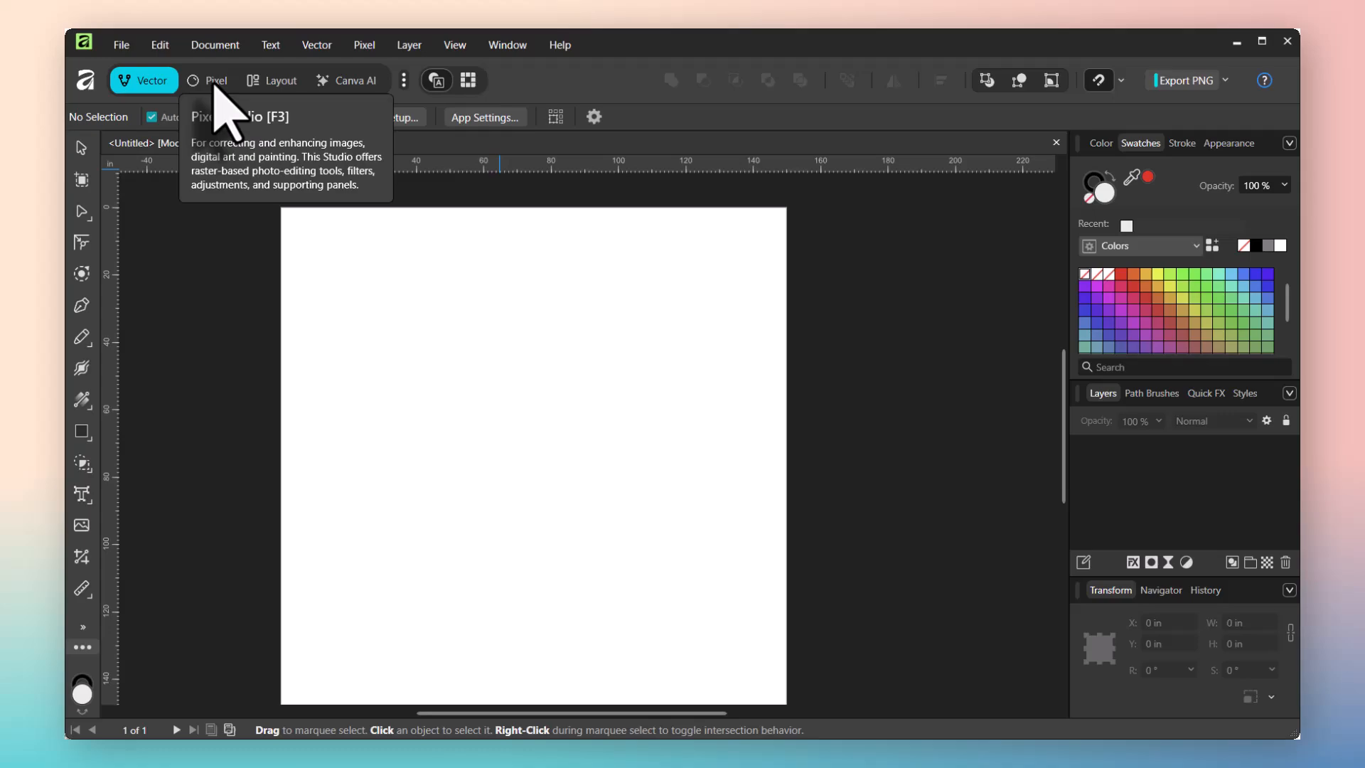
Switch to the Pixel studio to show raster tools, histogram, layers and navigator.
left_click(214, 80)
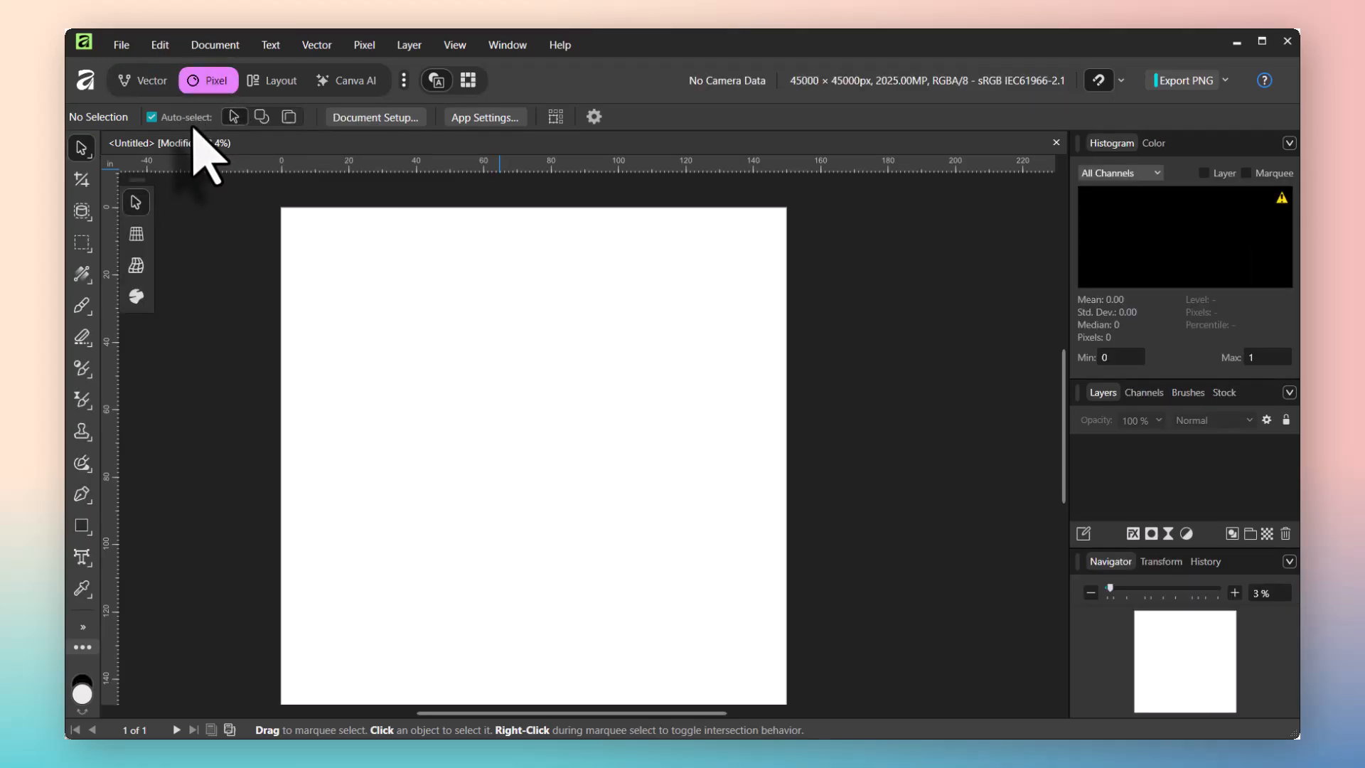
mouse_move(139, 501)
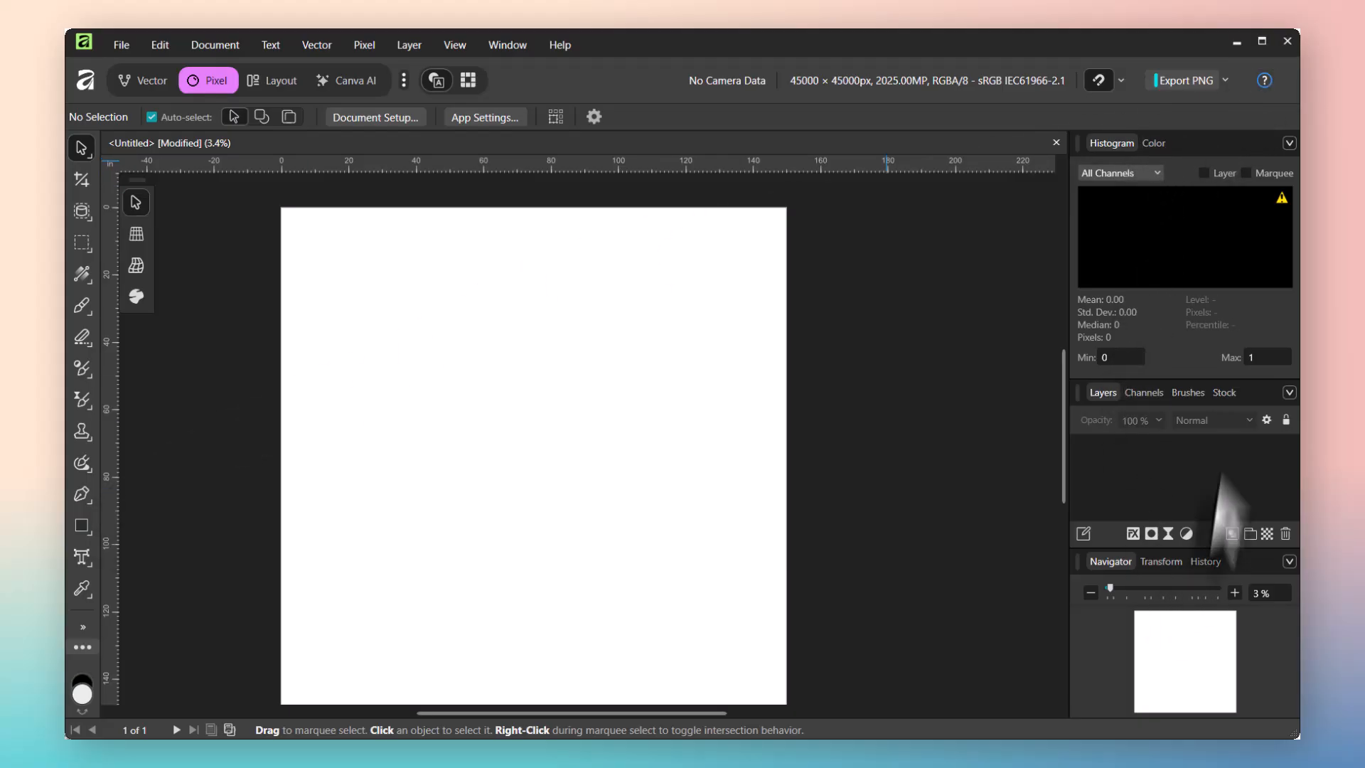
mouse_move(1180, 383)
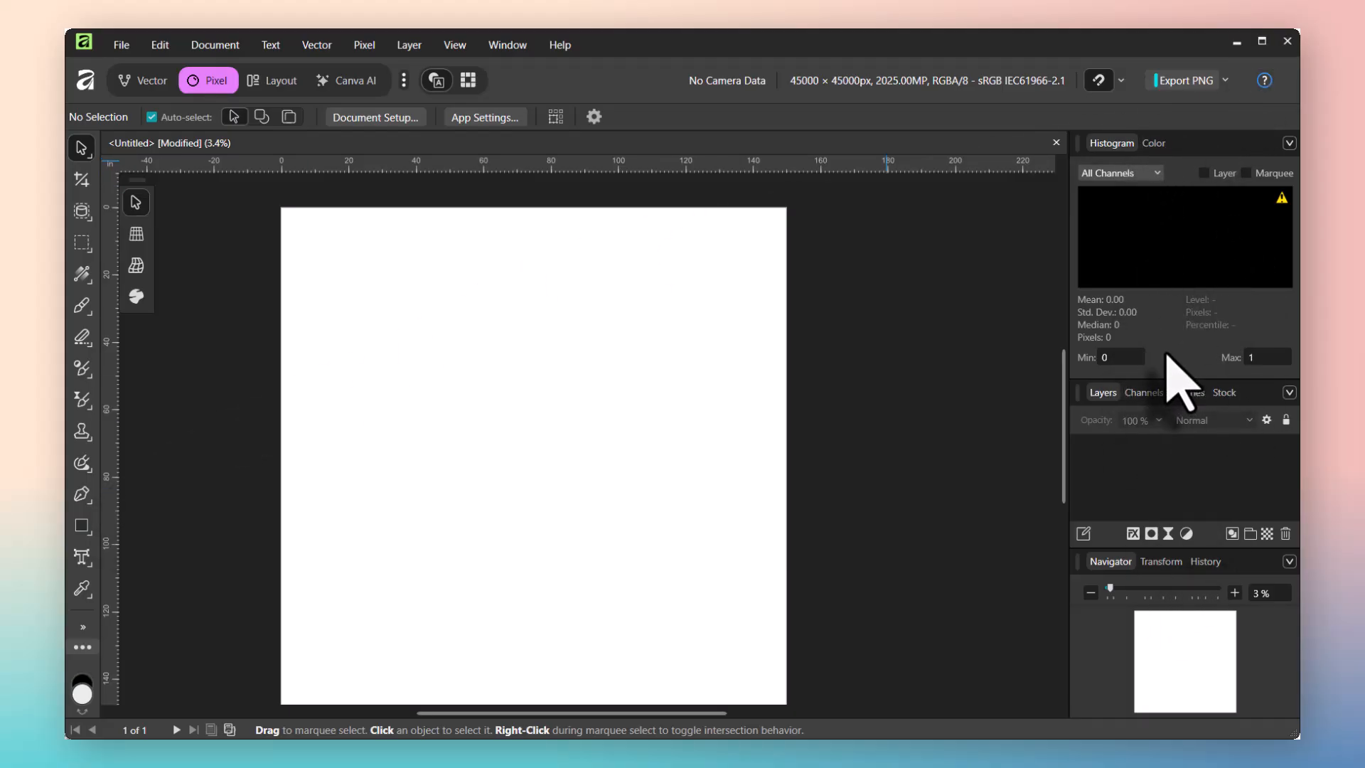
mouse_move(649, 353)
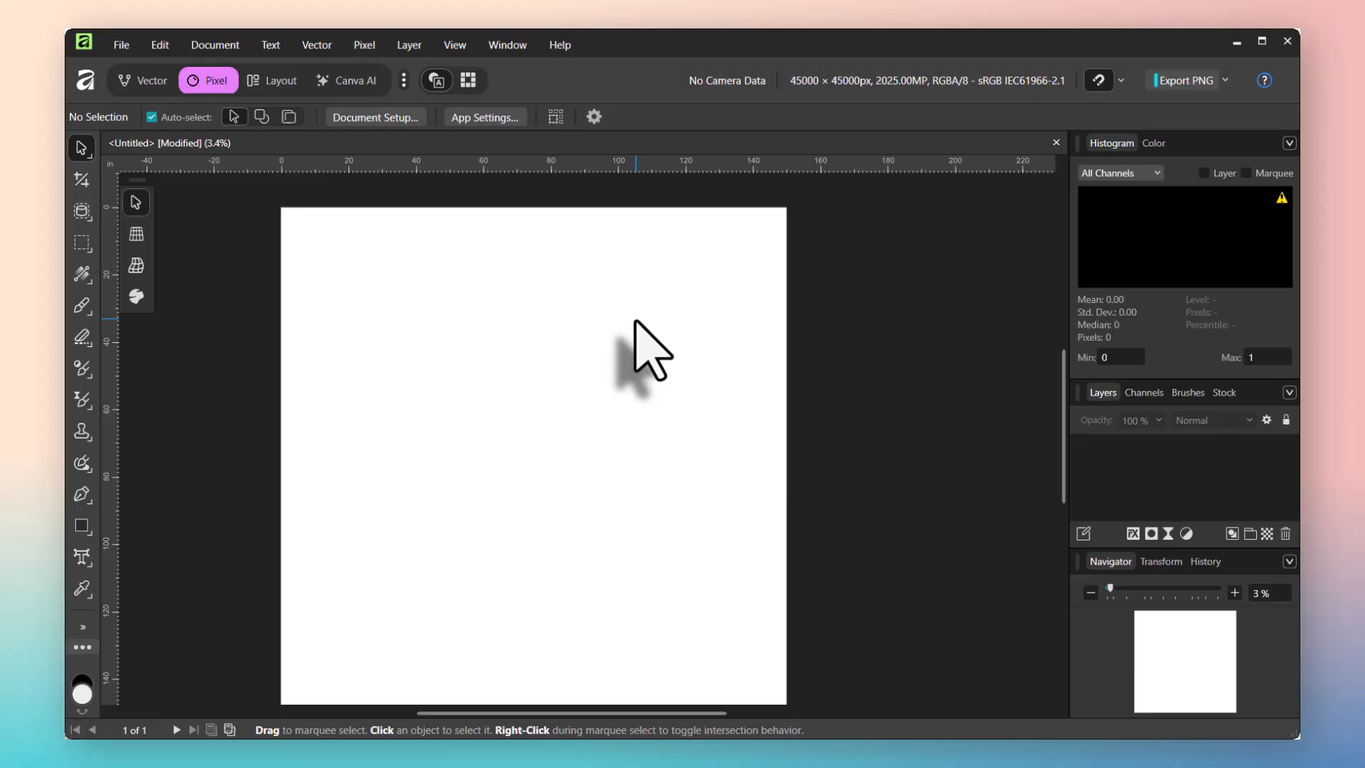
mouse_move(418, 82)
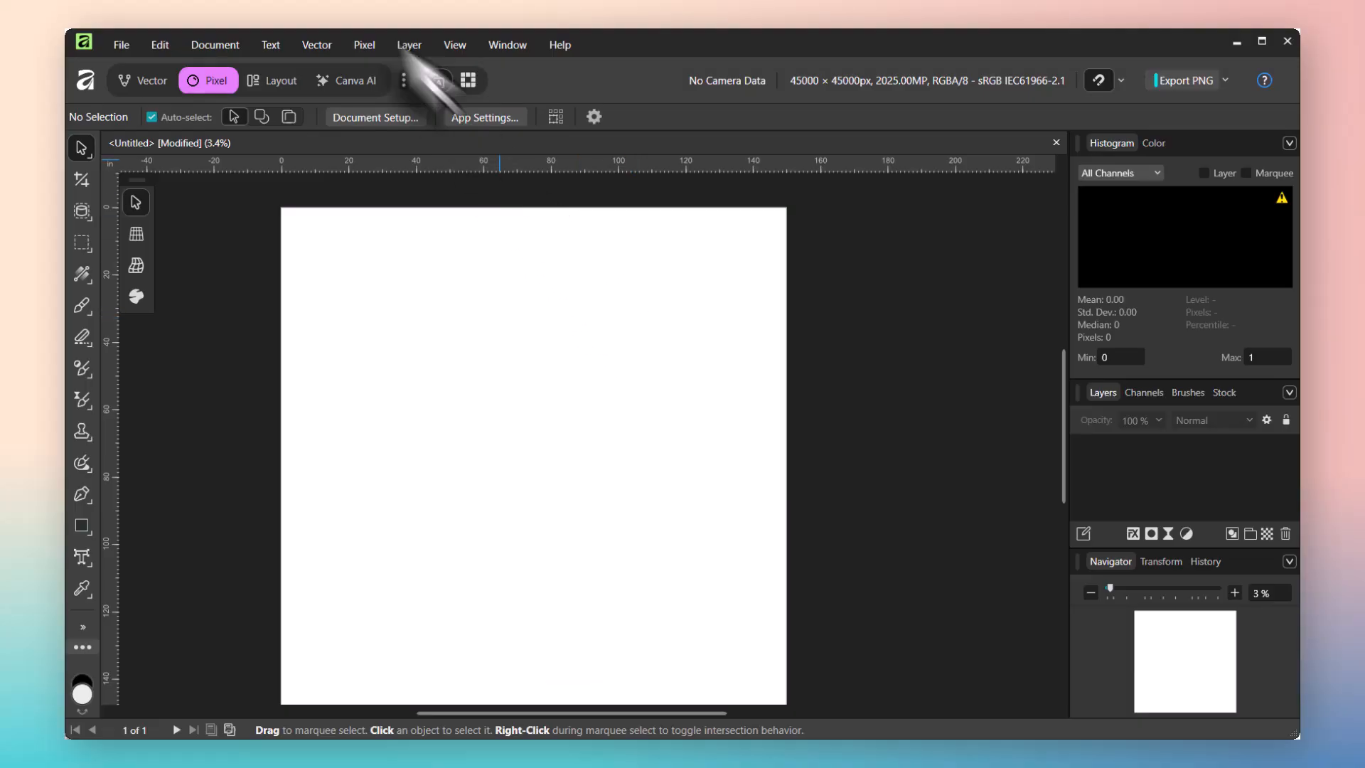
Switch to the Layout studio, showing the Pages panel with Page 1.
left_click(272, 80)
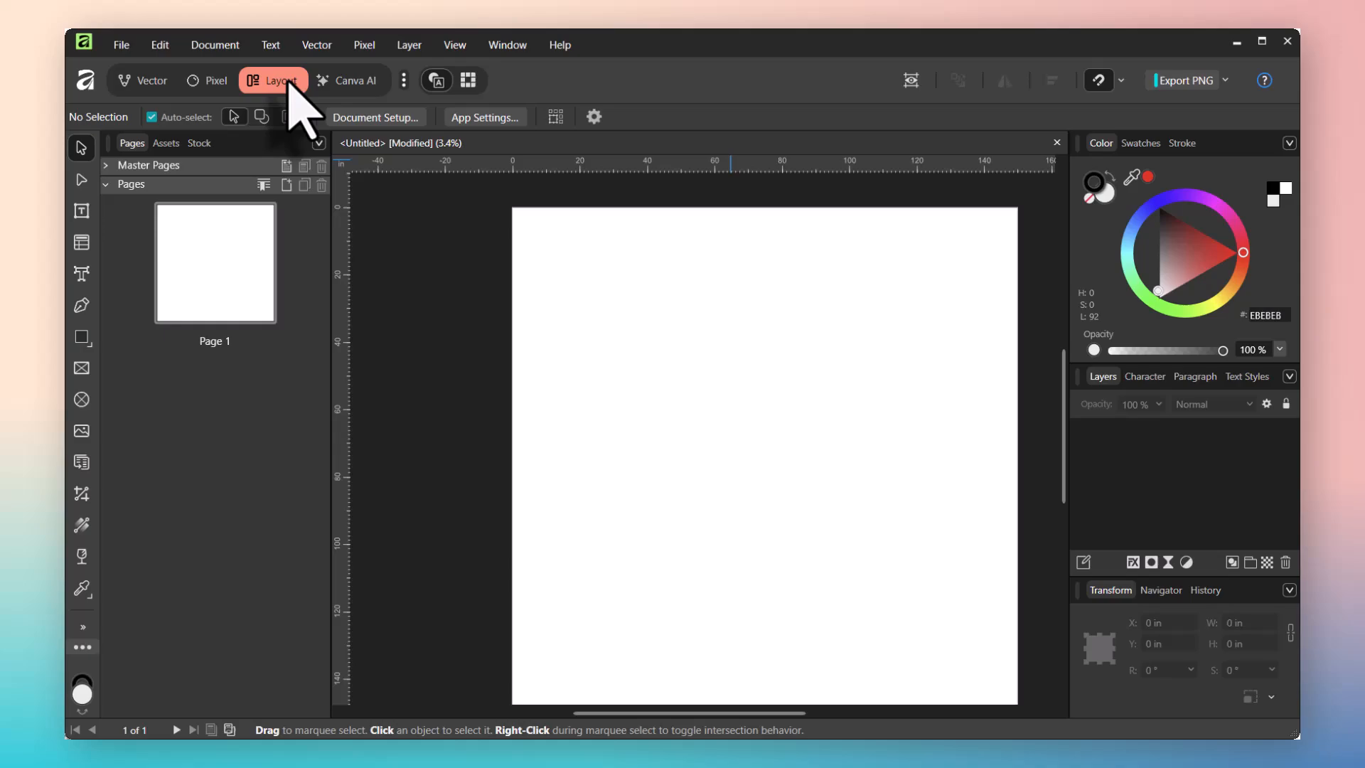
mouse_move(209, 300)
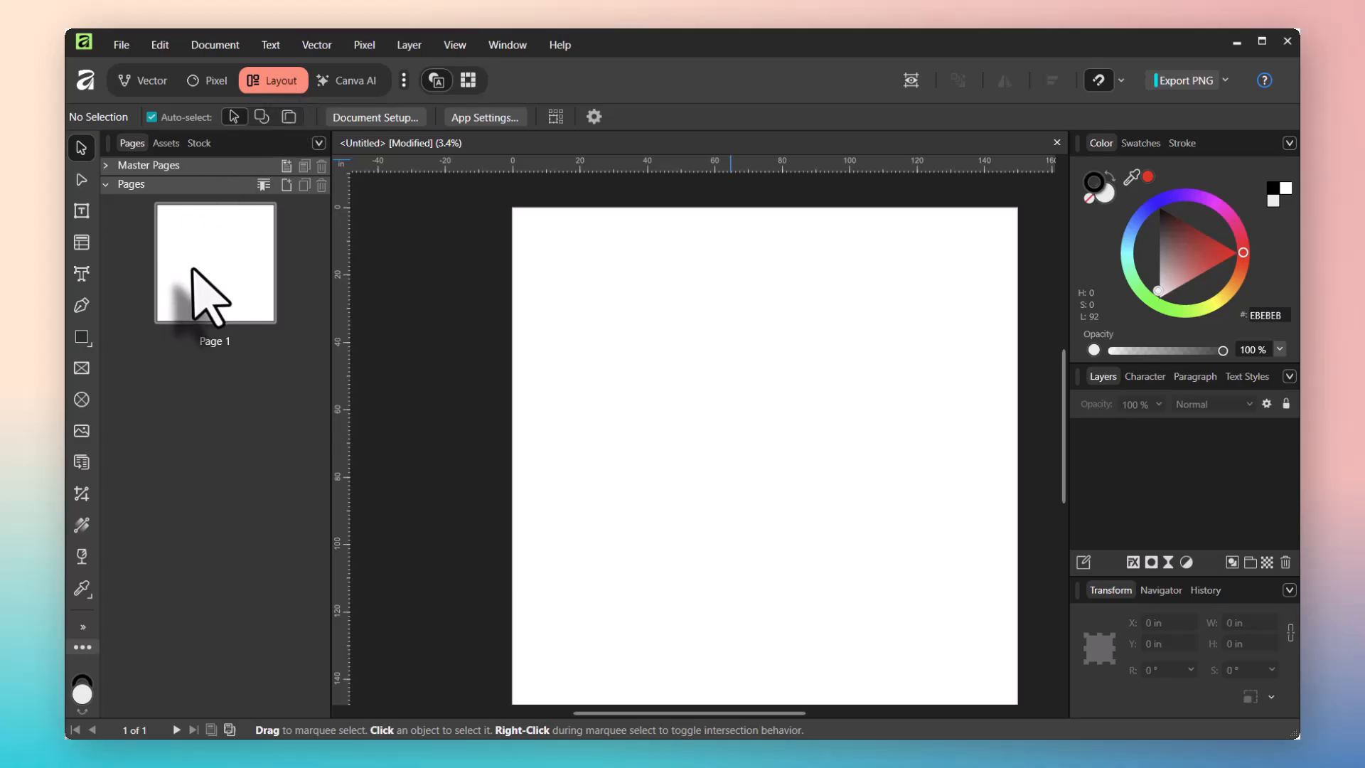
mouse_move(675, 418)
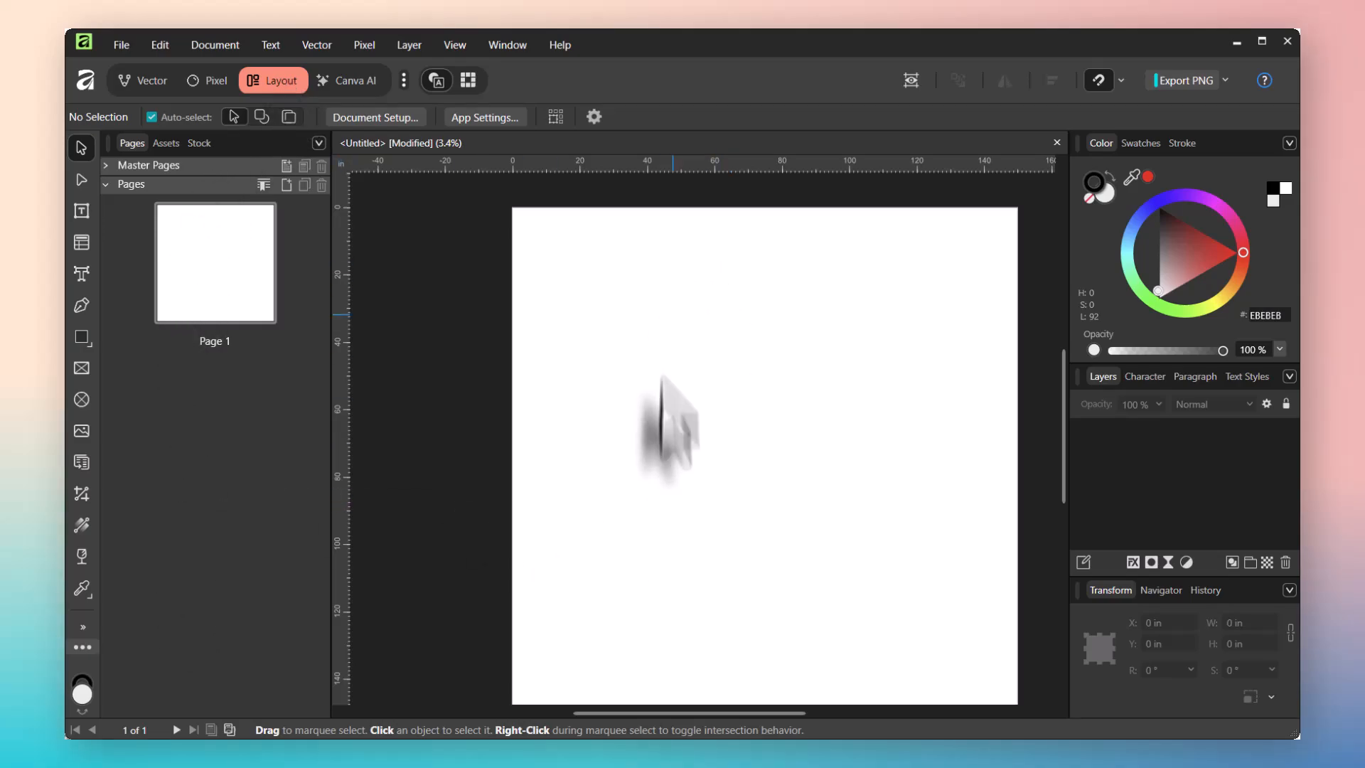
mouse_move(744, 300)
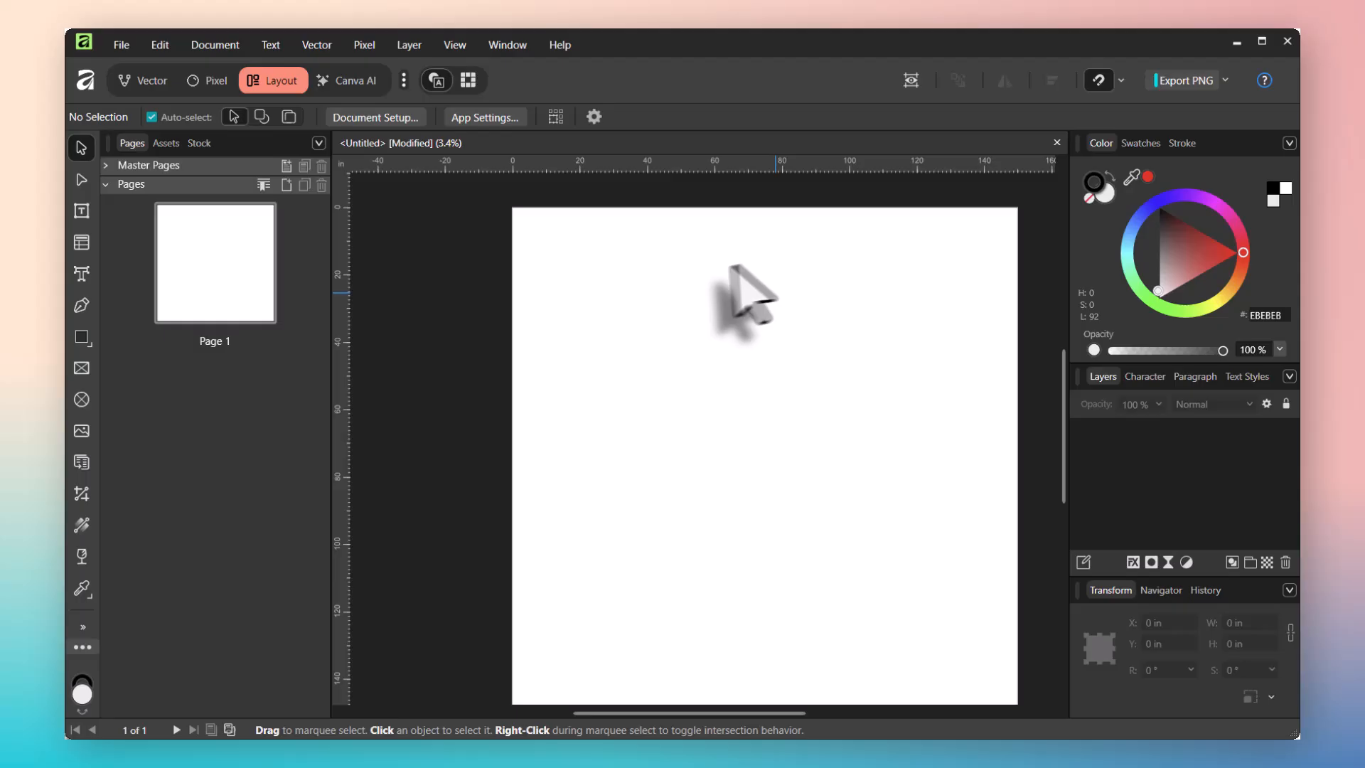
mouse_move(727, 391)
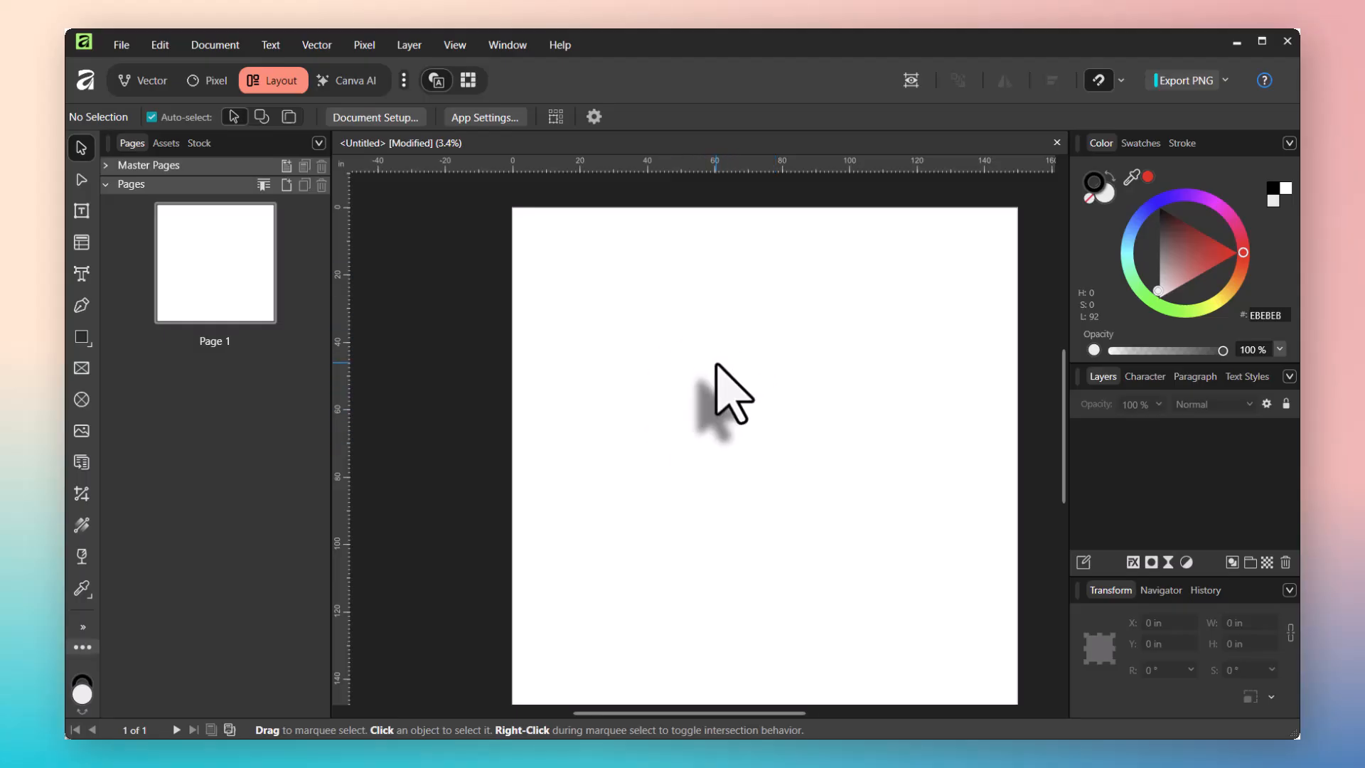
mouse_move(379, 96)
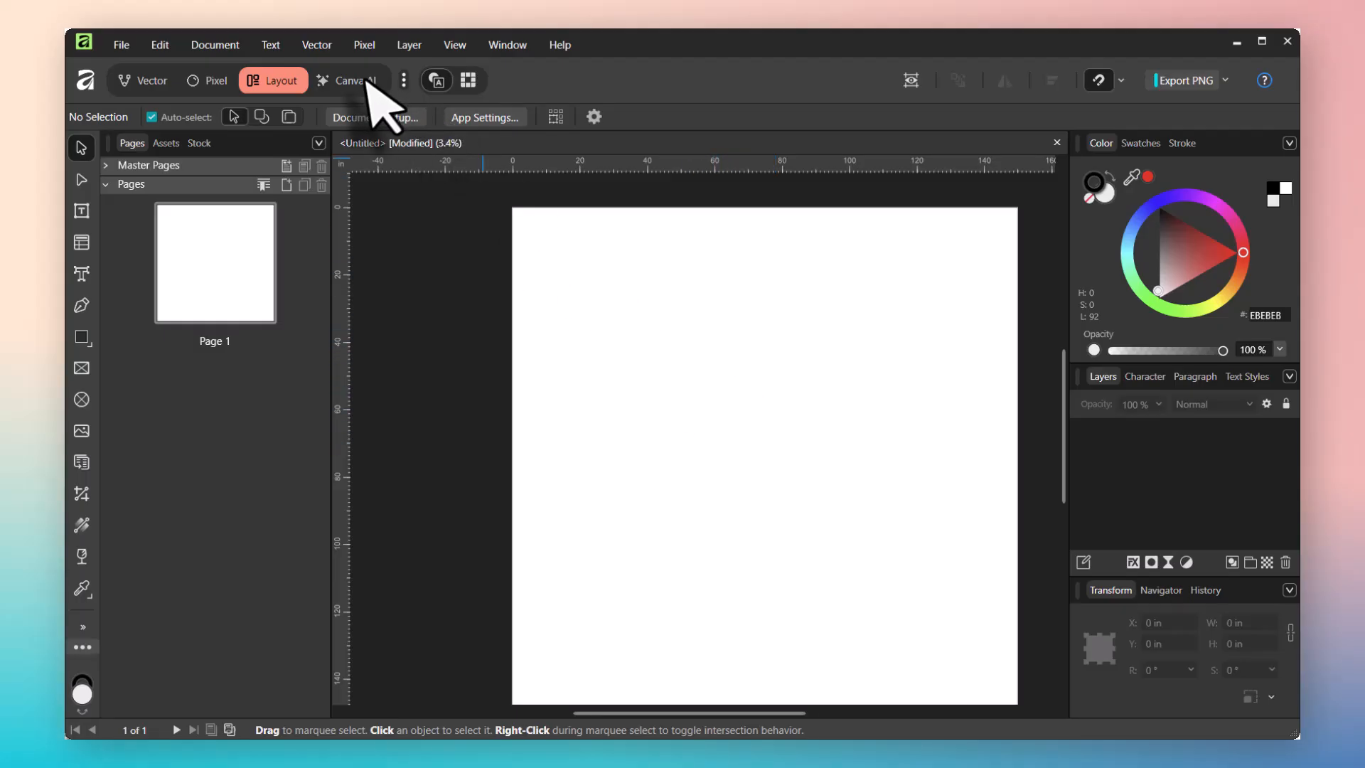
mouse_move(348, 80)
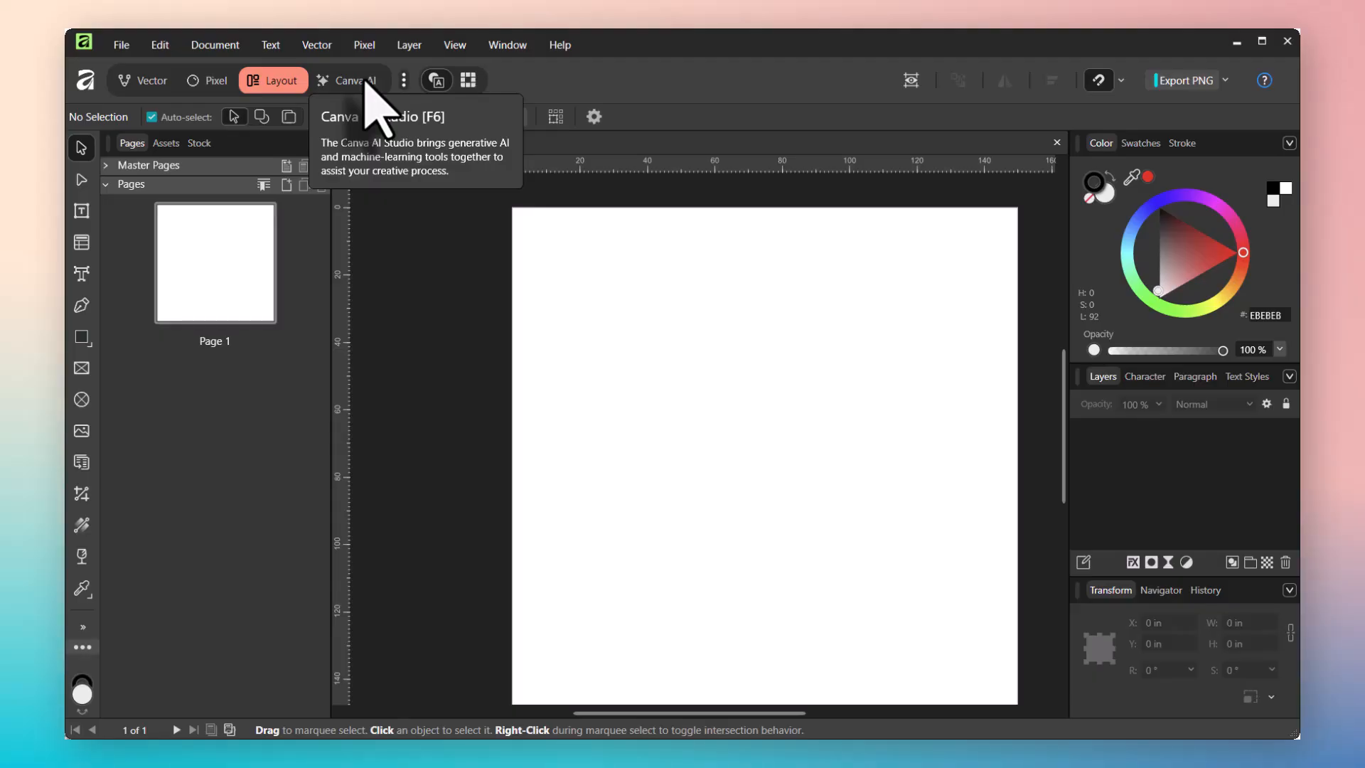
Switch to the Canva AI studio with its prompt box and generation history.
left_click(349, 80)
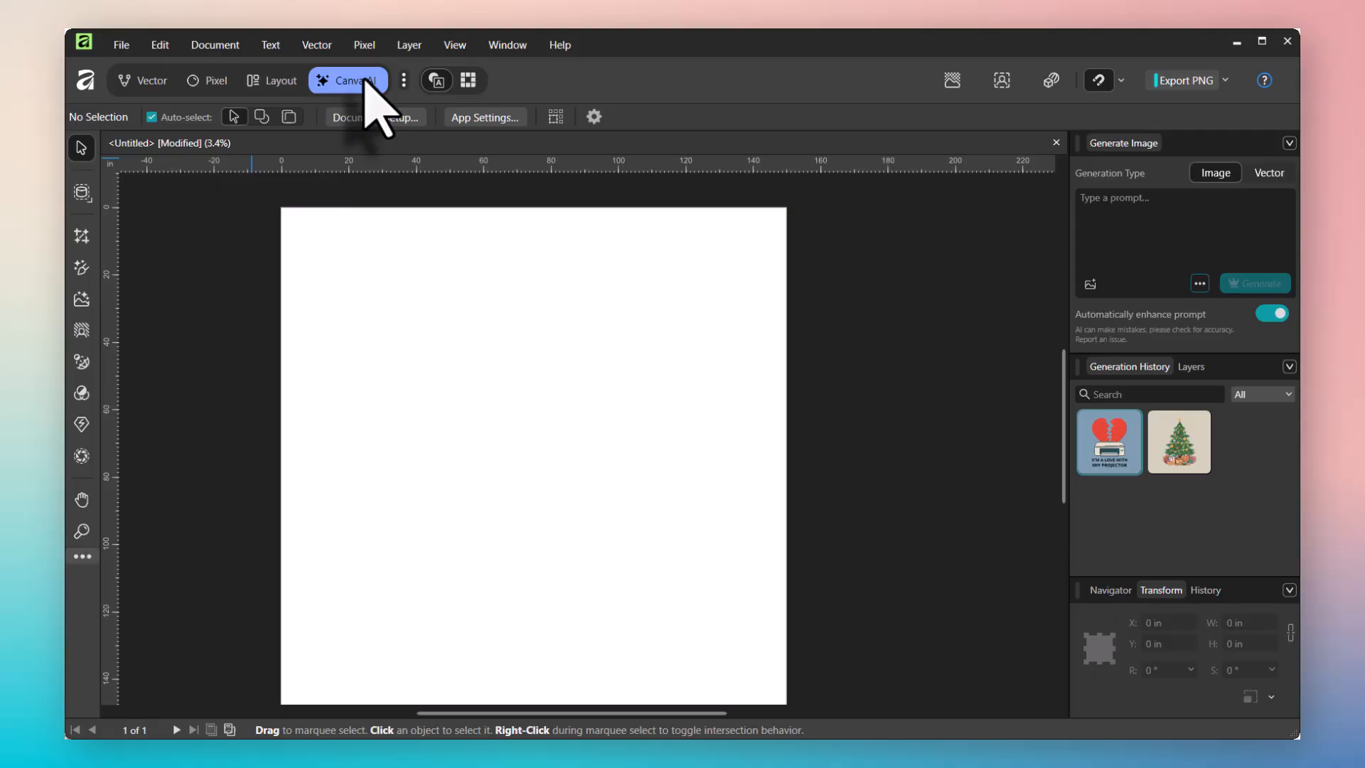
mouse_move(1132, 226)
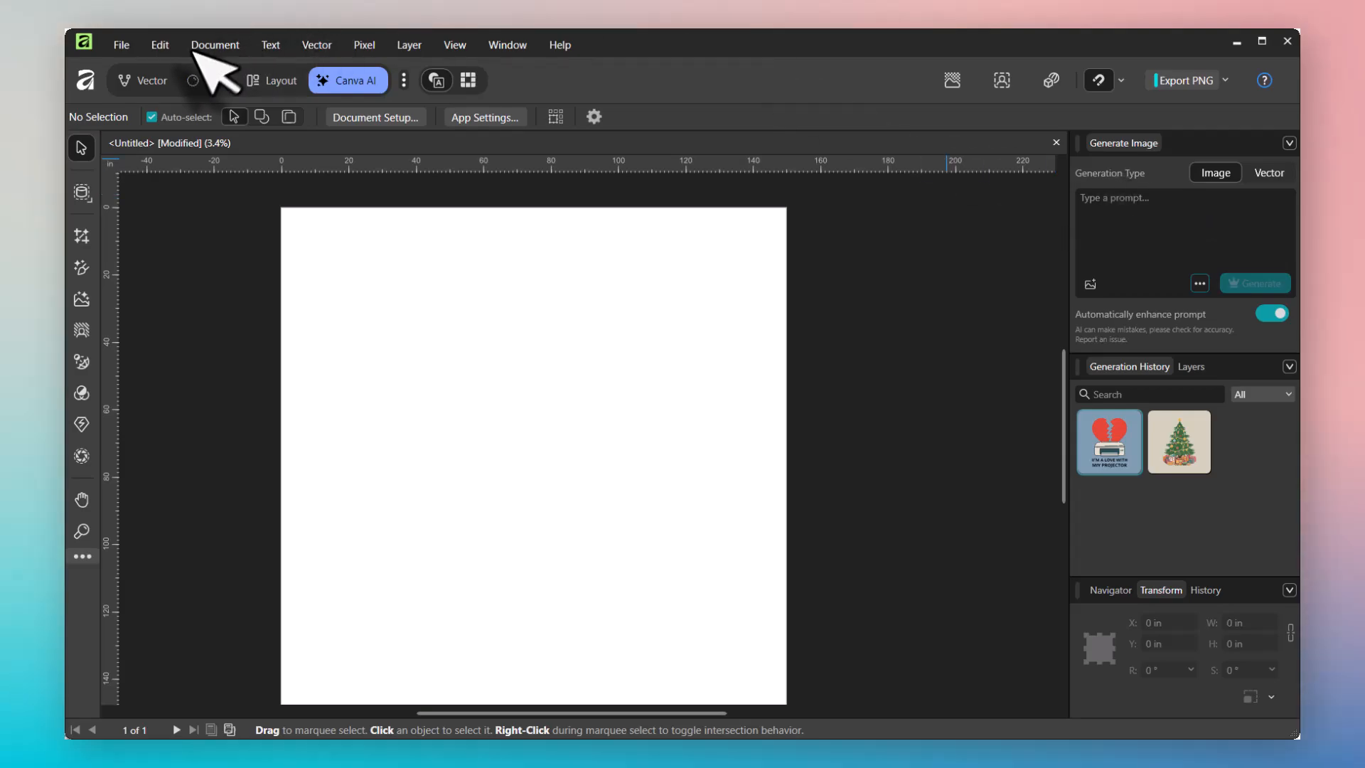
left_click(144, 80)
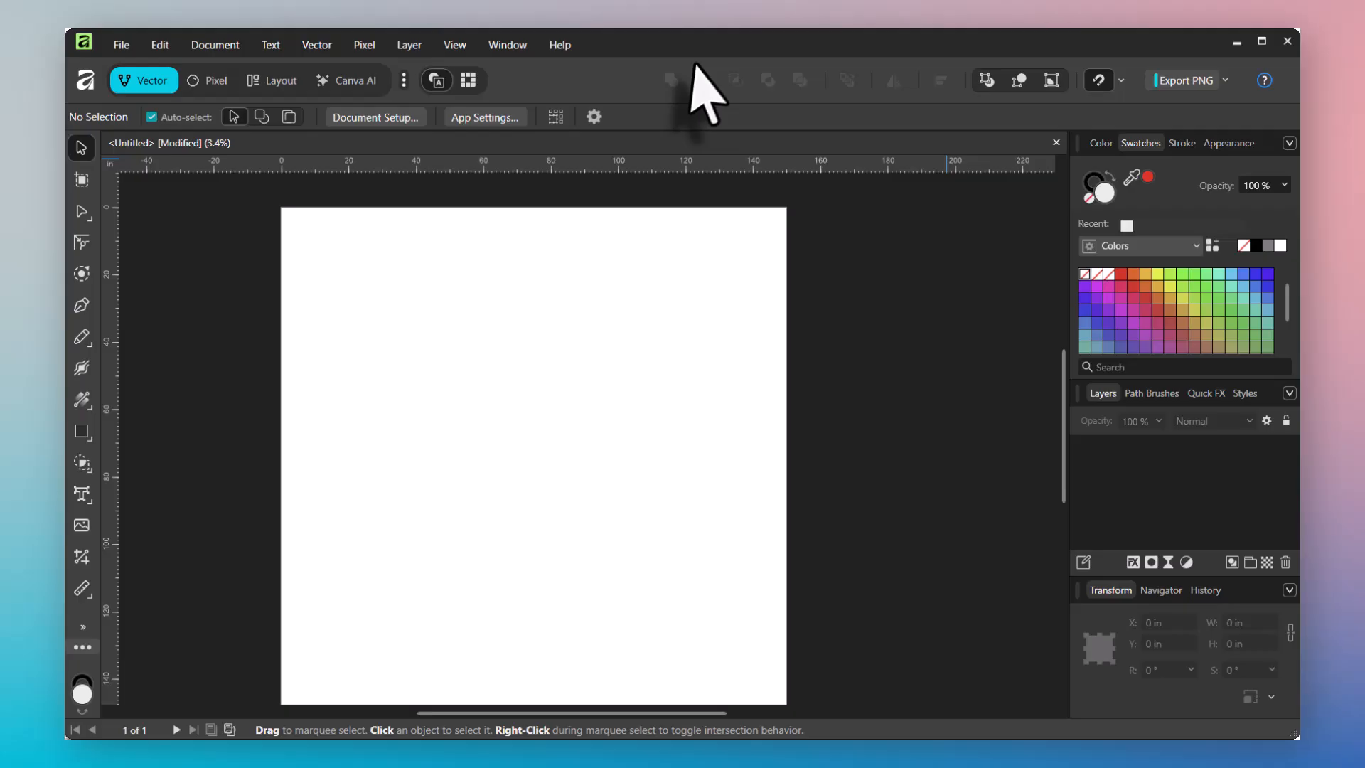
mouse_move(663, 104)
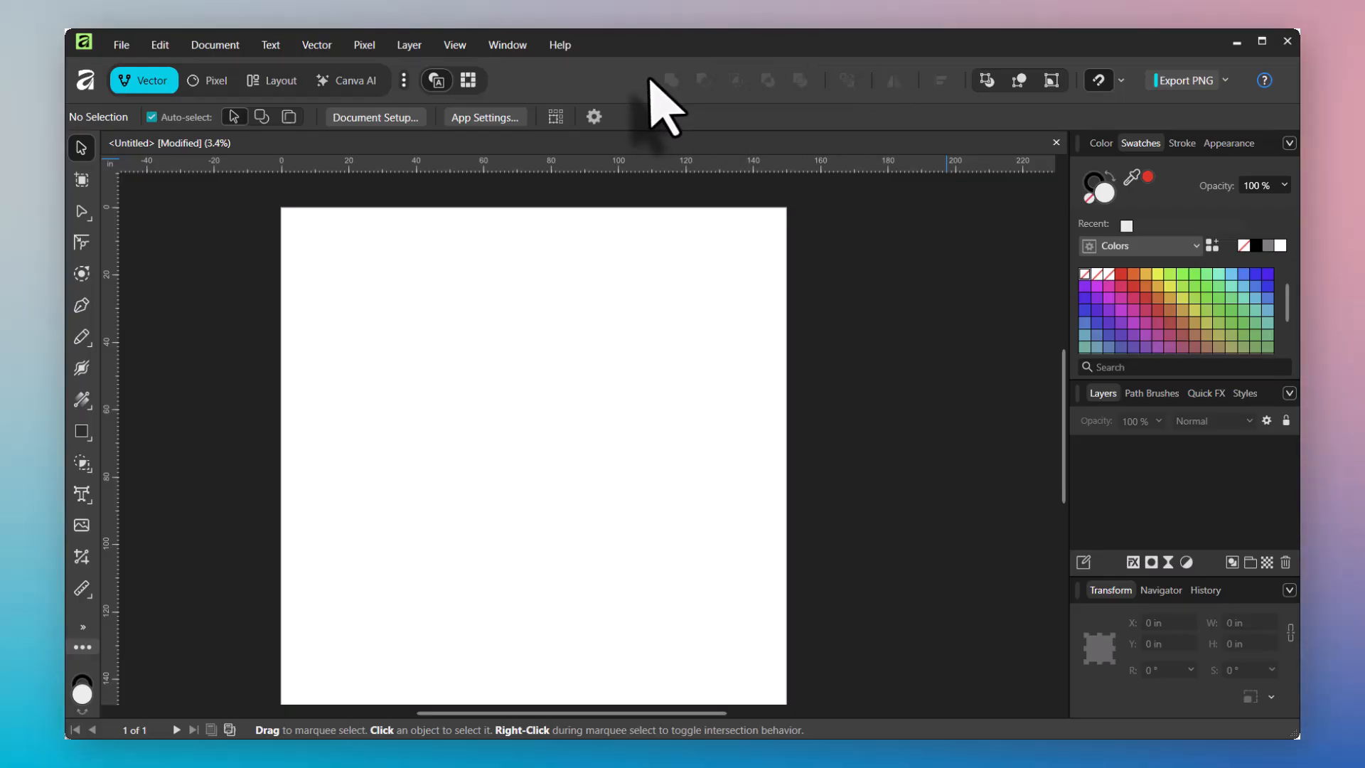
mouse_move(958, 100)
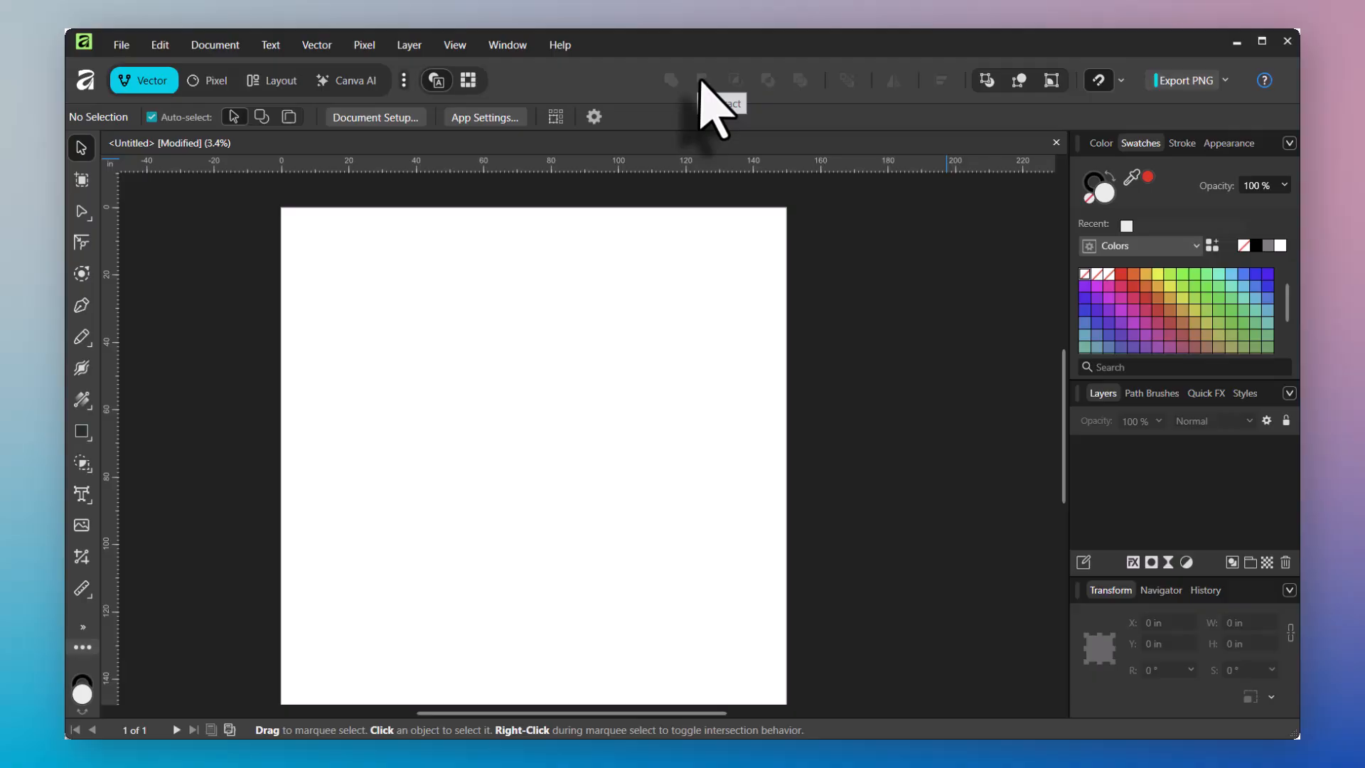
mouse_move(773, 113)
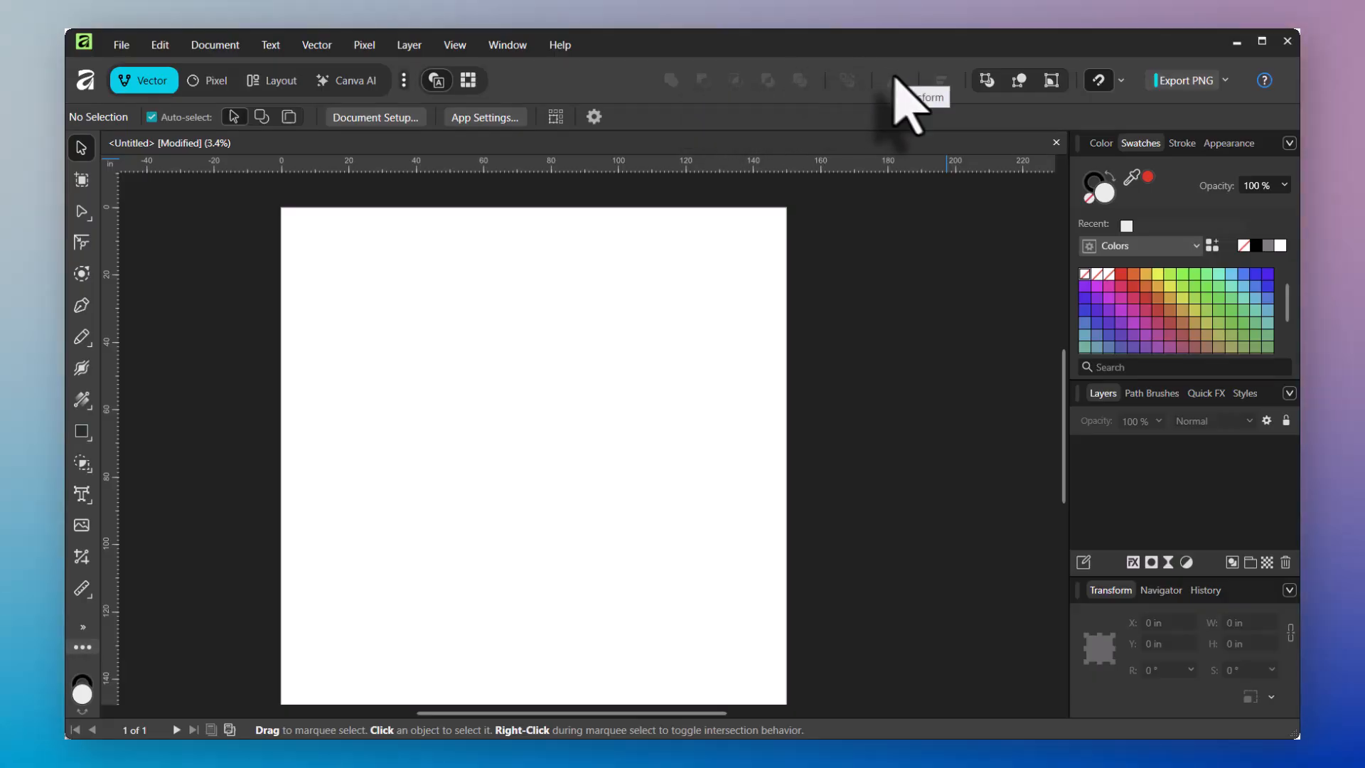
mouse_move(1045, 104)
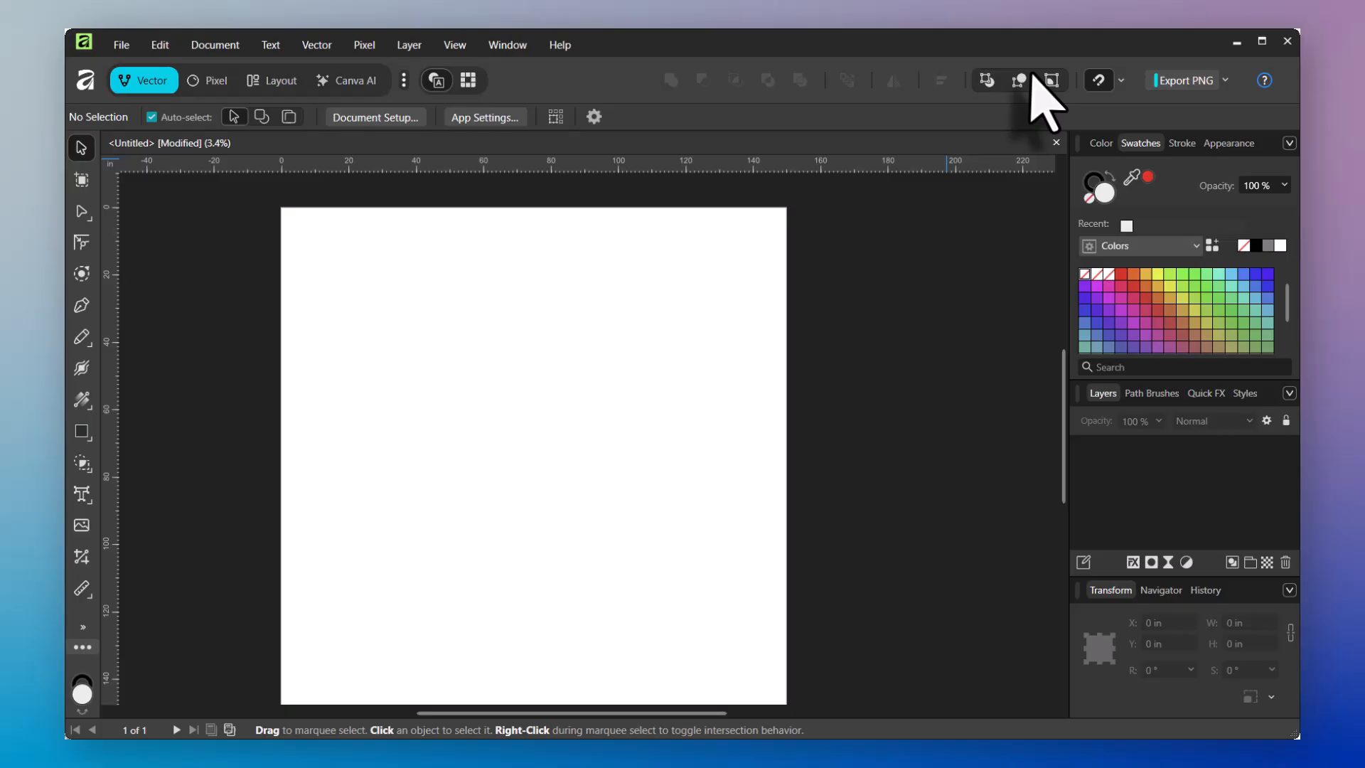
mouse_move(1100, 80)
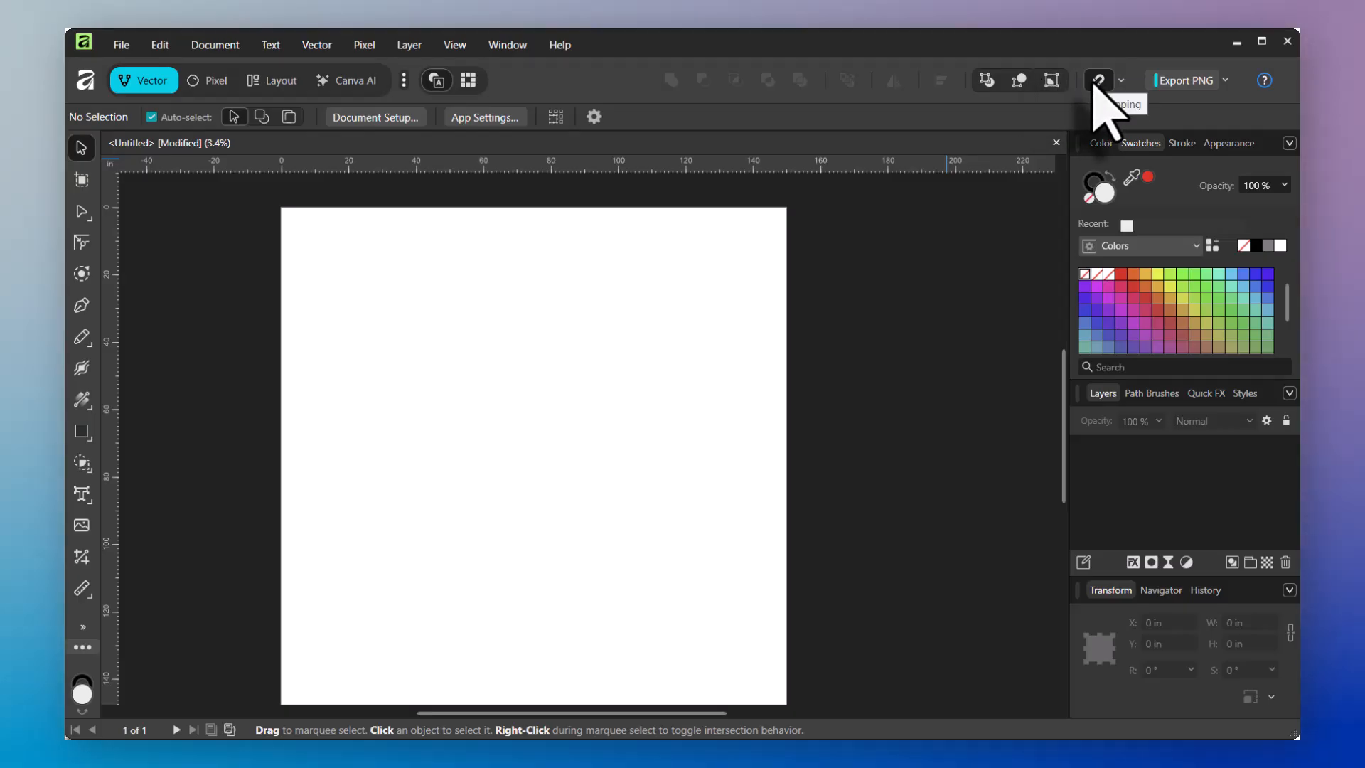
mouse_move(755, 122)
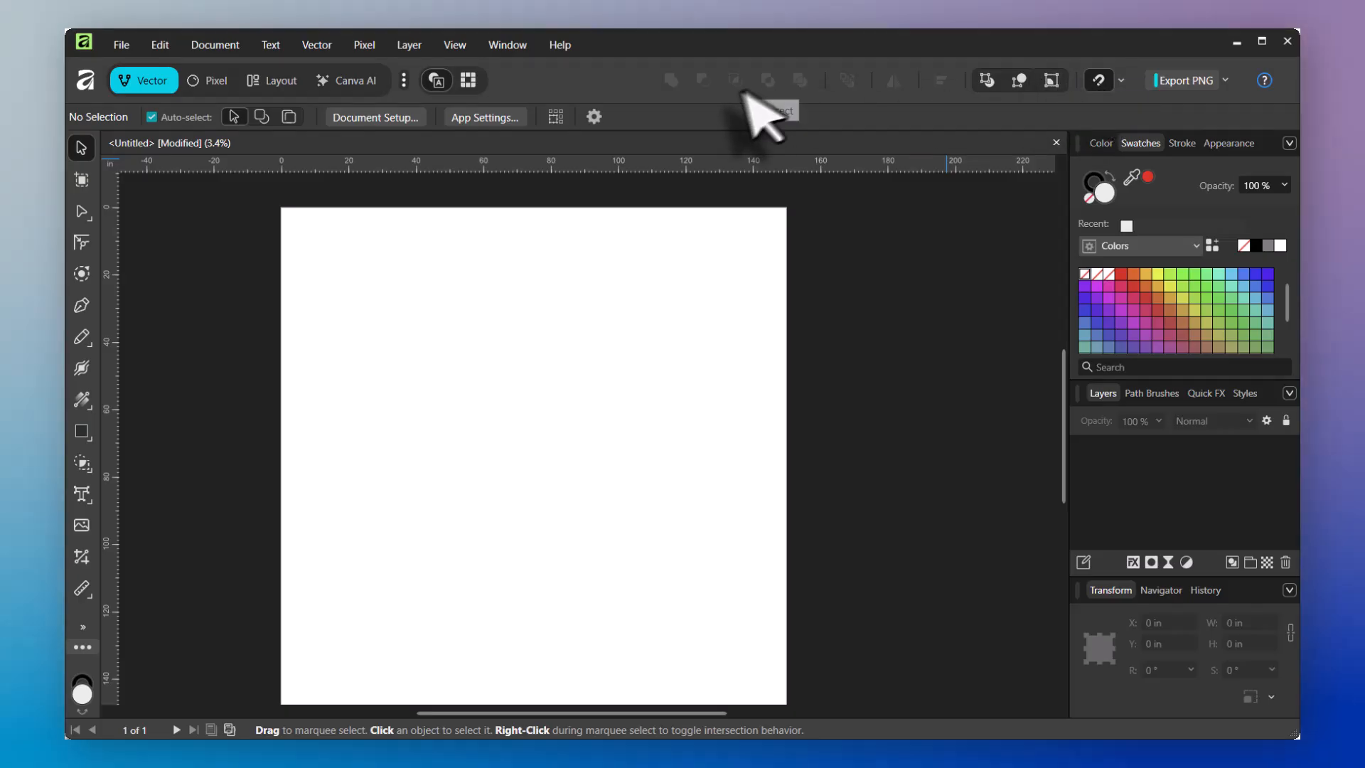
mouse_move(697, 122)
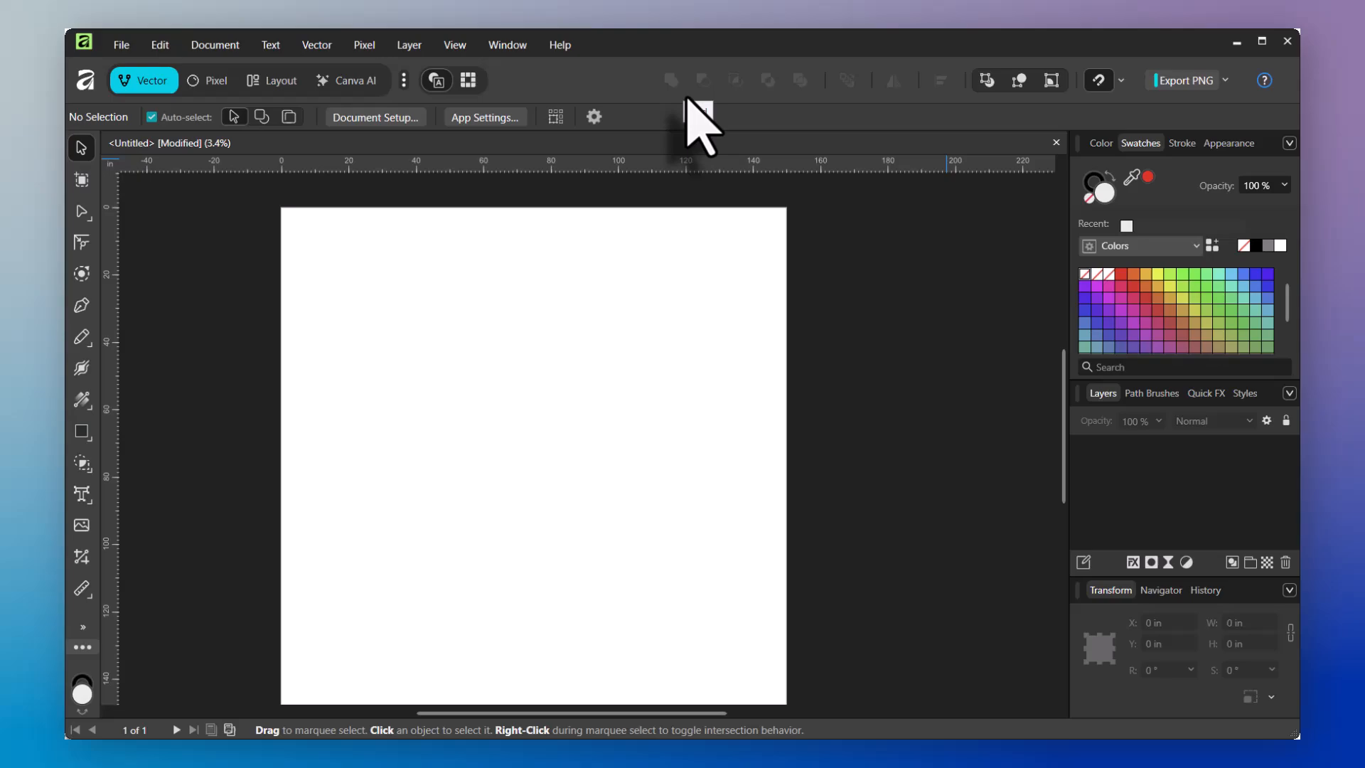
mouse_move(745, 122)
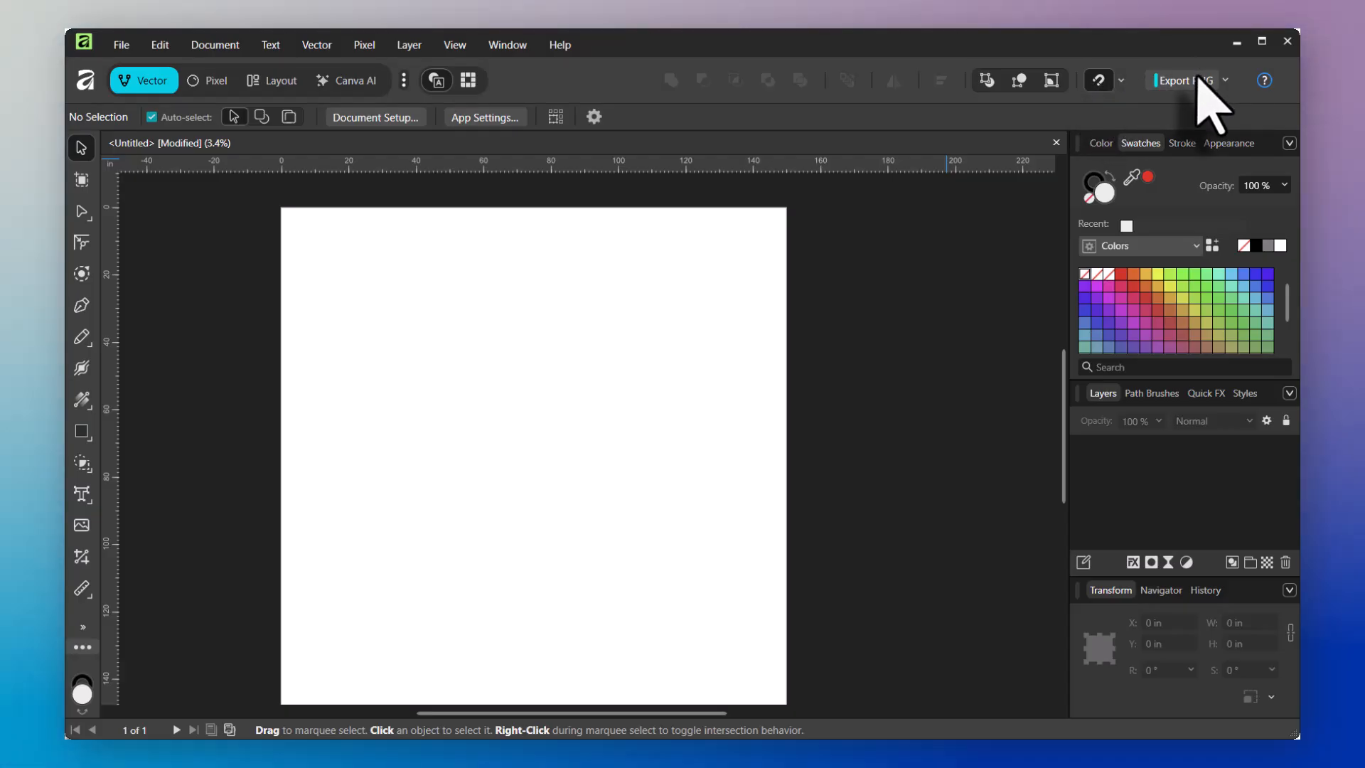
mouse_move(1206, 105)
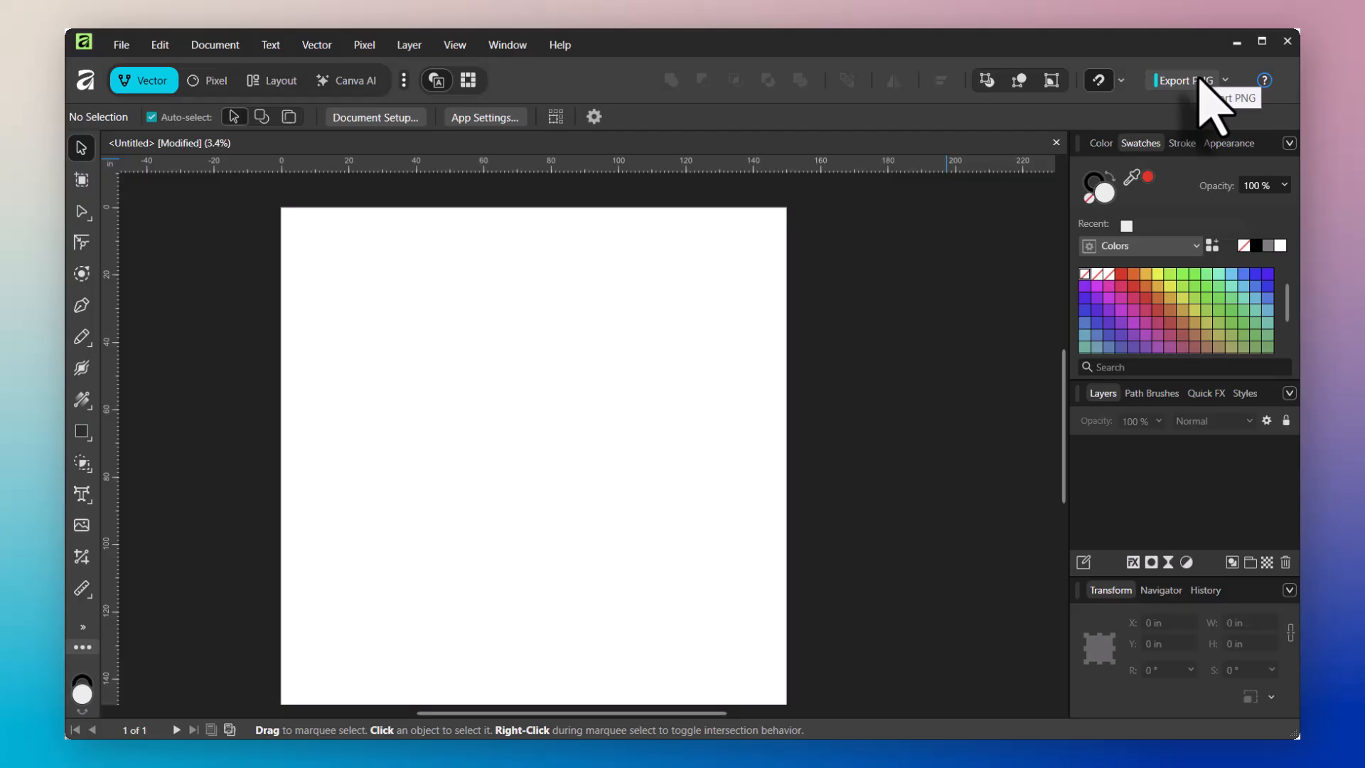
mouse_move(1199, 108)
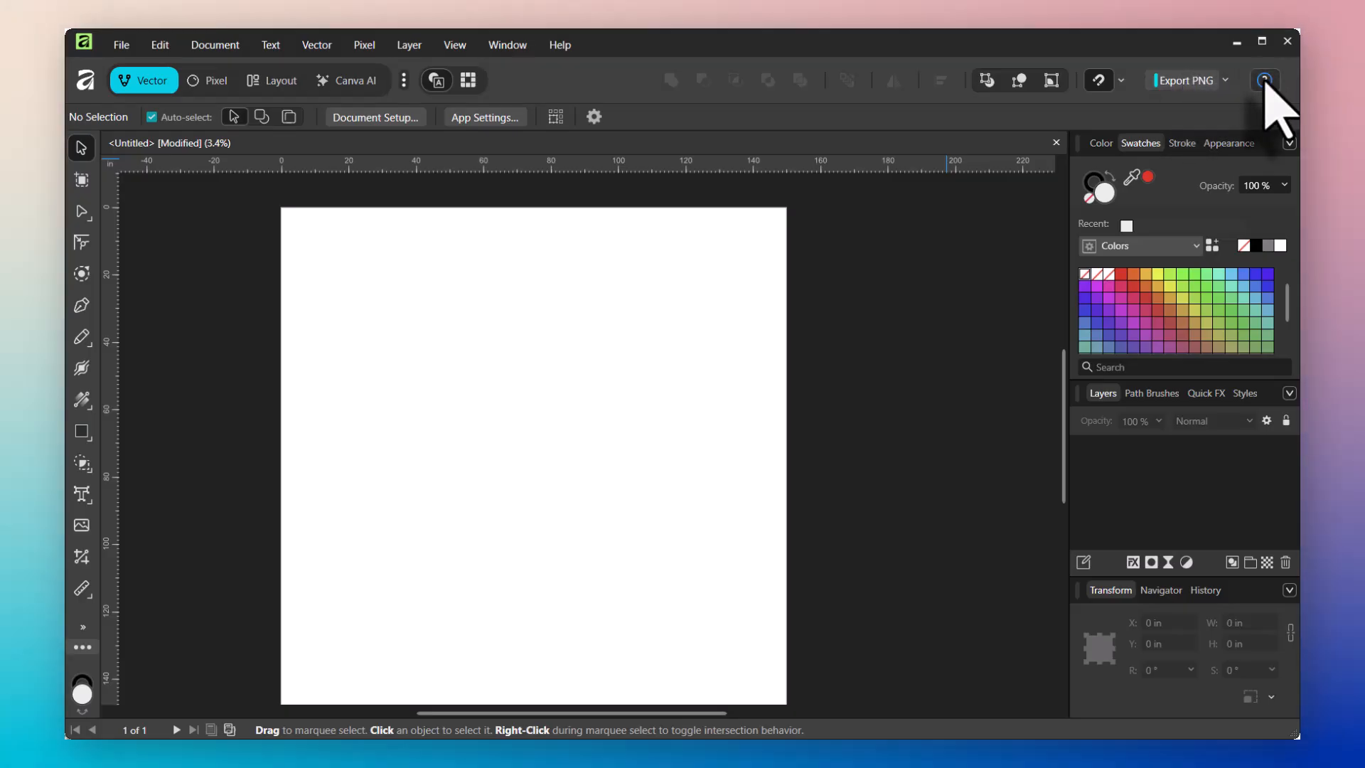
left_click(1264, 80)
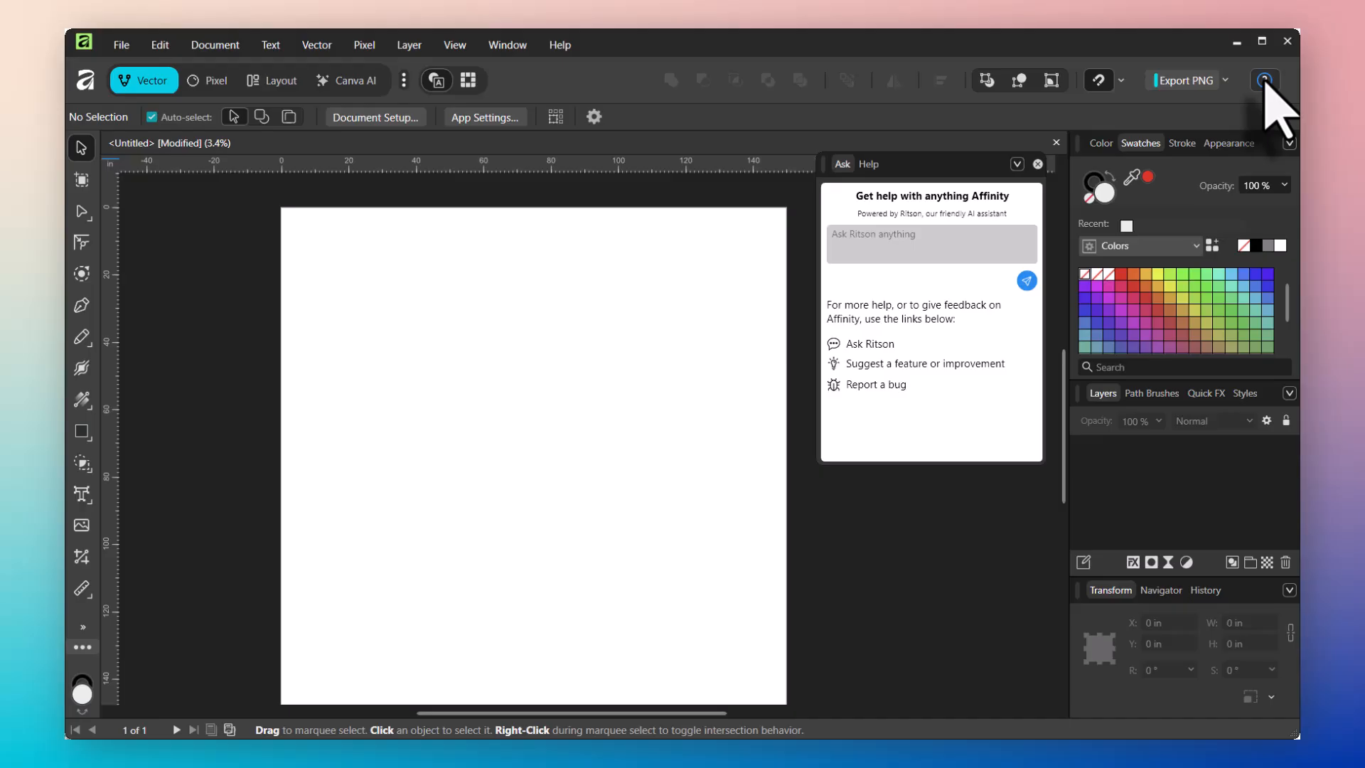
mouse_move(885, 244)
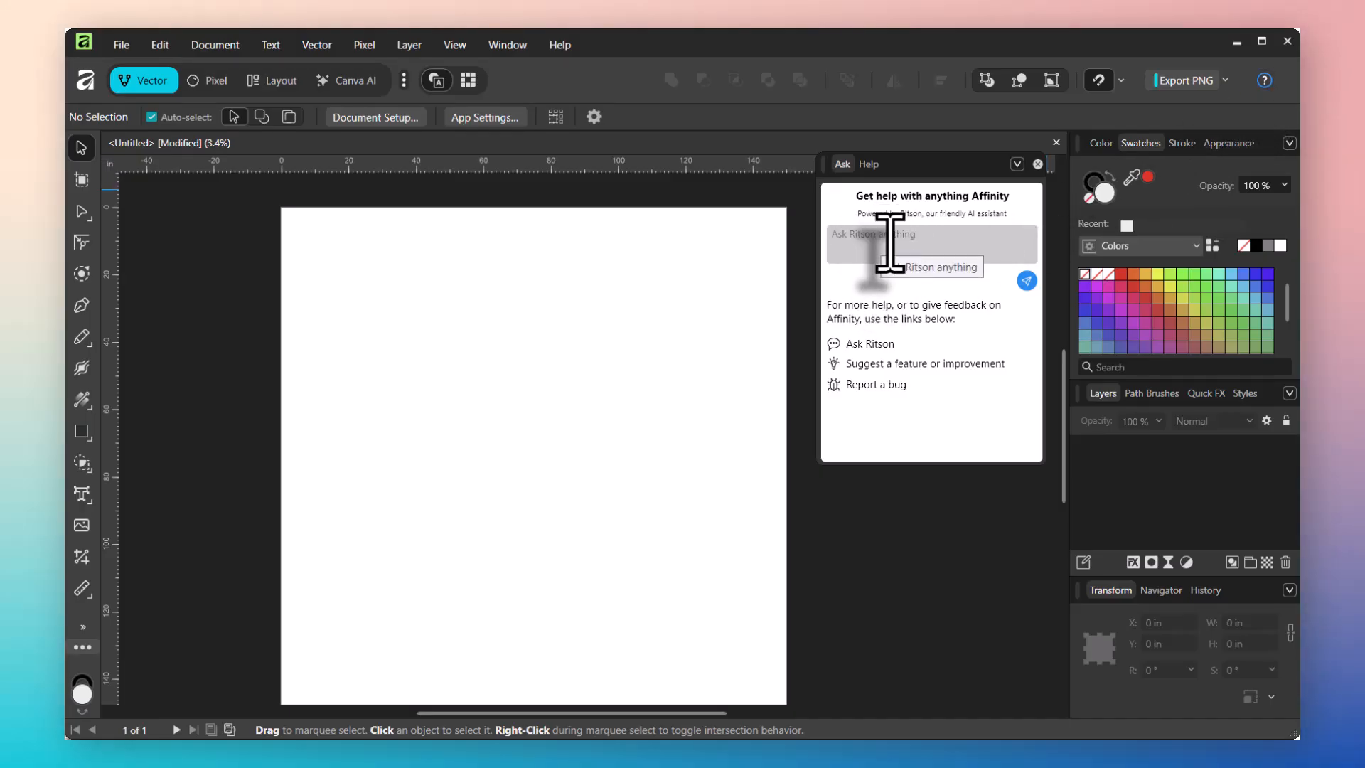
mouse_move(915, 422)
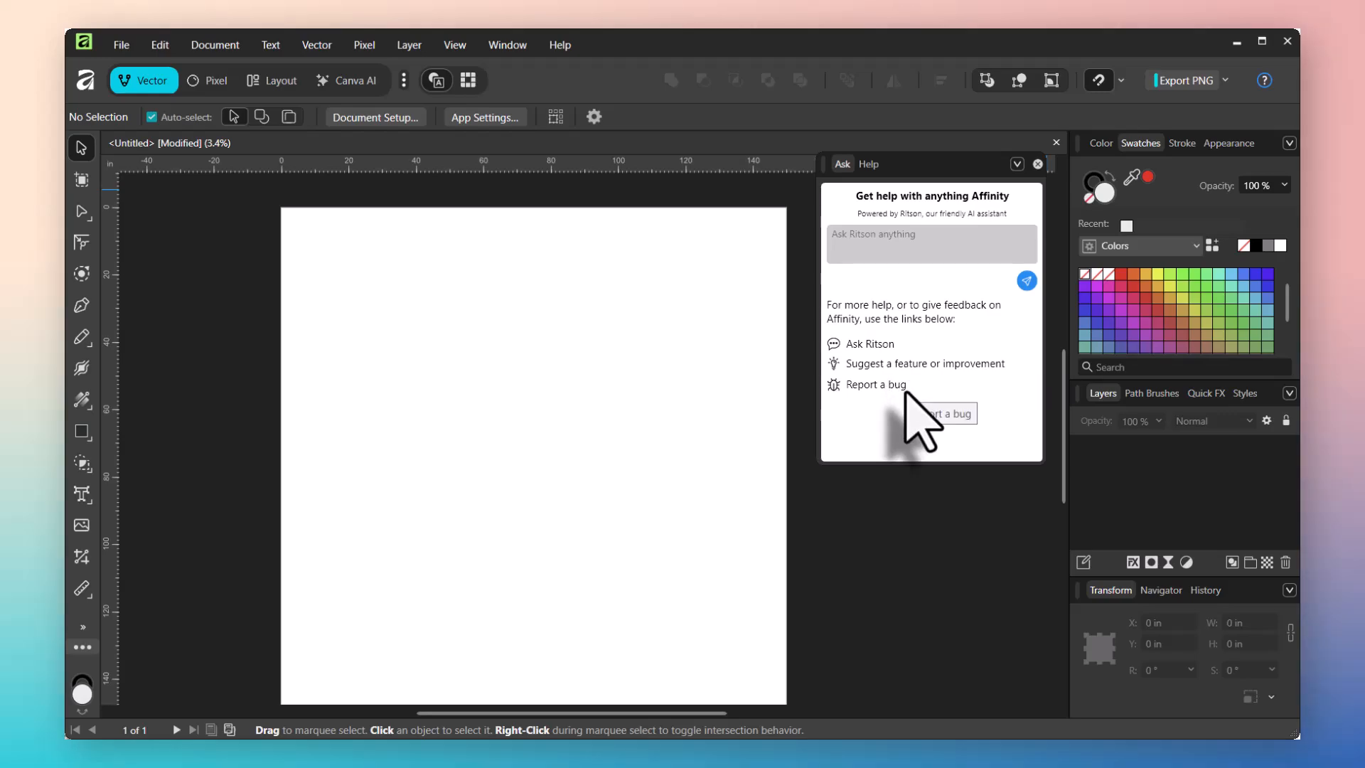
mouse_move(923, 557)
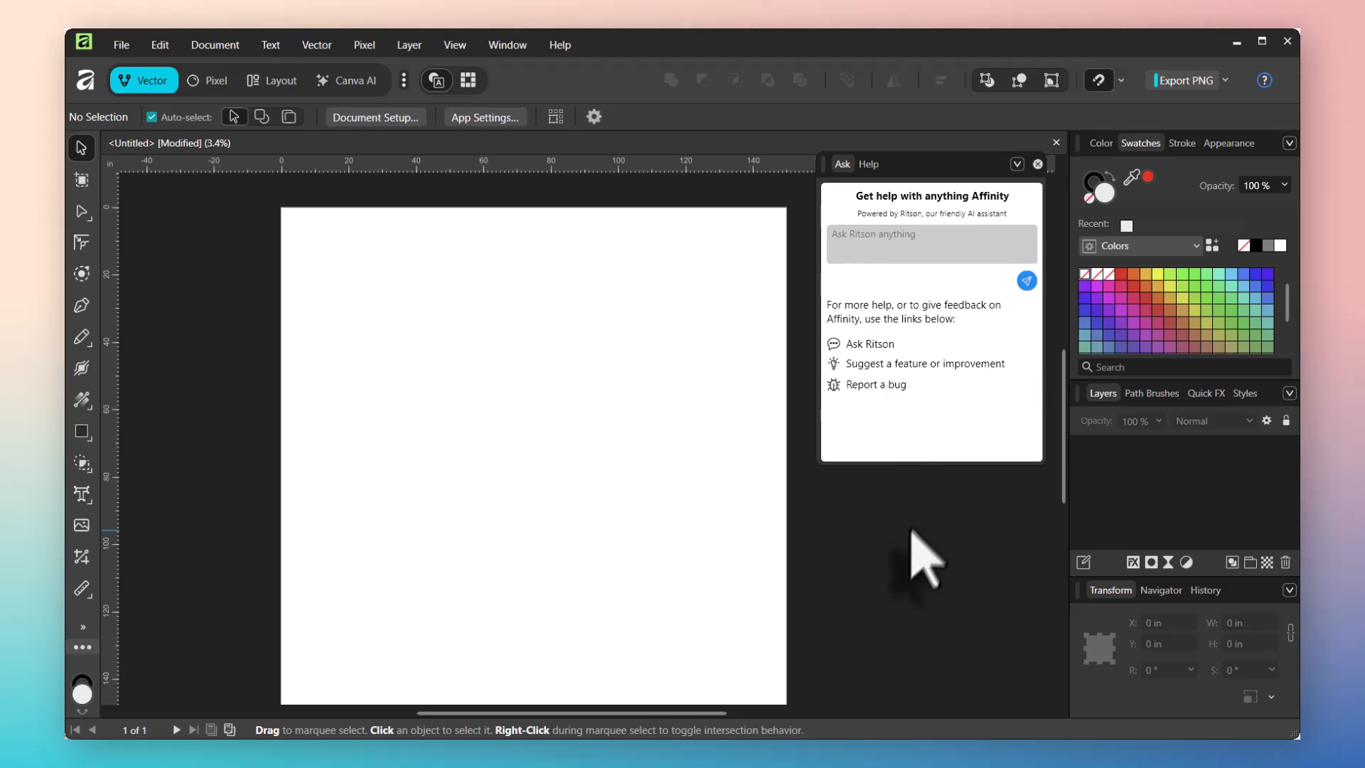
left_click(1037, 164)
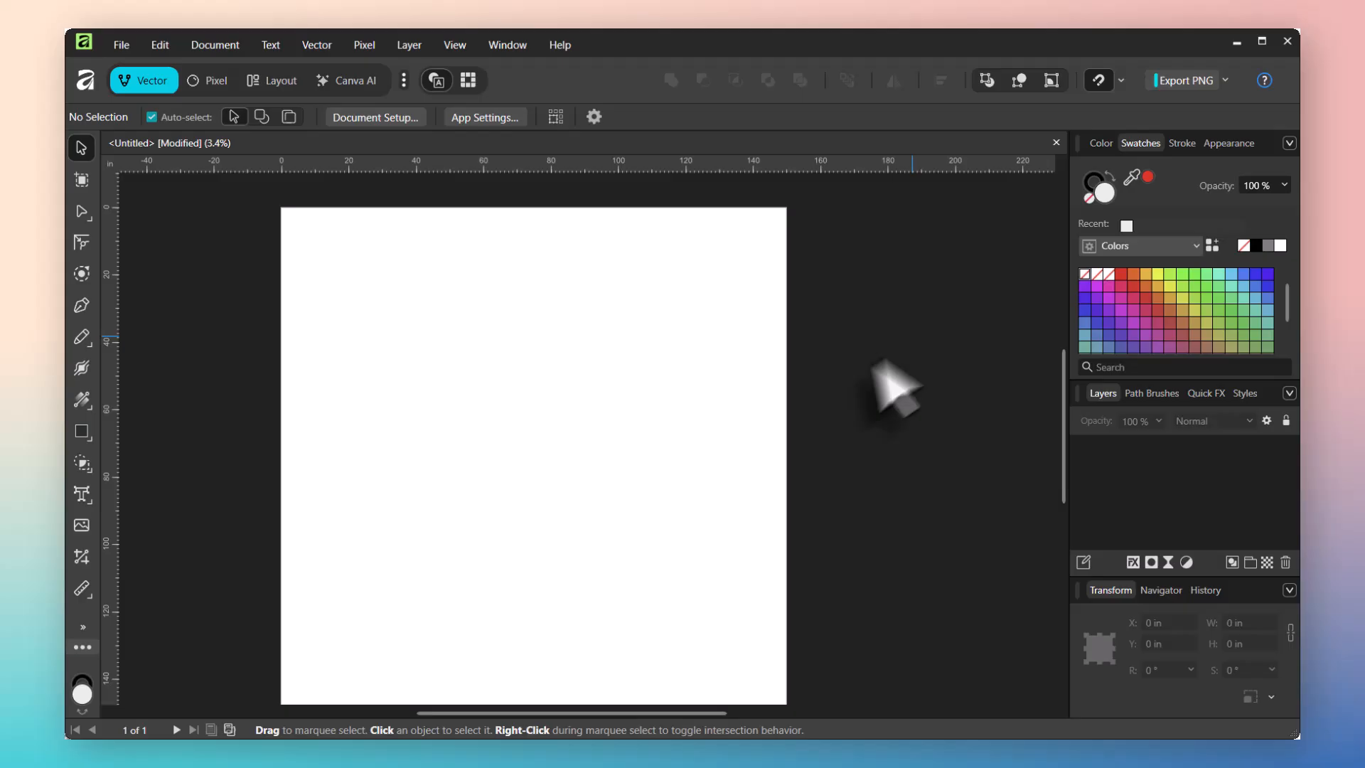
mouse_move(209, 80)
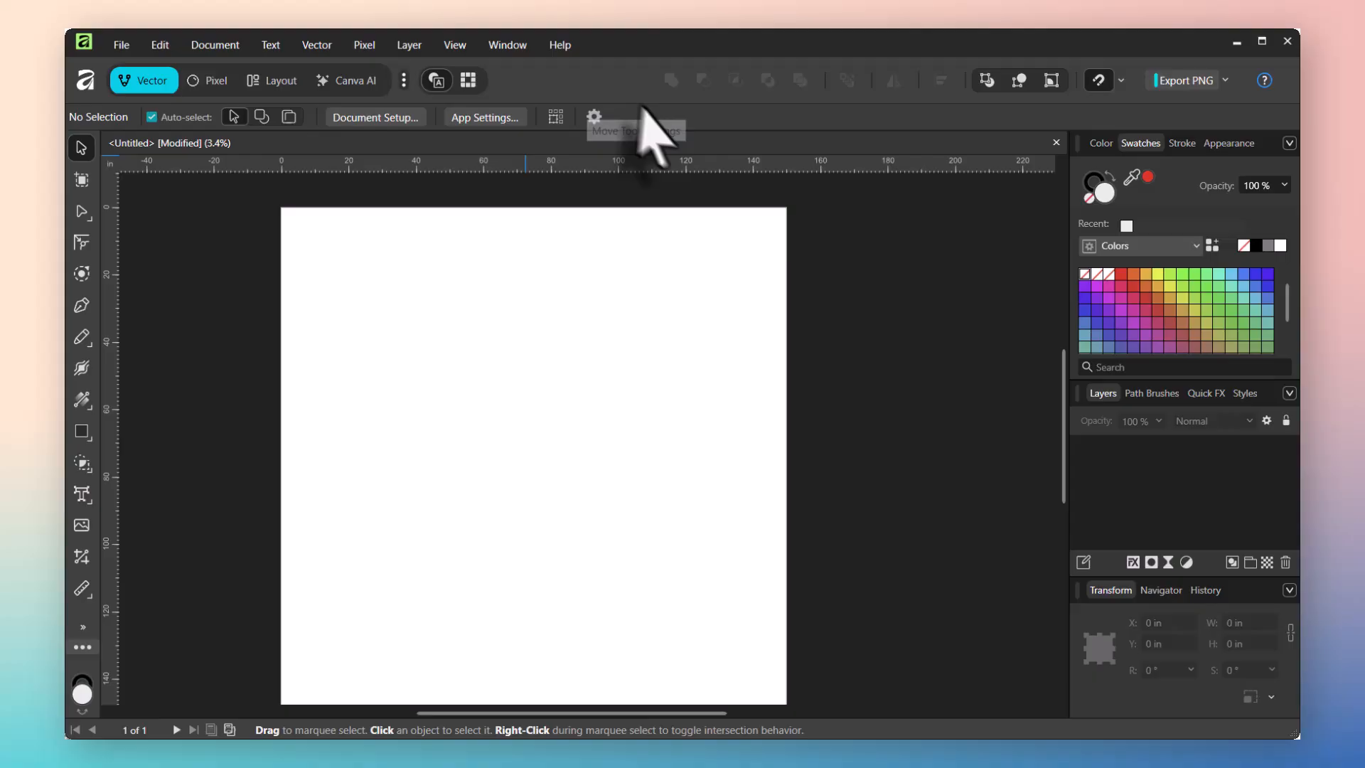
mouse_move(204, 152)
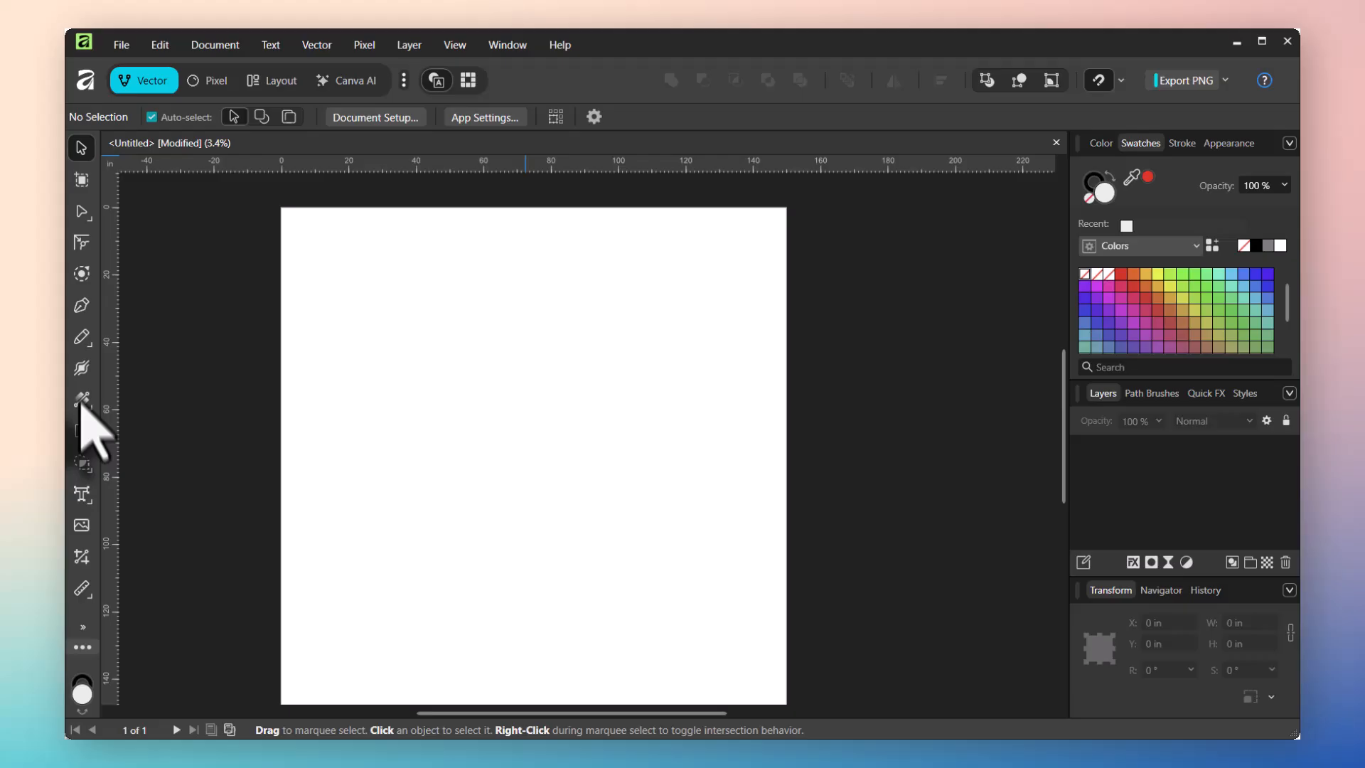
mouse_move(83, 270)
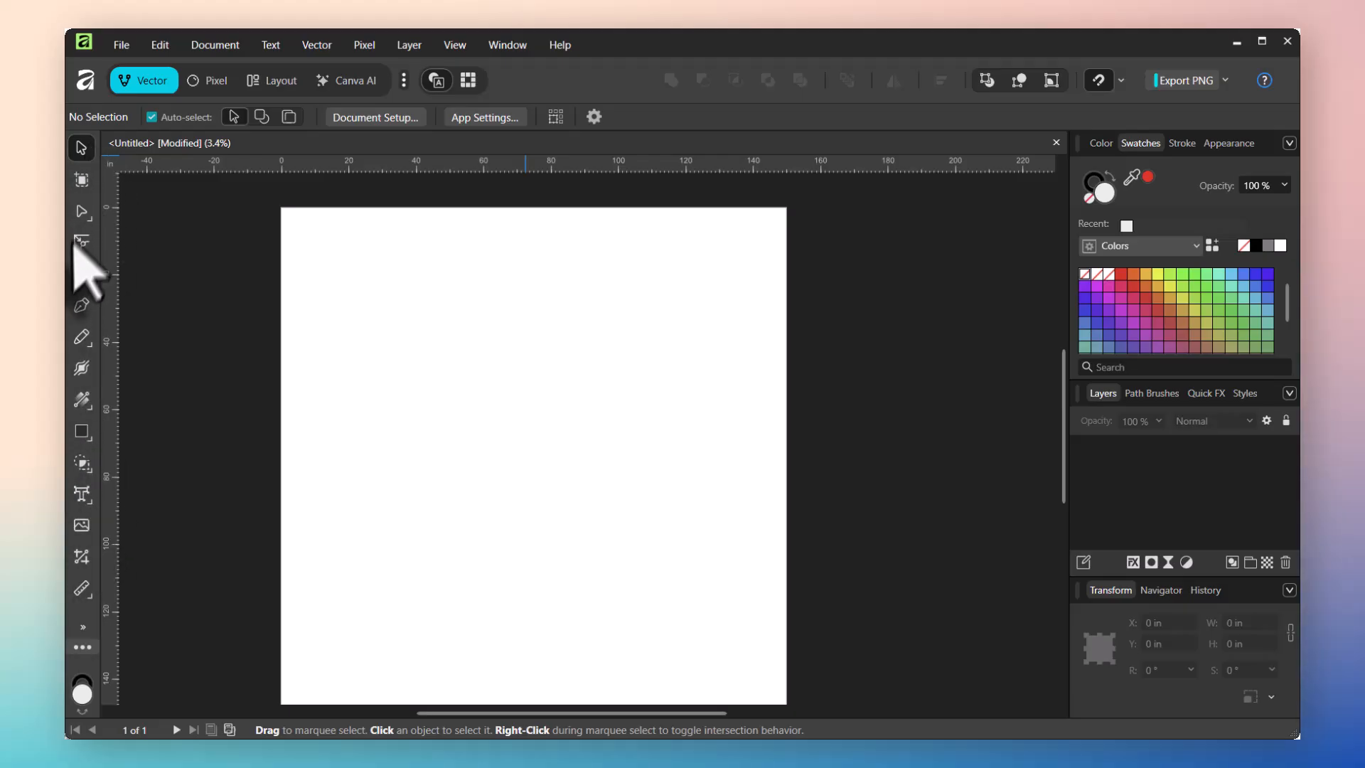
mouse_move(94, 385)
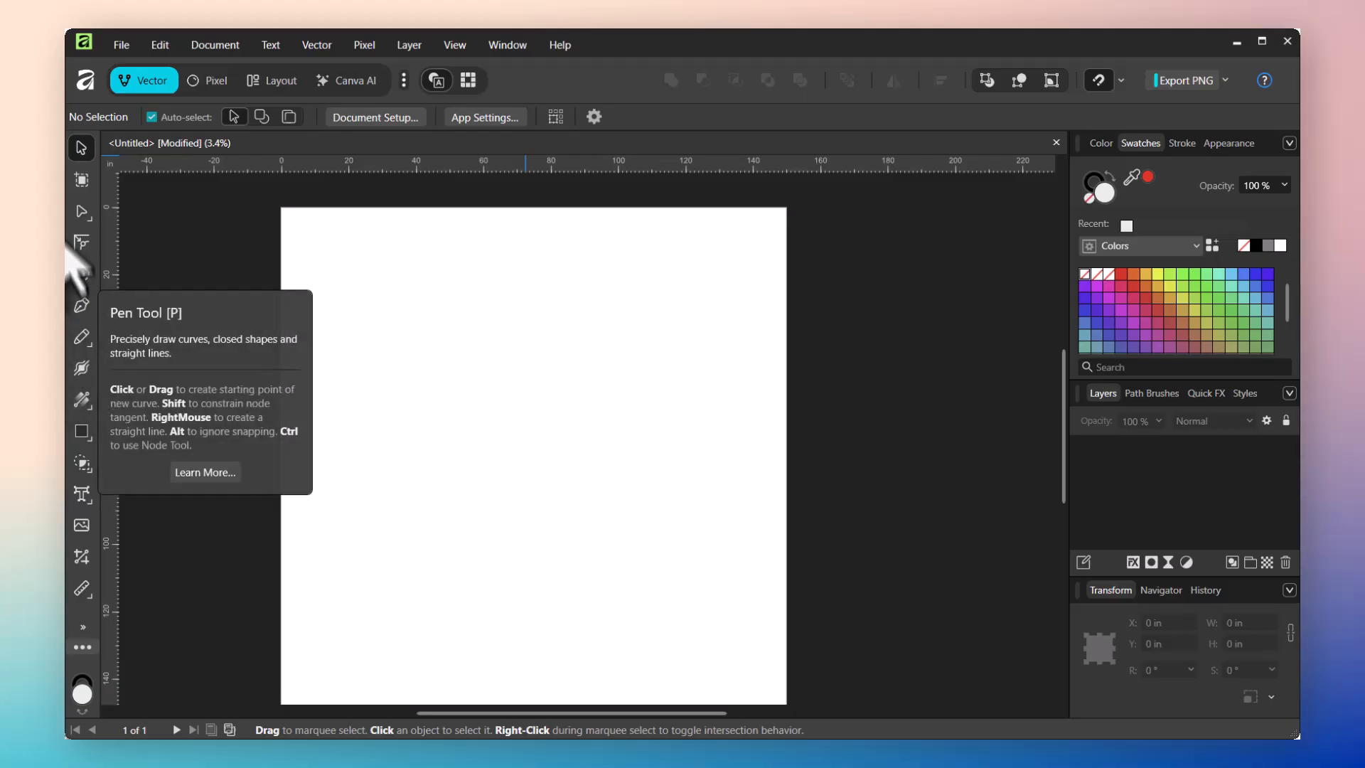
Preview the Artboard, Corner, Pen and Stroke Width tools in turn, ending on Stroke Width.
left_click(81, 180)
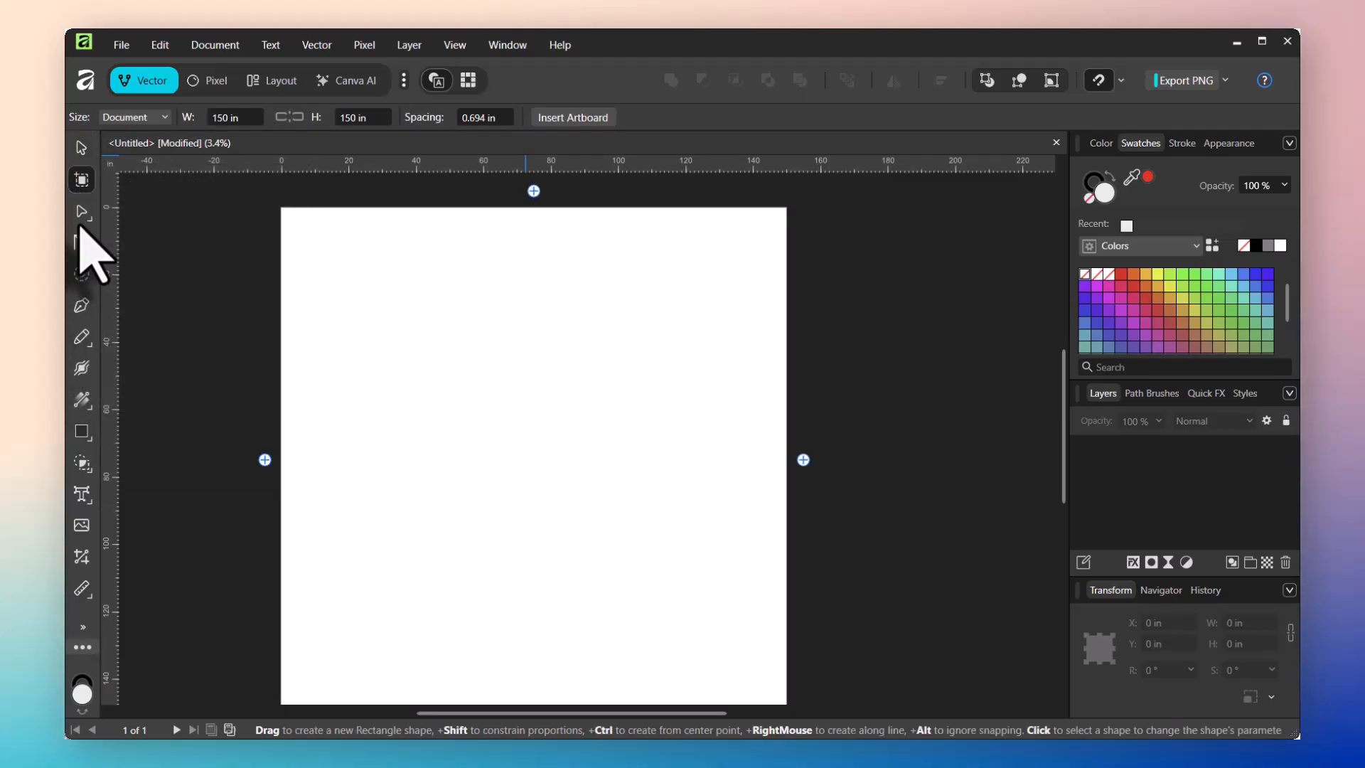
left_click(81, 242)
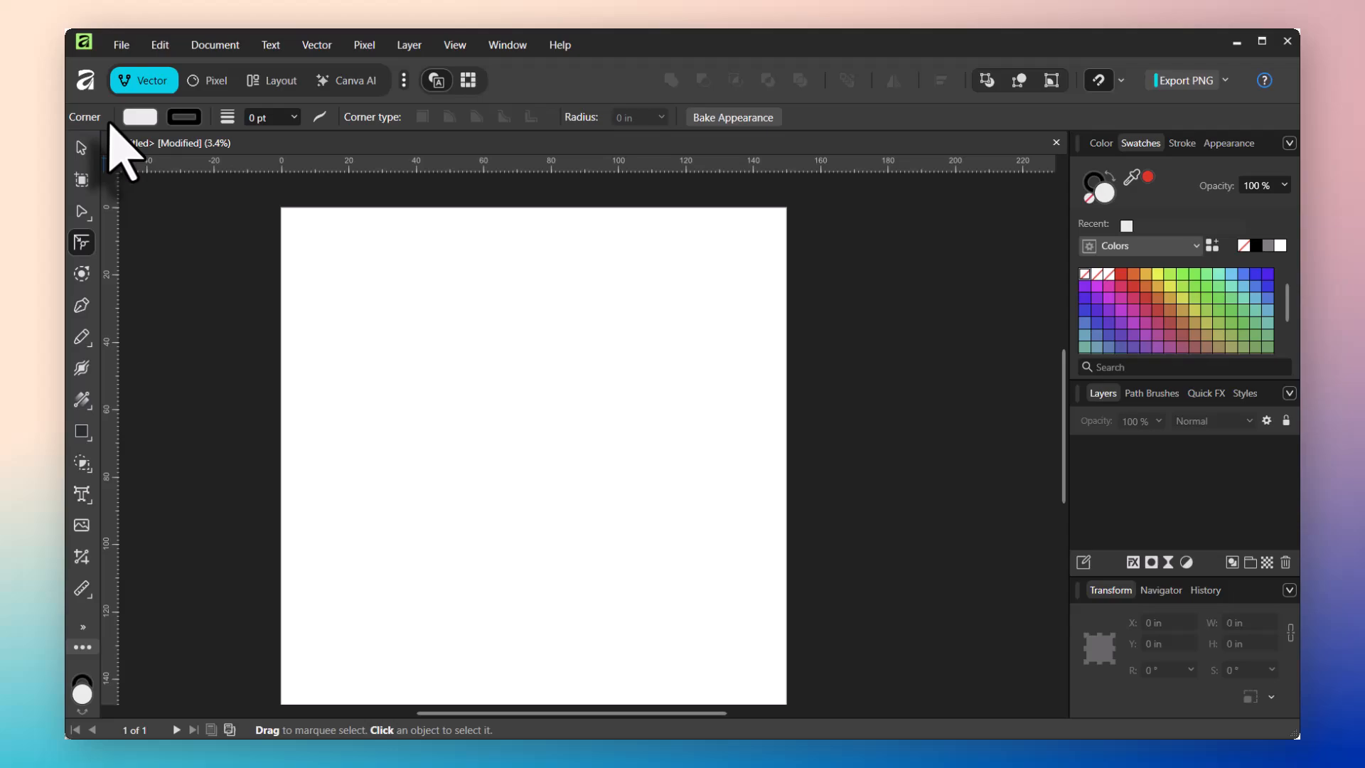
mouse_move(571, 156)
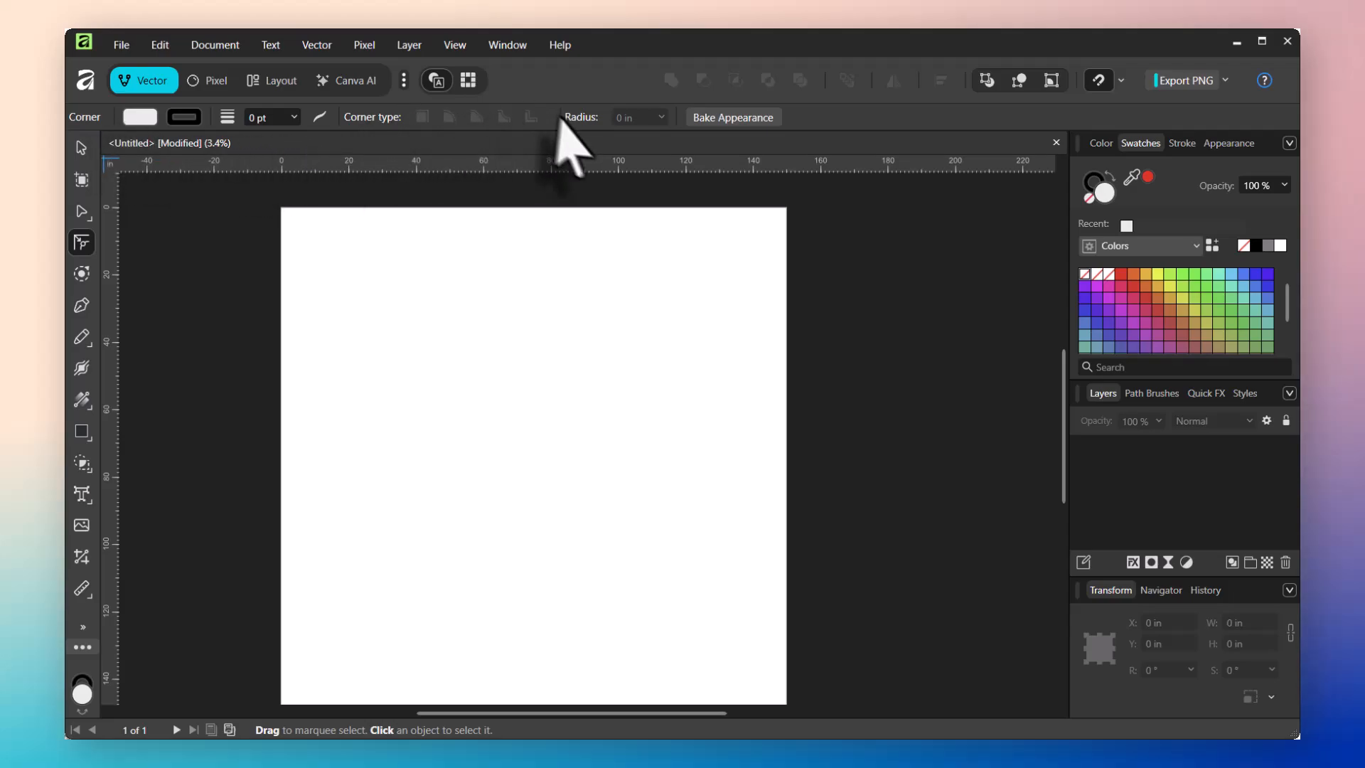
mouse_move(247, 167)
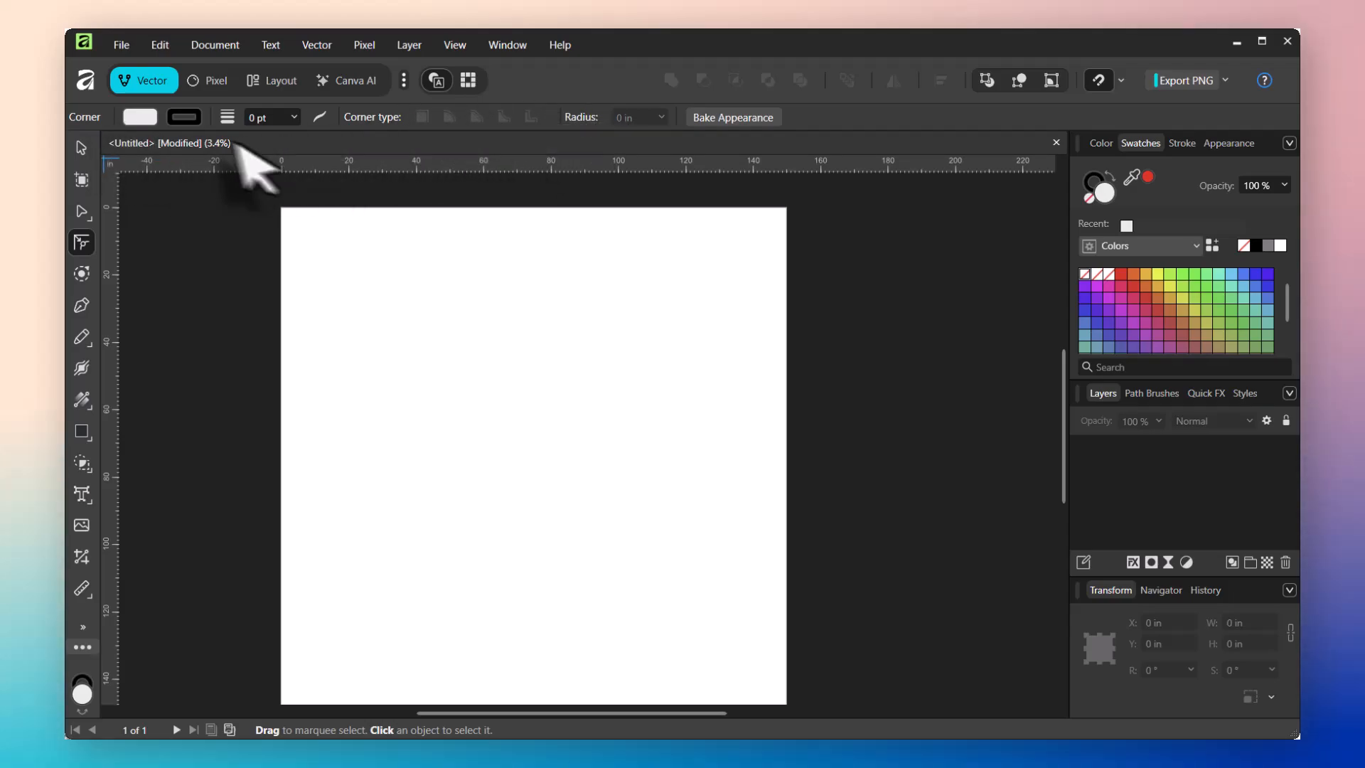
mouse_move(81, 180)
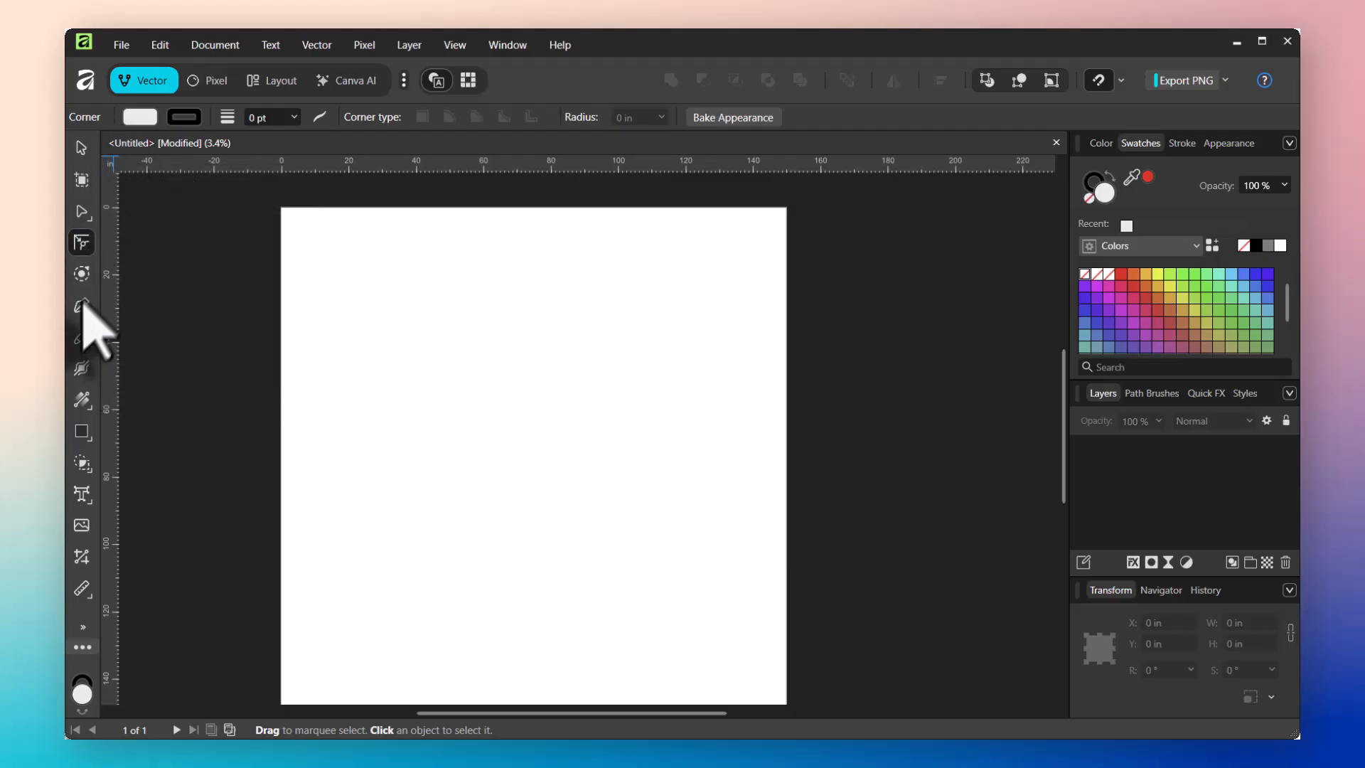
left_click(82, 305)
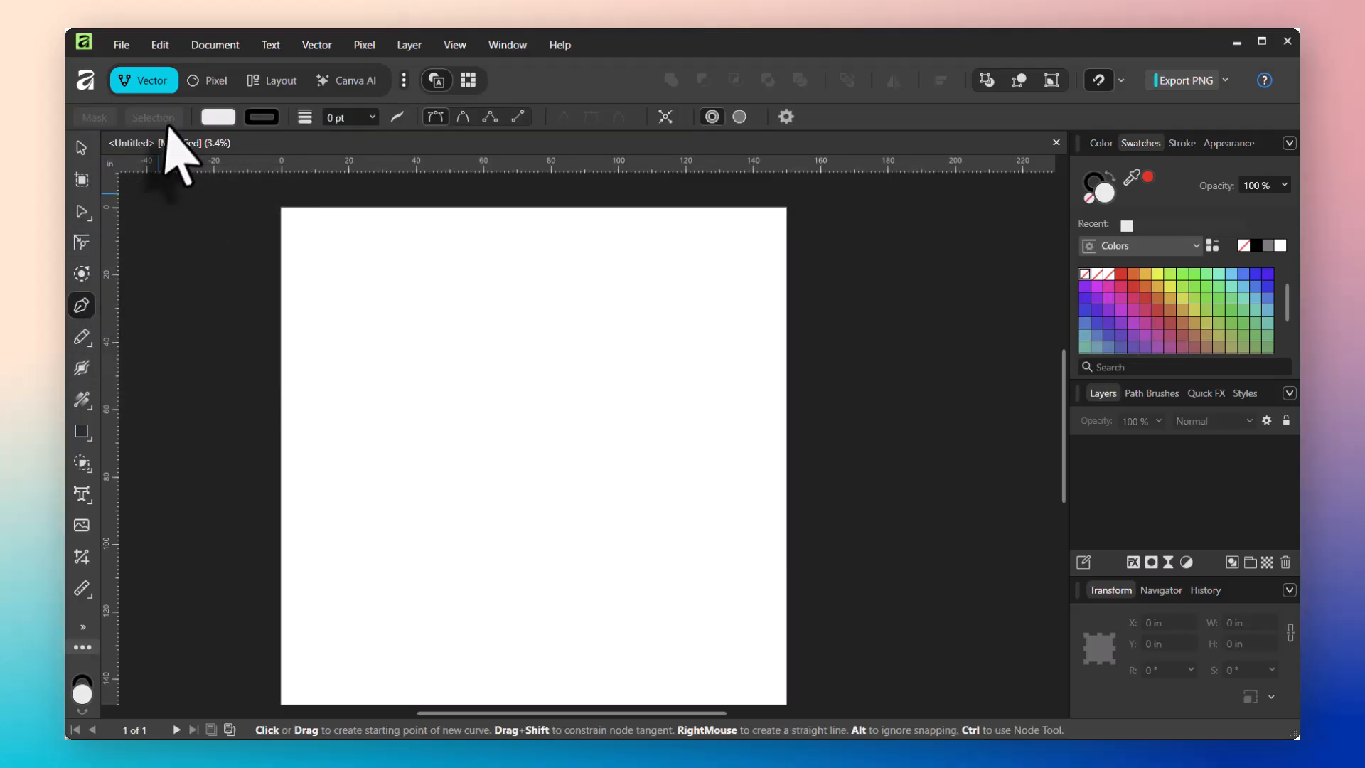
mouse_move(583, 131)
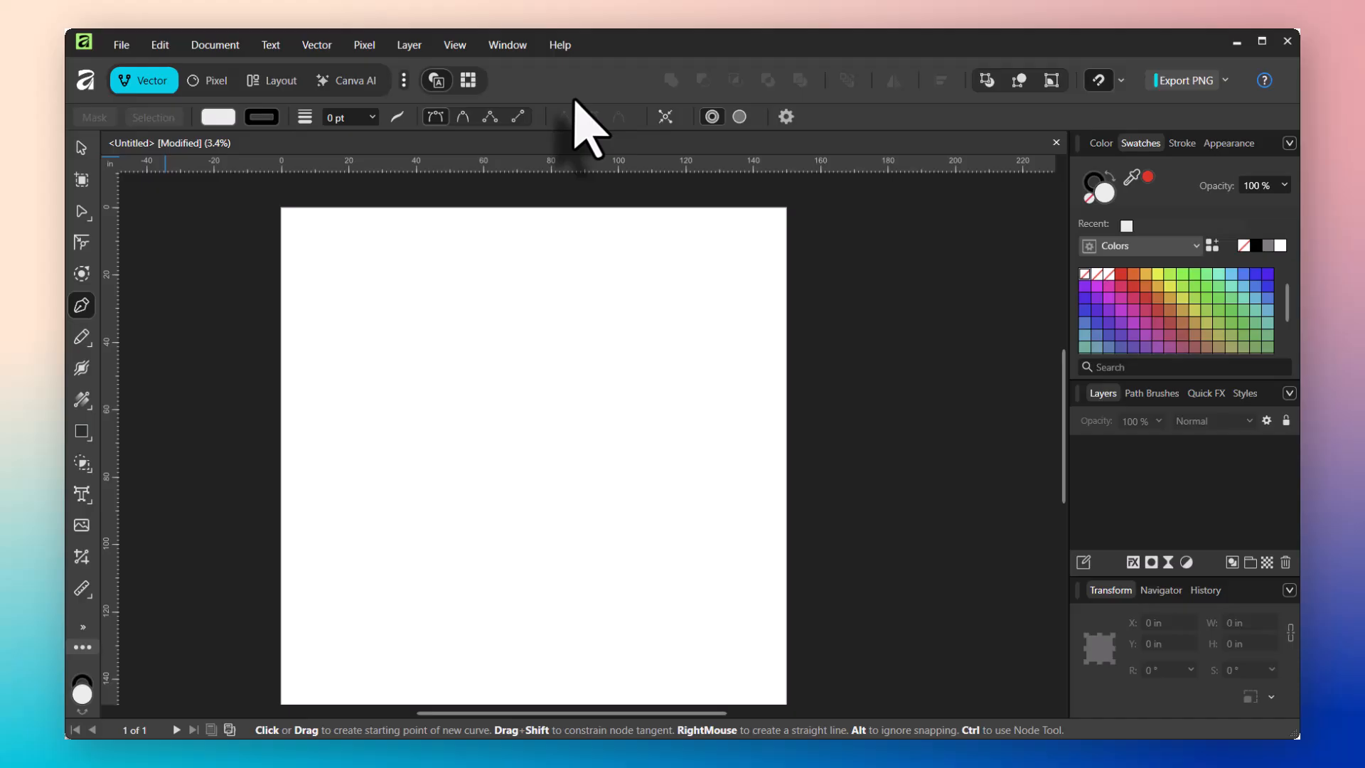
mouse_move(595, 139)
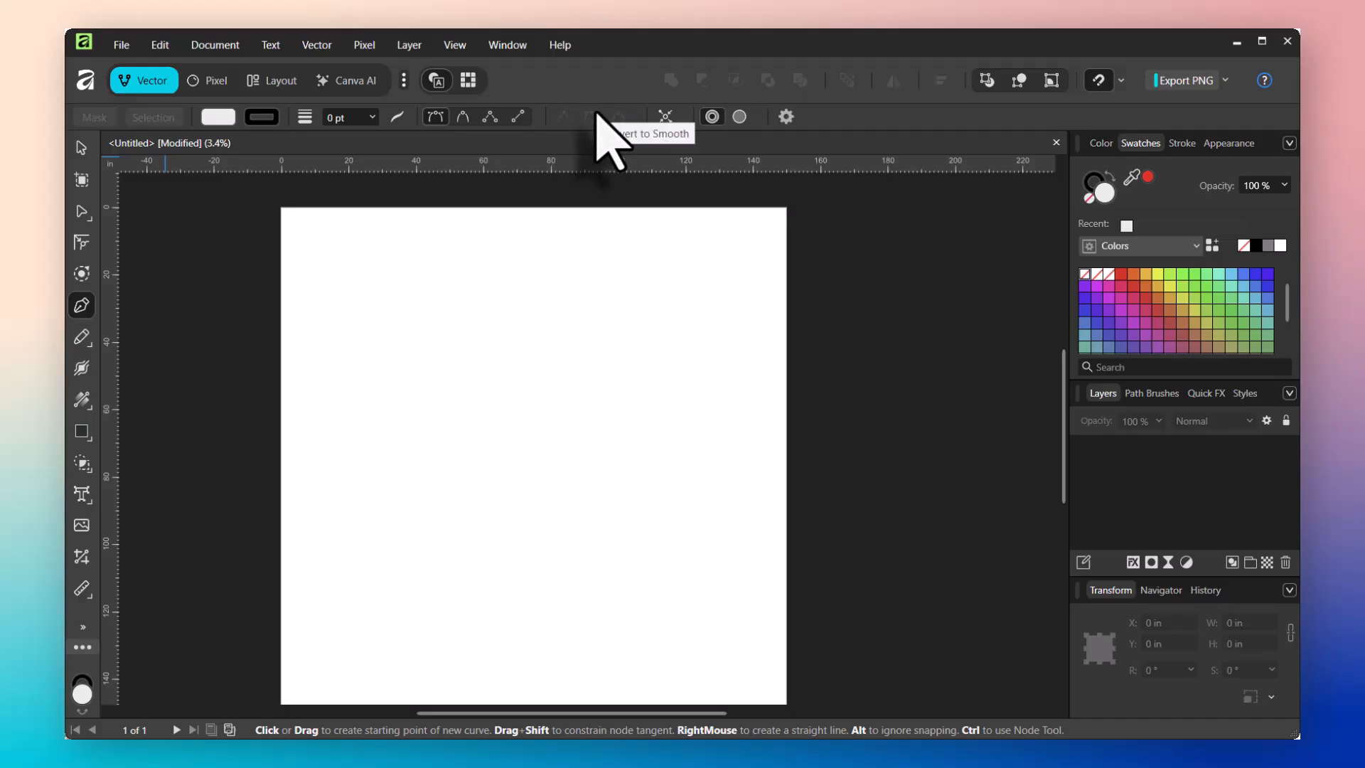
mouse_move(513, 130)
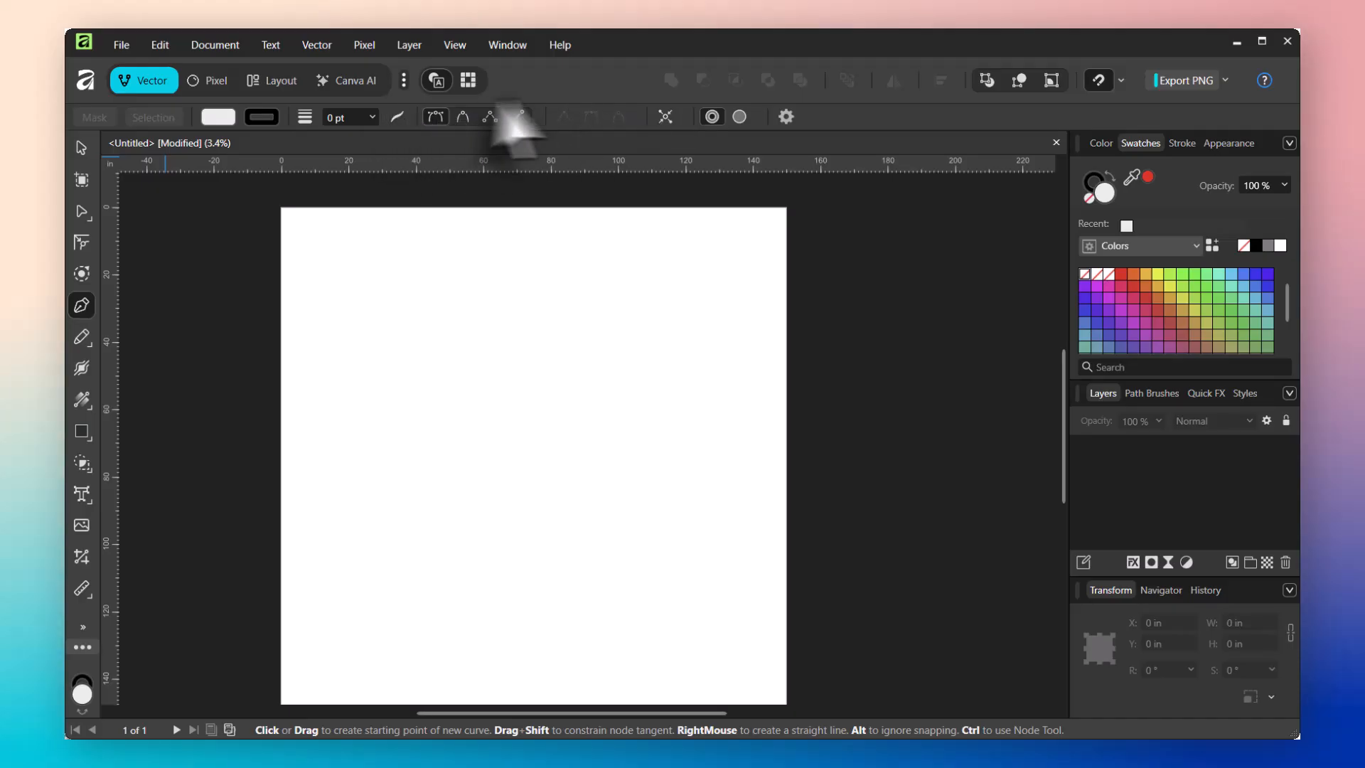
mouse_move(217, 222)
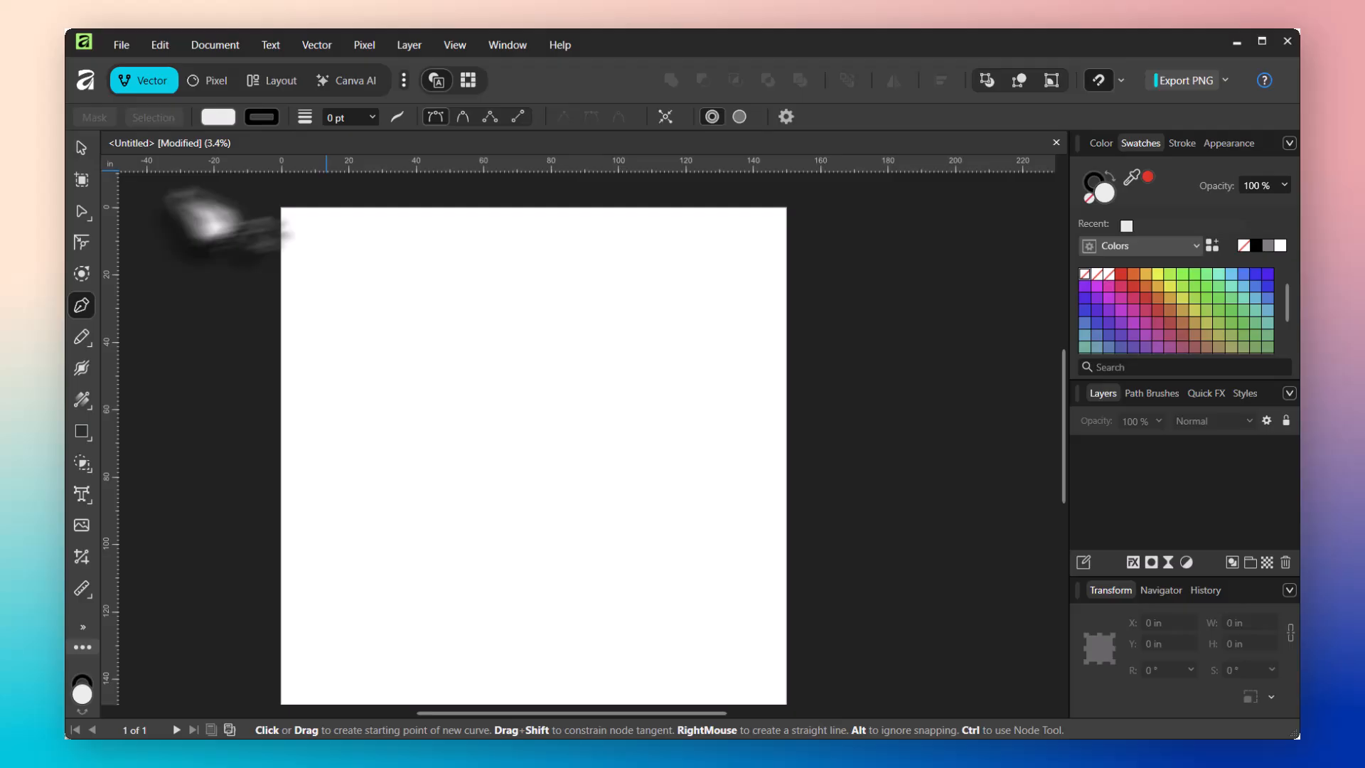
left_click(82, 329)
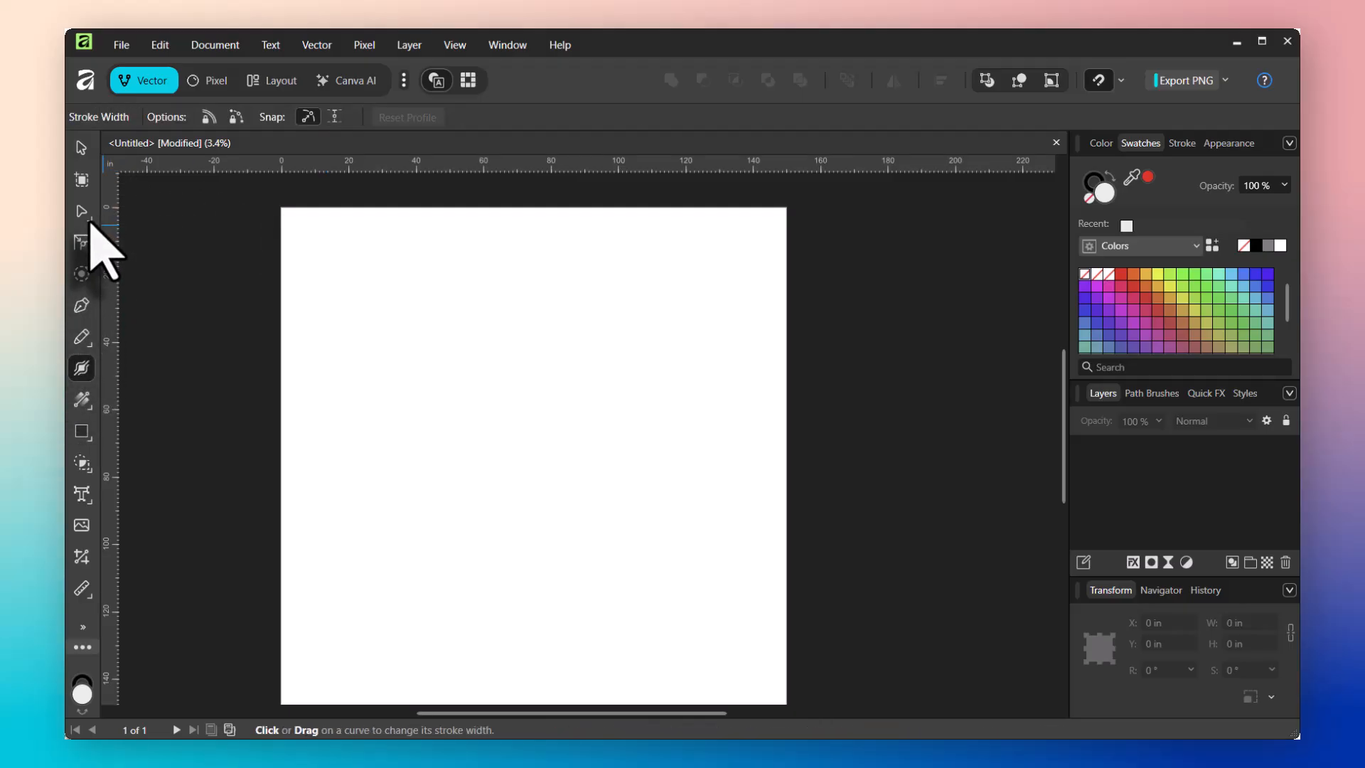
mouse_move(81, 242)
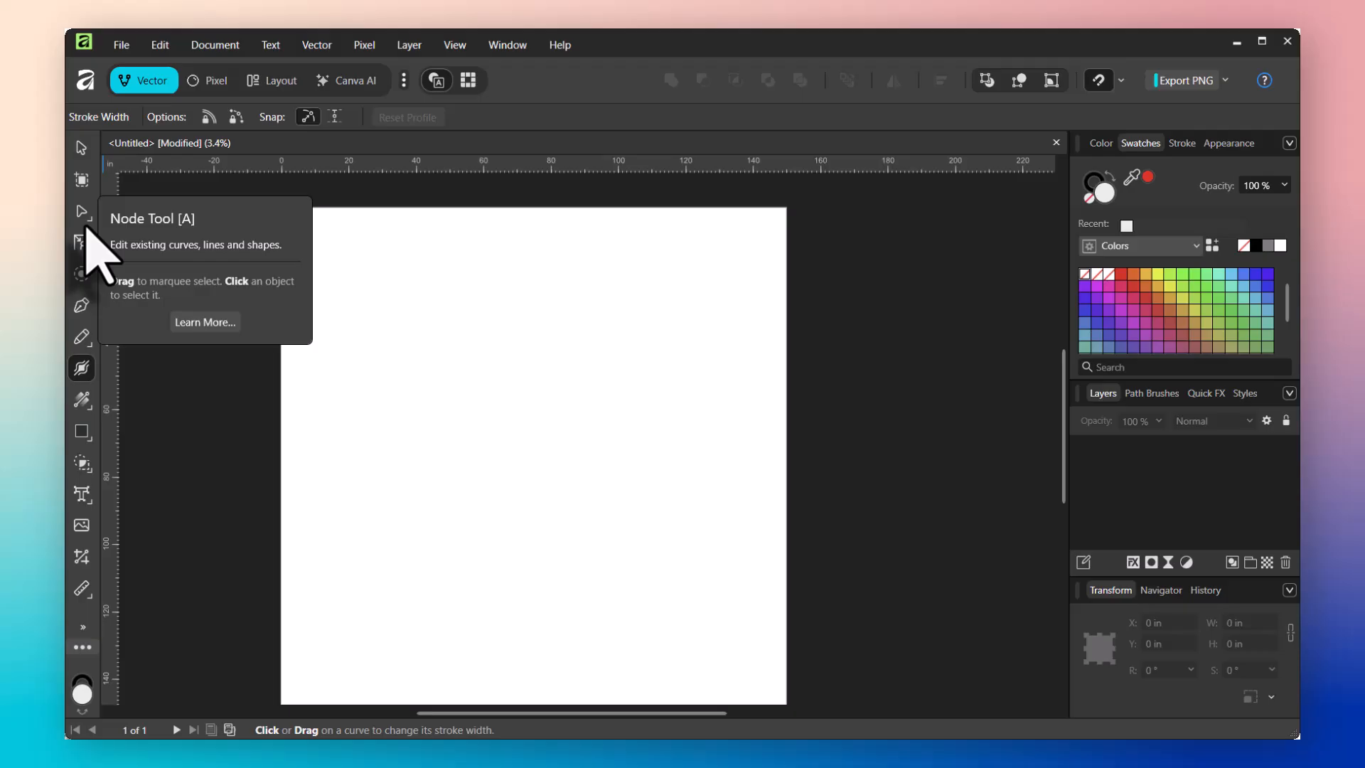
mouse_move(96, 261)
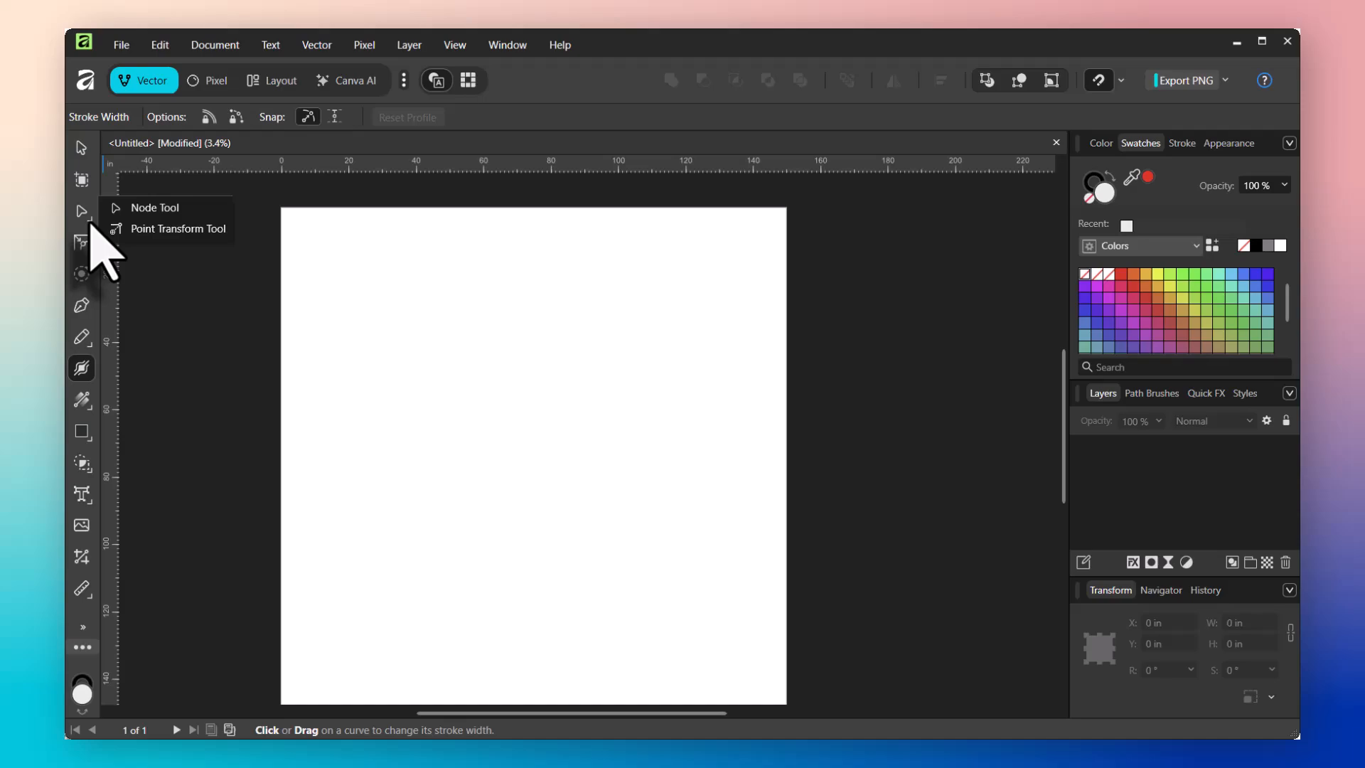
mouse_move(155, 207)
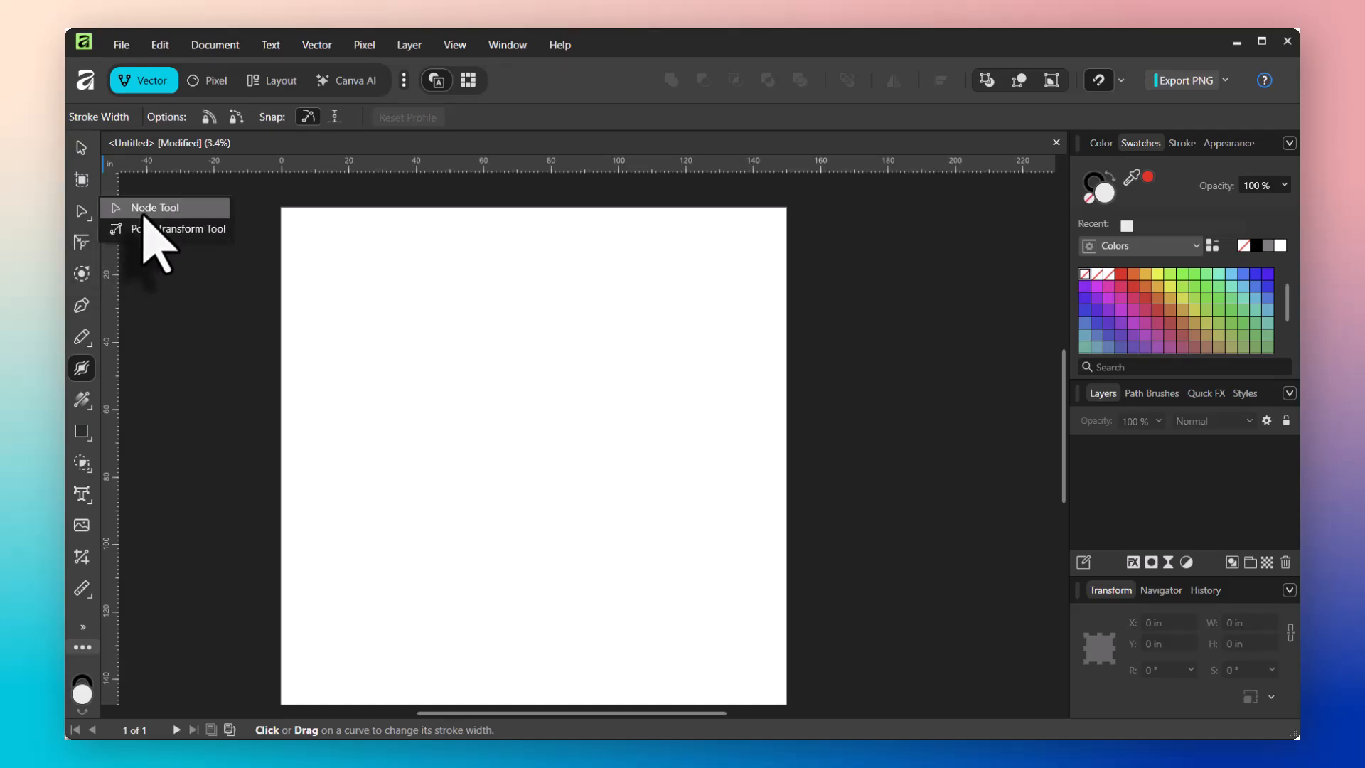
mouse_move(190, 248)
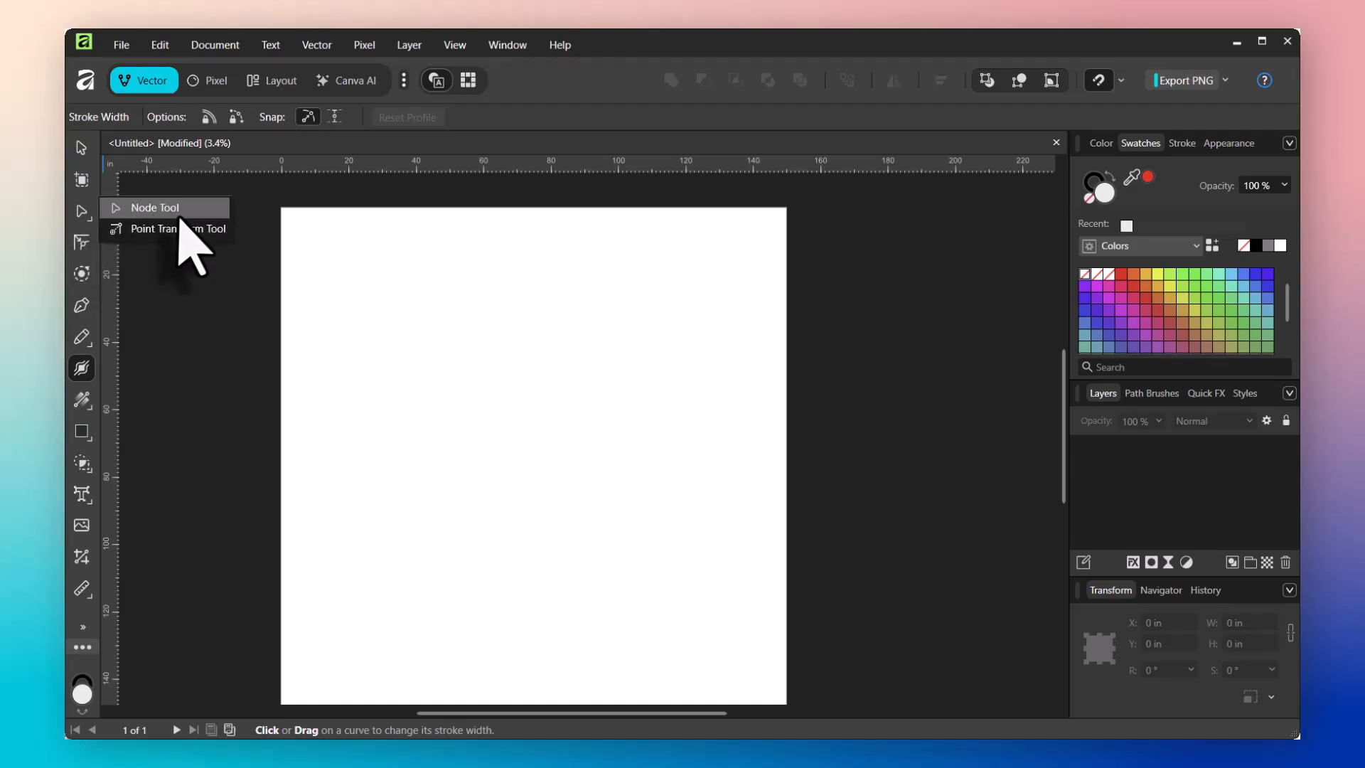
mouse_move(179, 228)
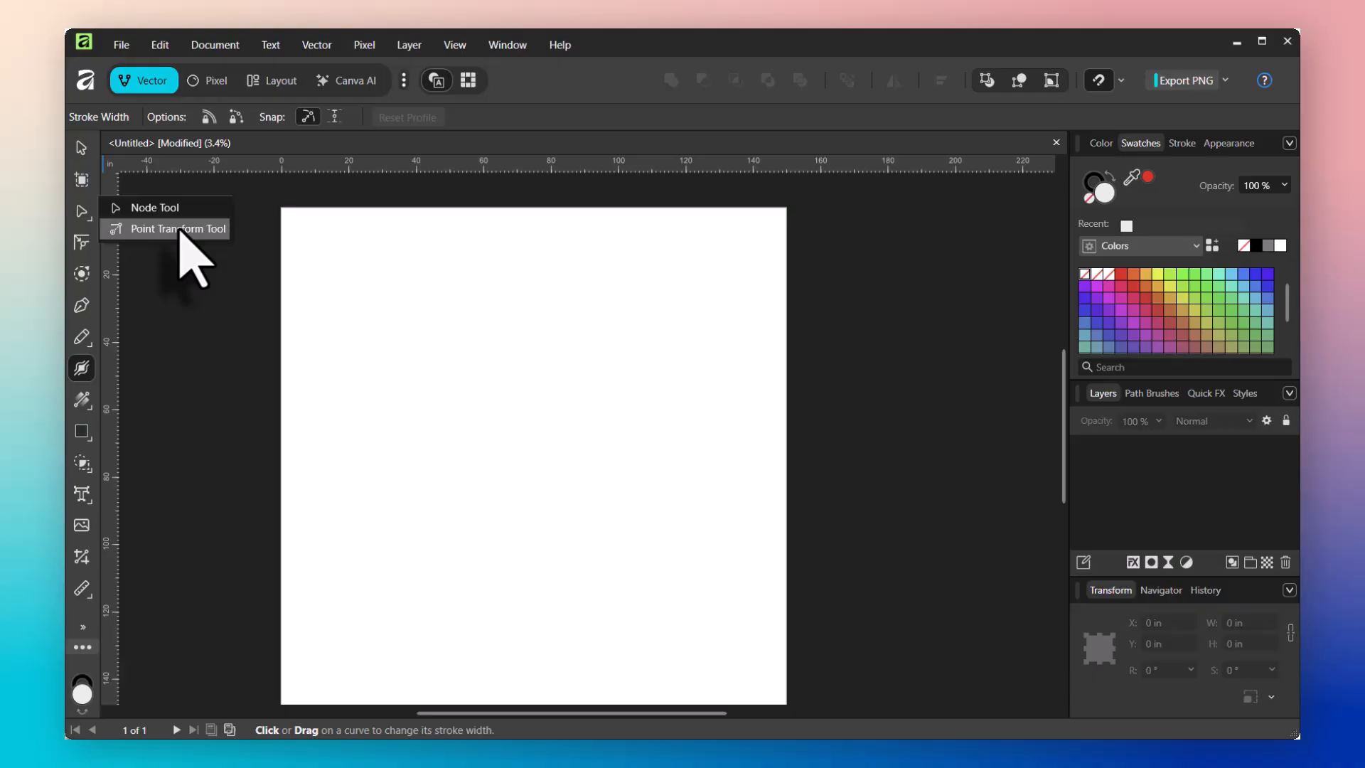
mouse_move(104, 365)
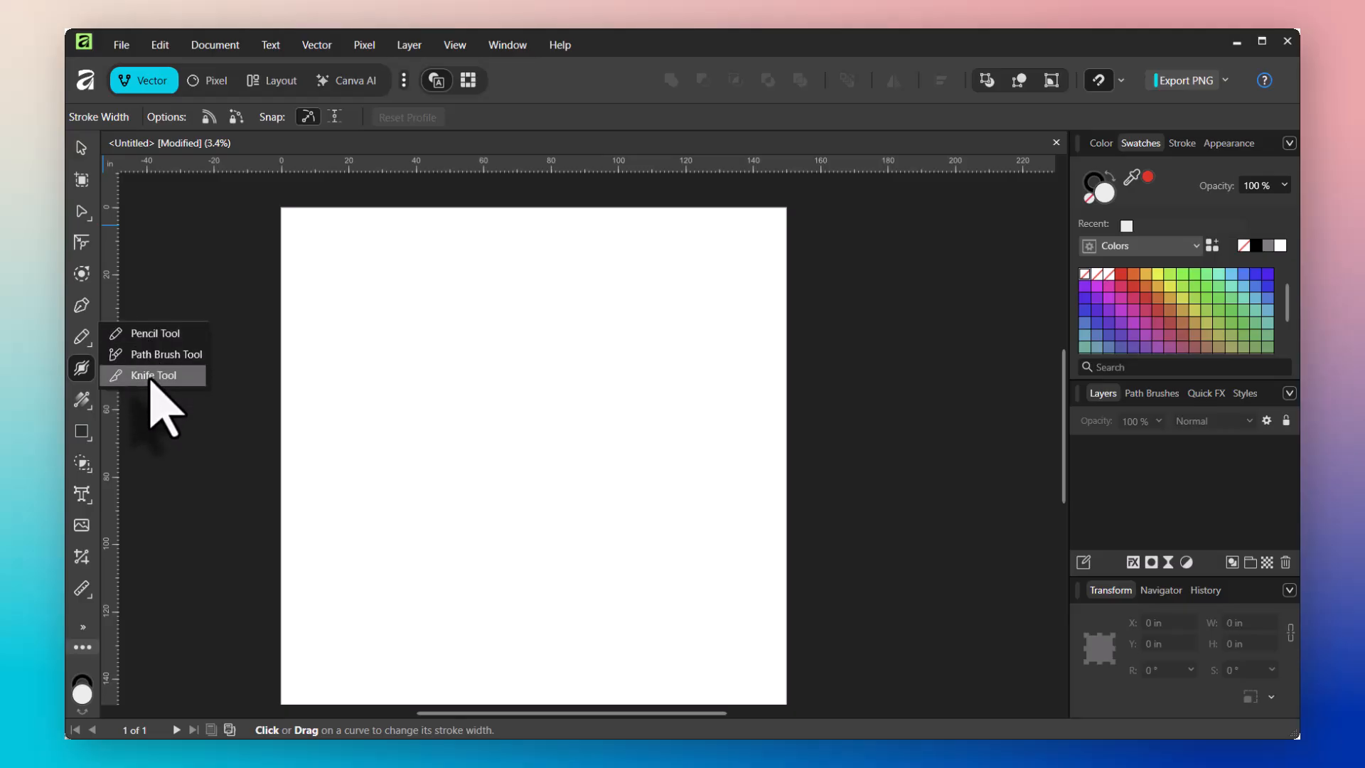
mouse_move(96, 365)
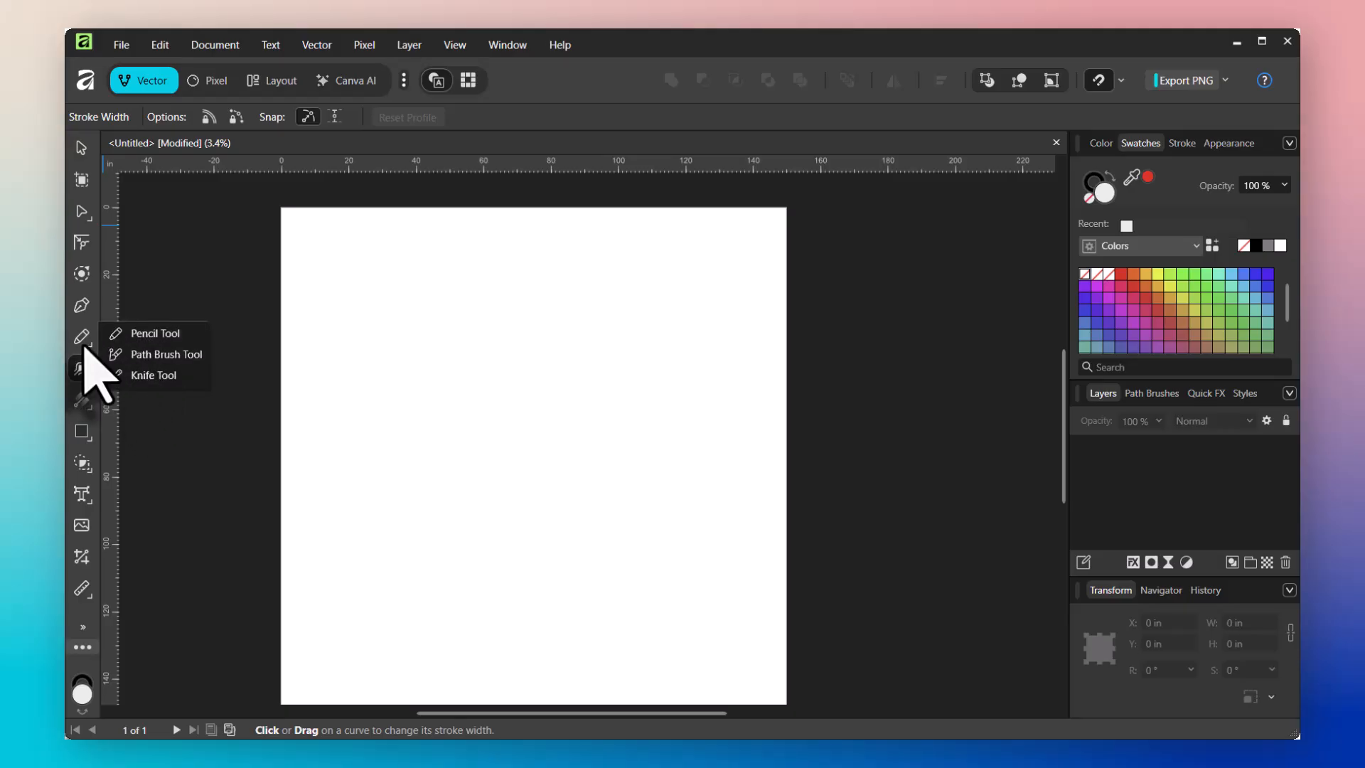
mouse_move(82, 431)
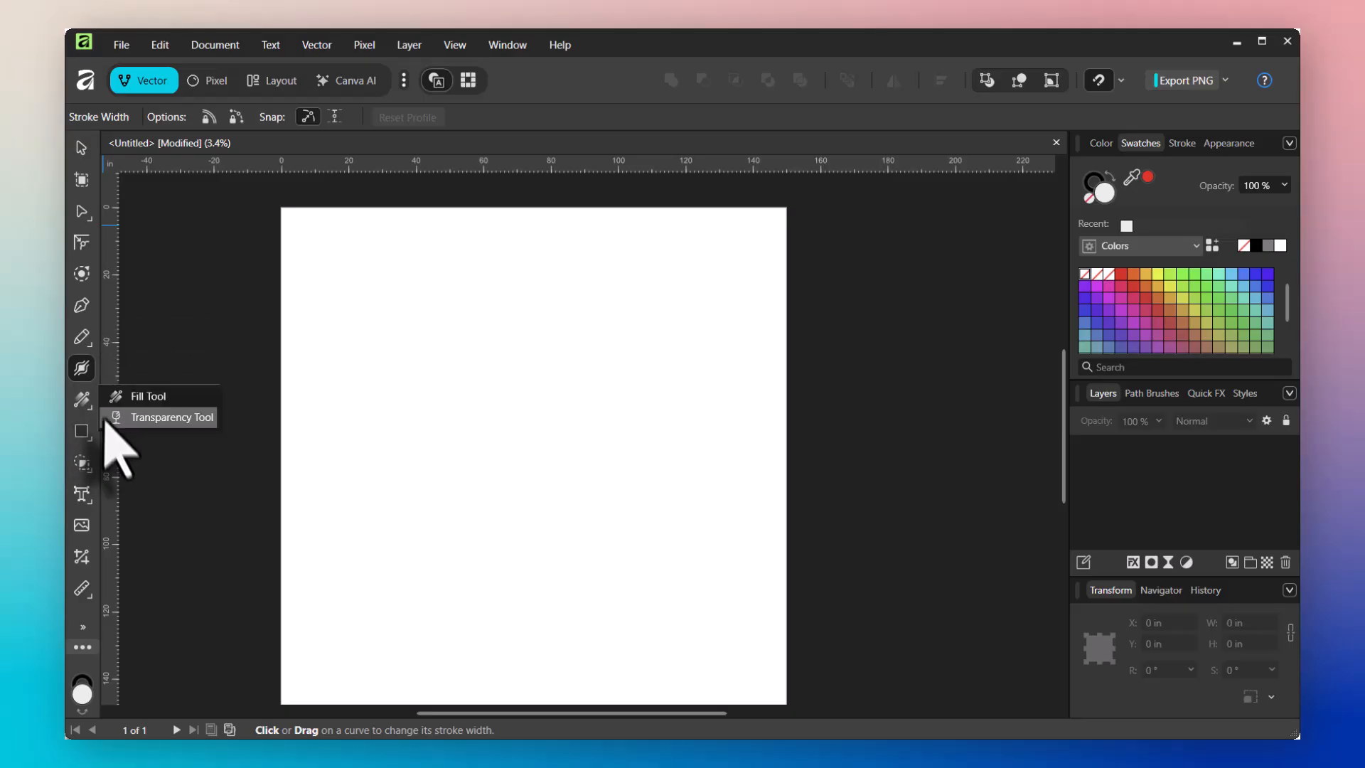
left_click(81, 432)
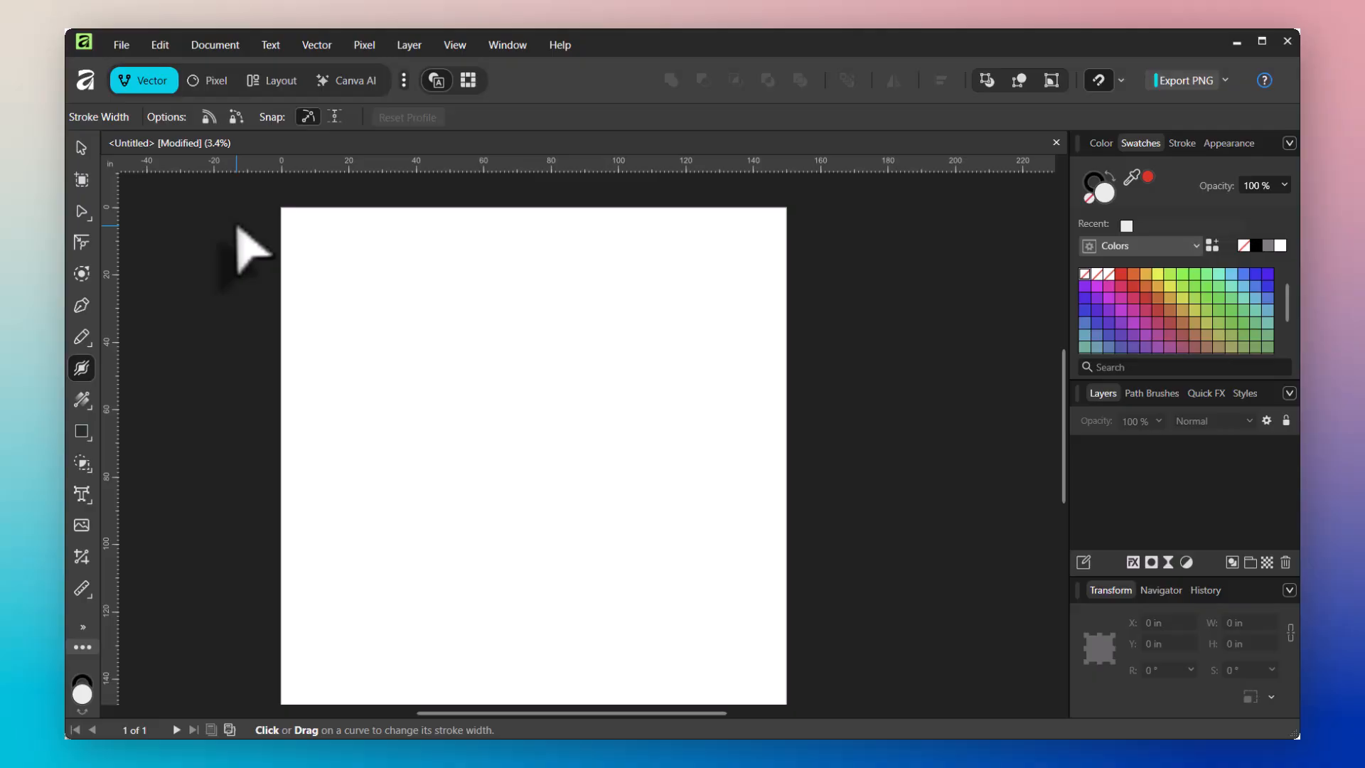
mouse_move(86, 335)
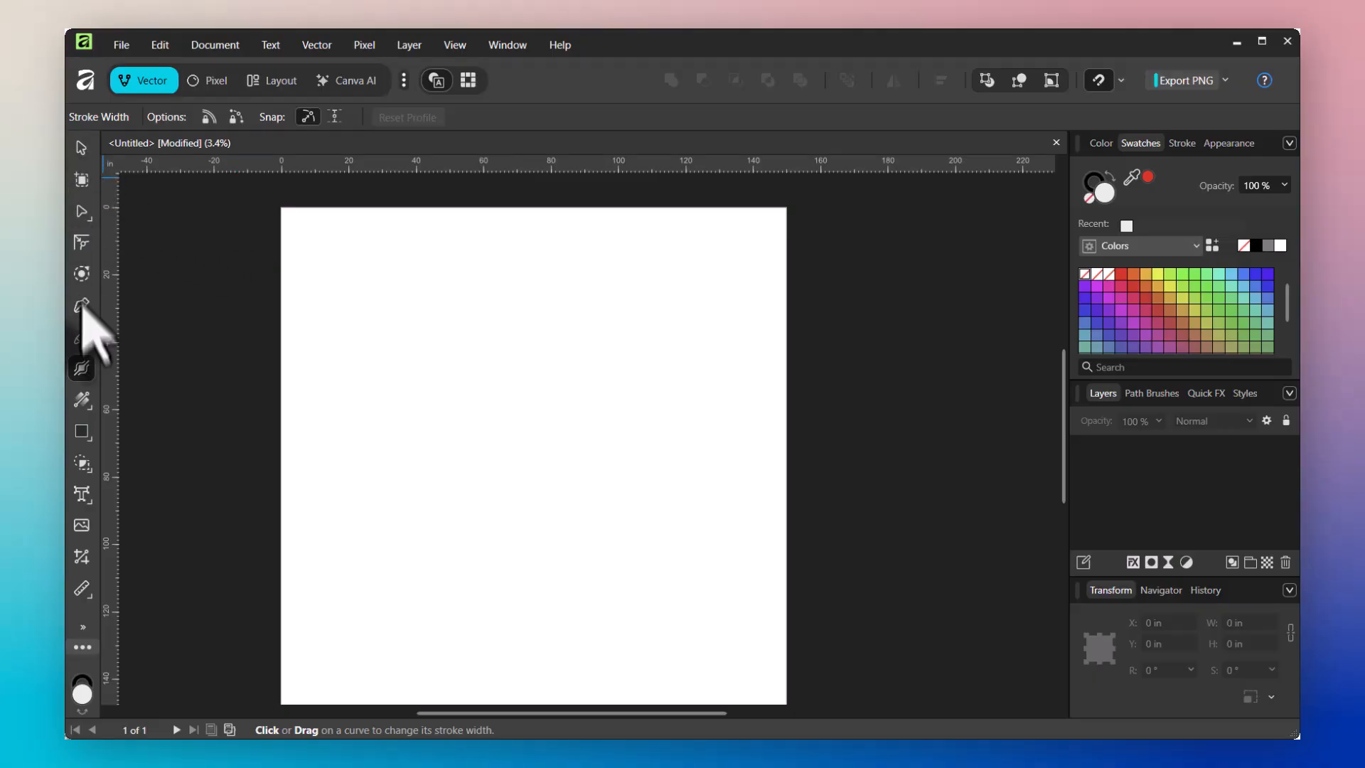
mouse_move(81, 367)
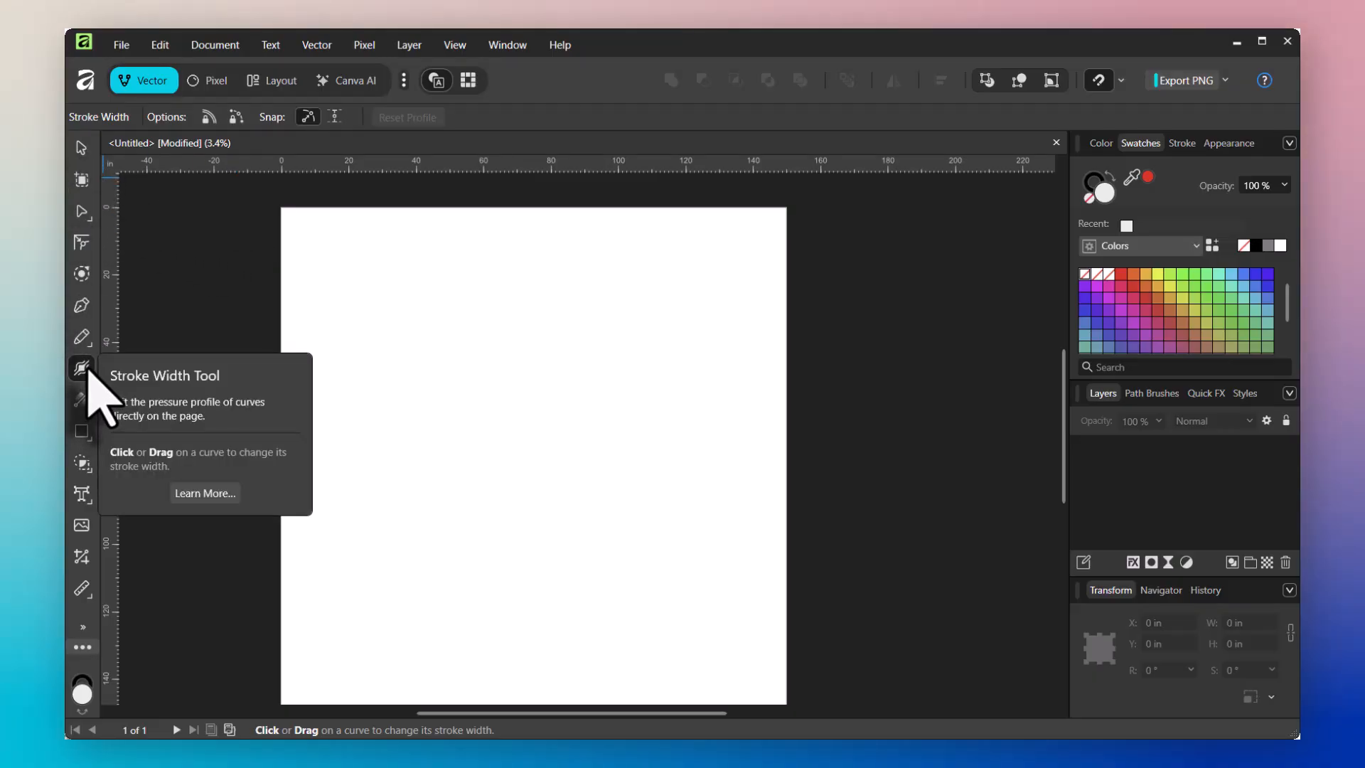
mouse_move(83, 648)
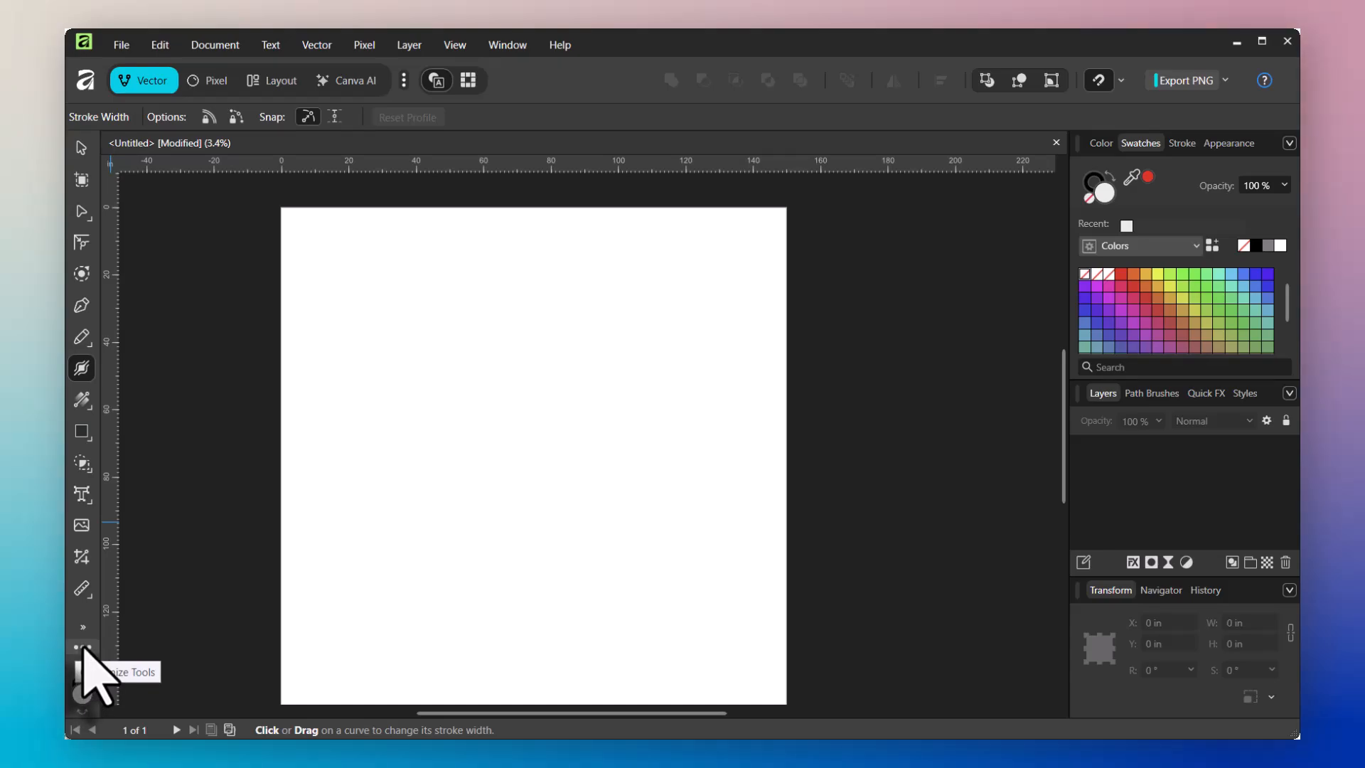
left_click(82, 645)
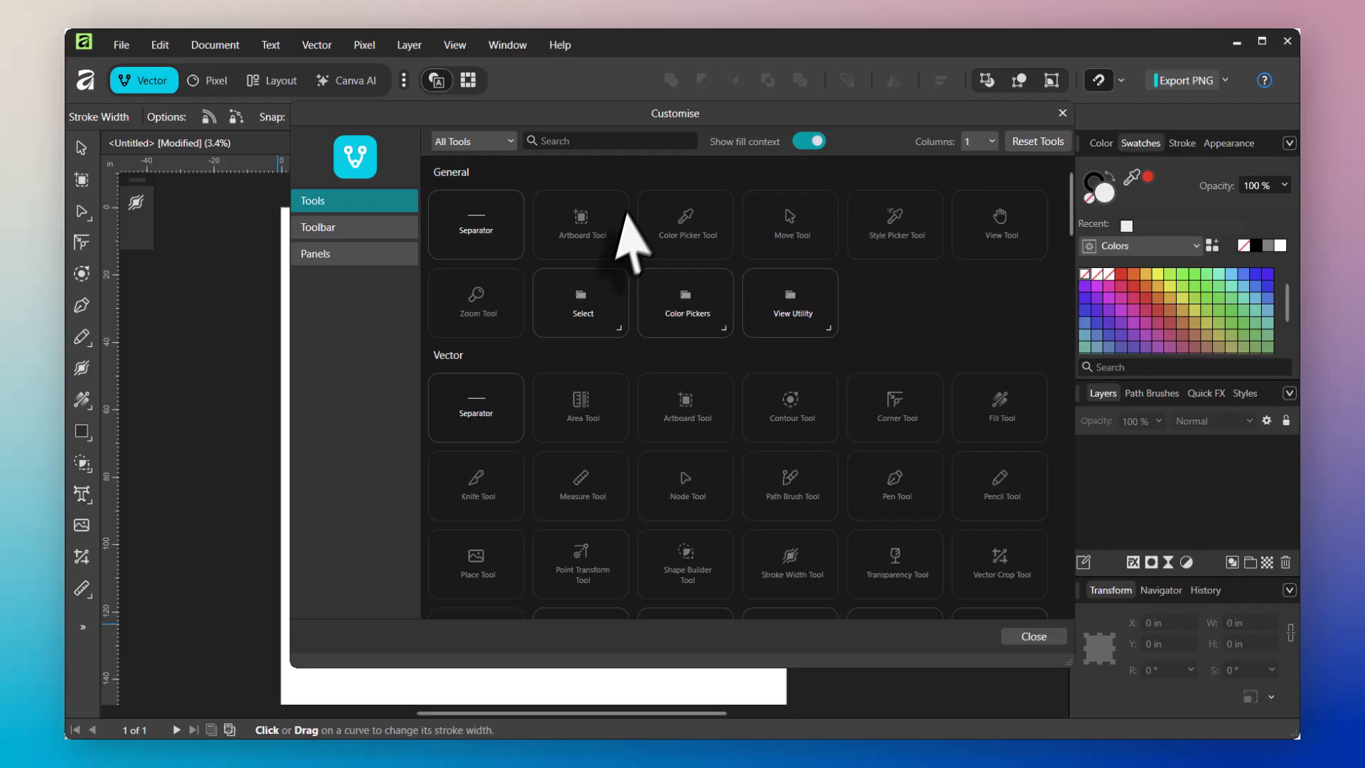
mouse_move(461, 345)
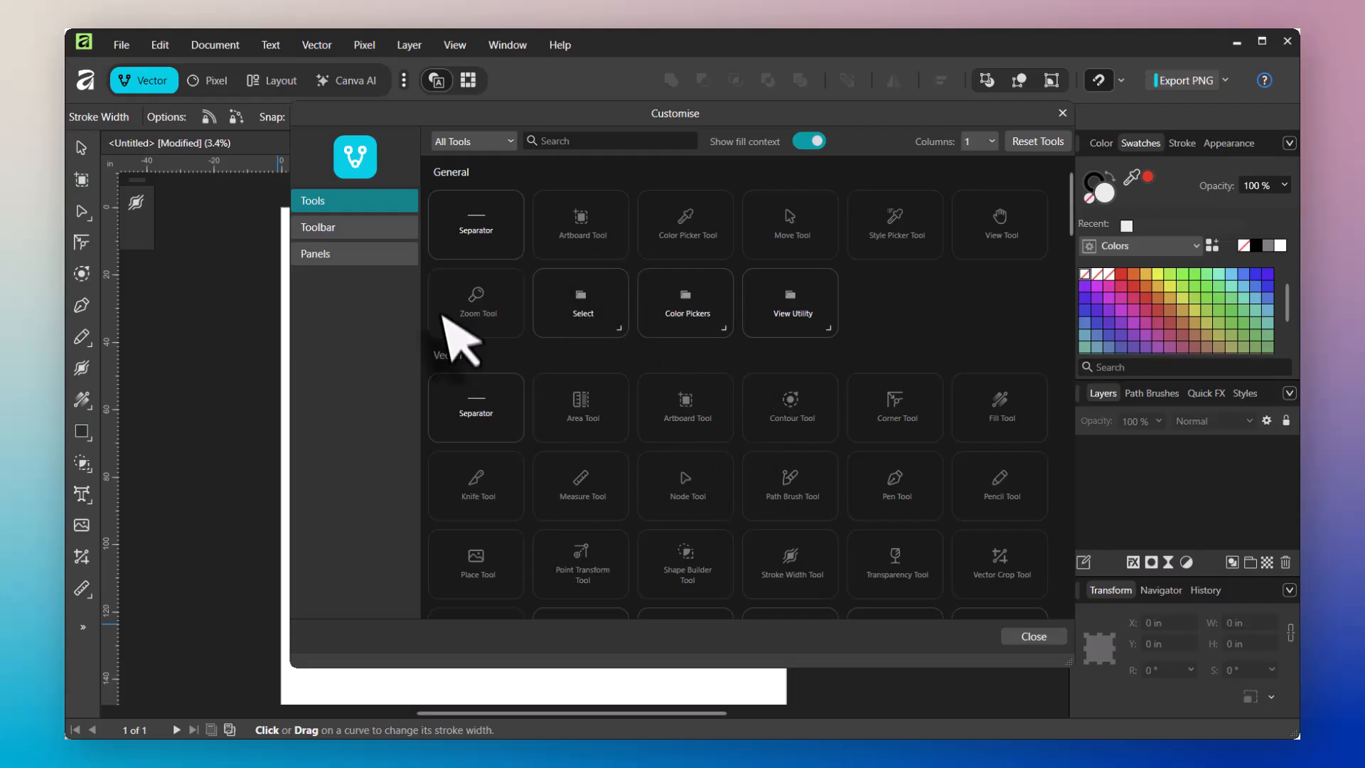
mouse_move(509, 340)
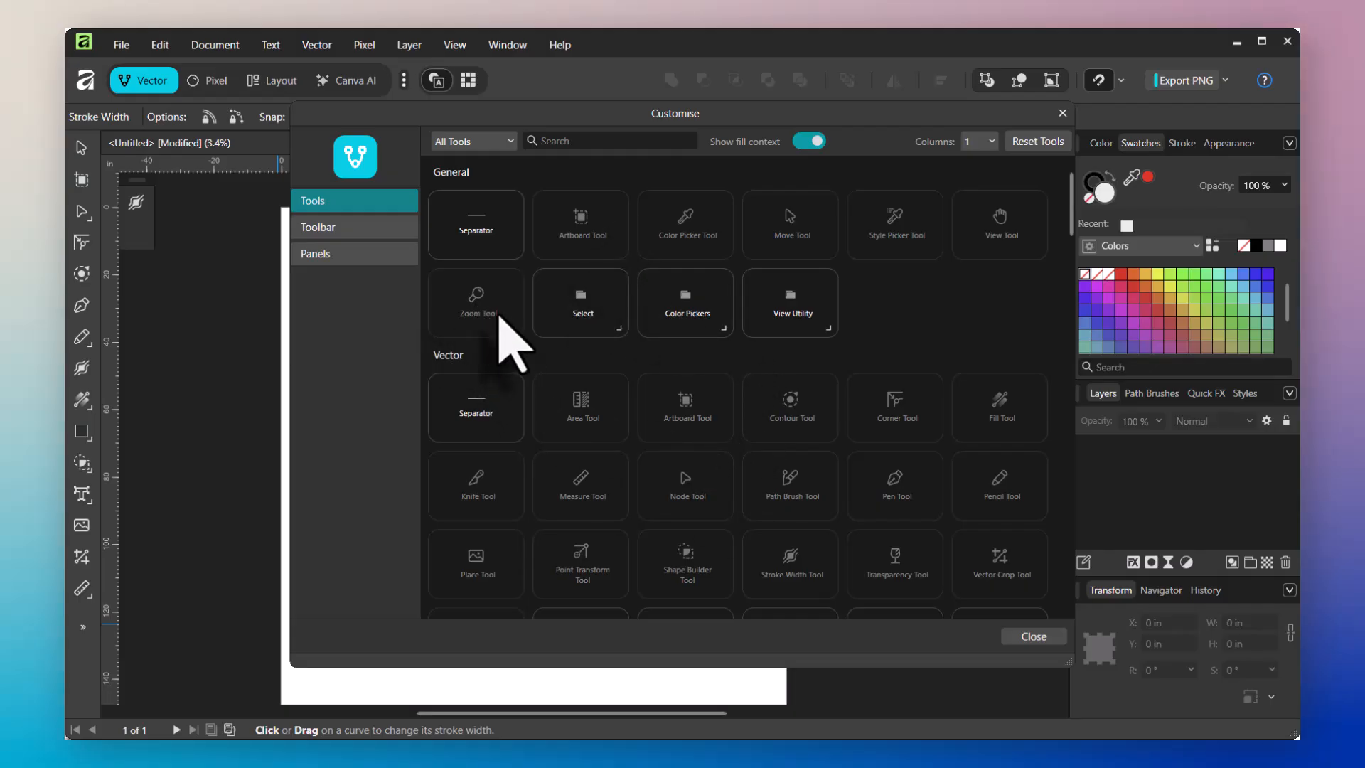
mouse_move(666, 457)
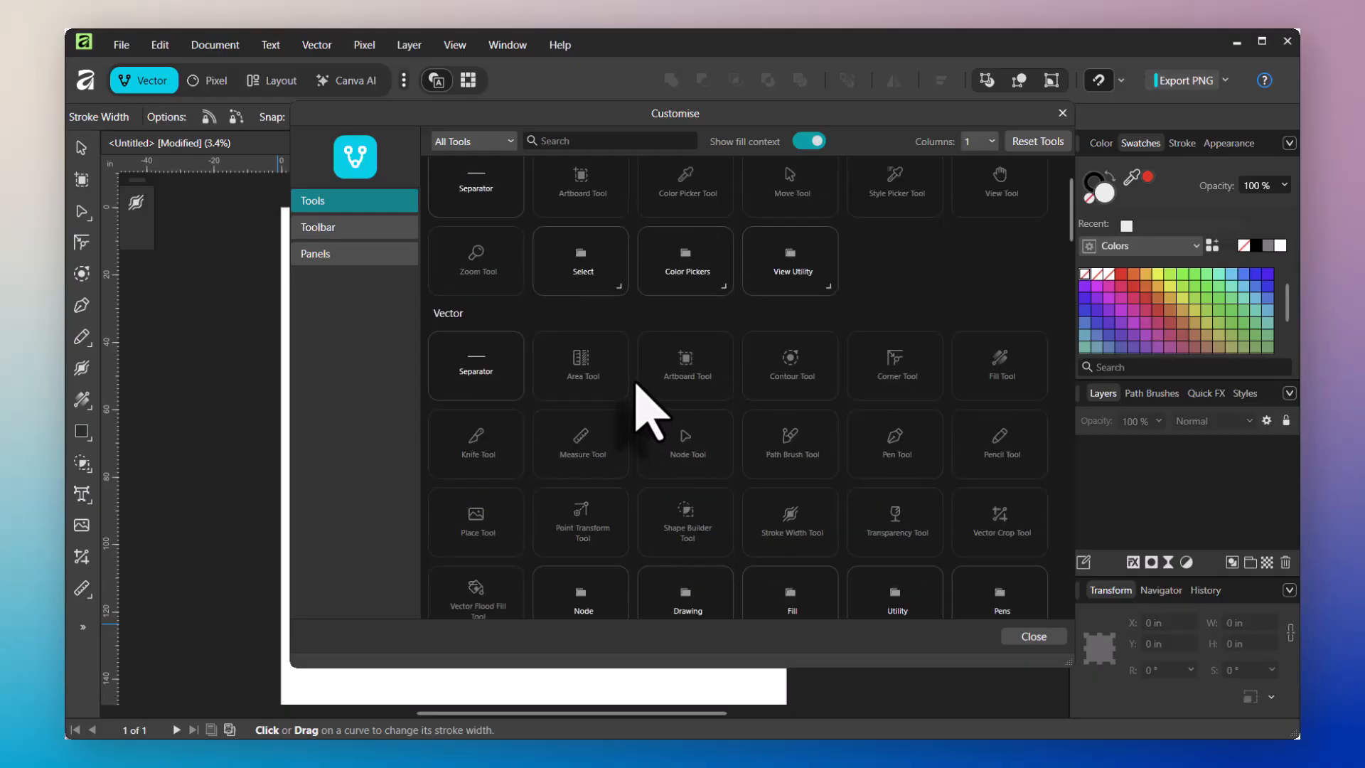
scroll("up", 3)
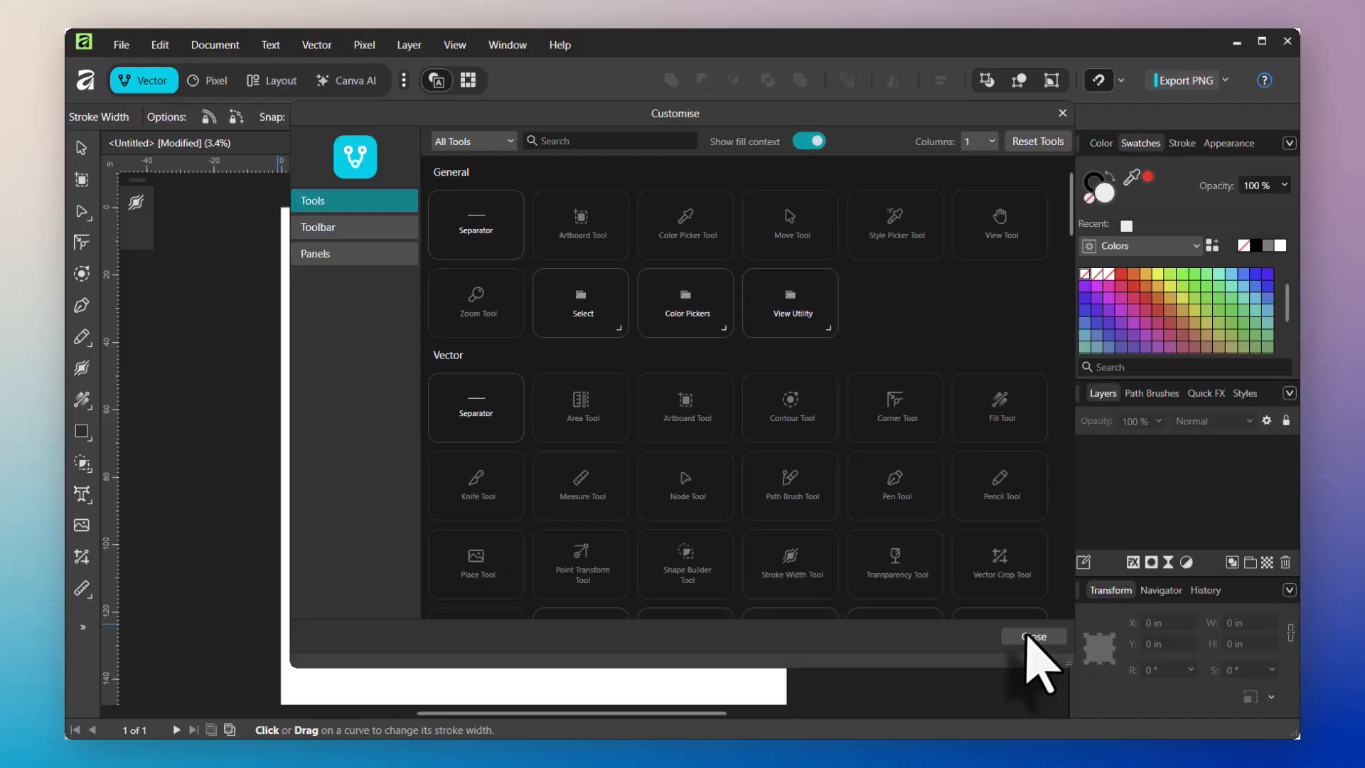
left_click(1031, 637)
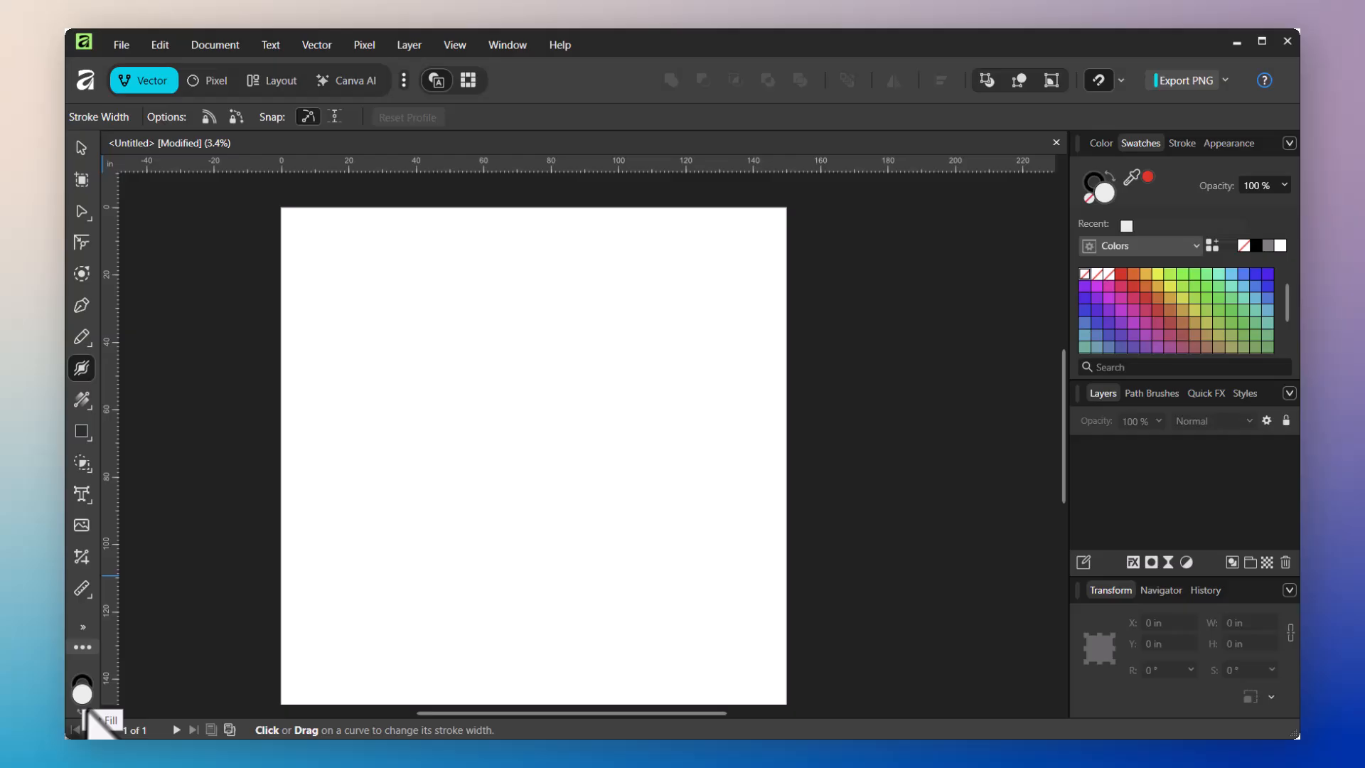
mouse_move(96, 719)
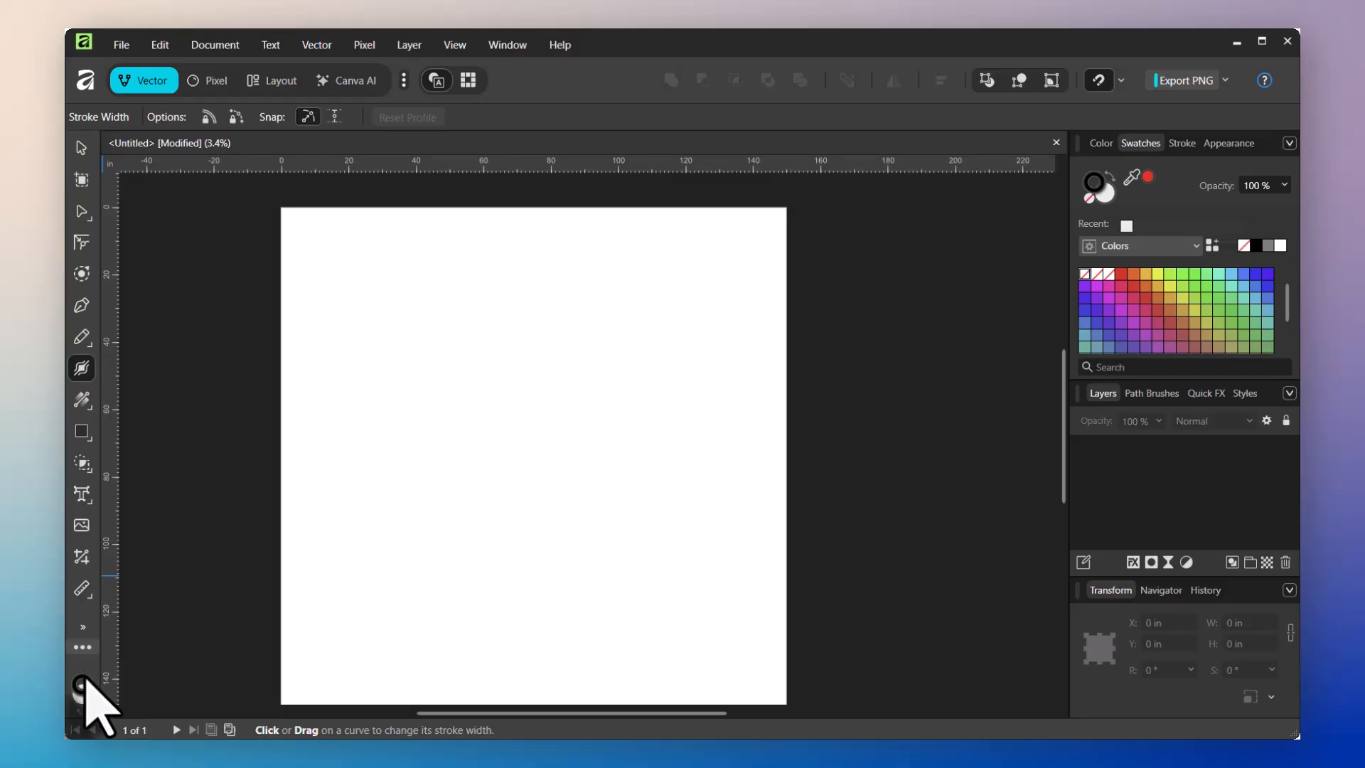
mouse_move(87, 692)
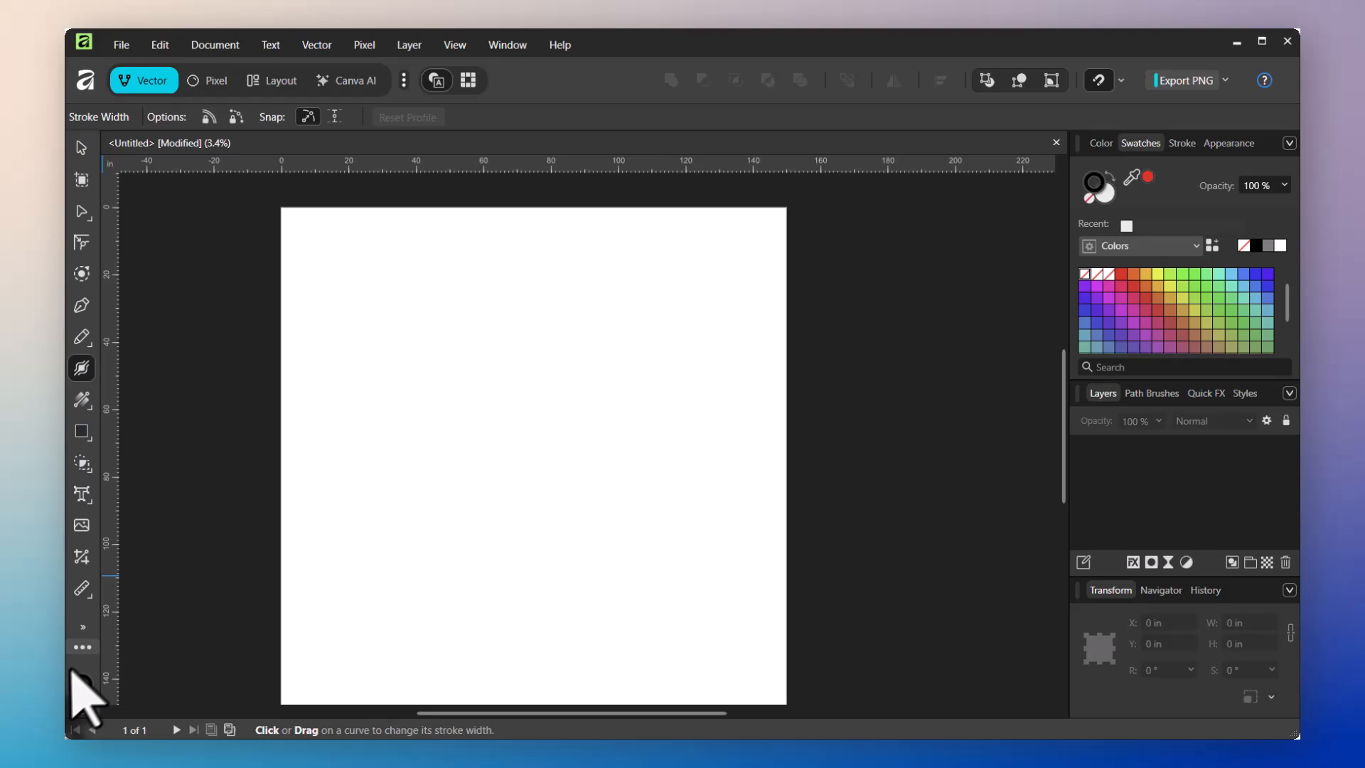
mouse_move(84, 684)
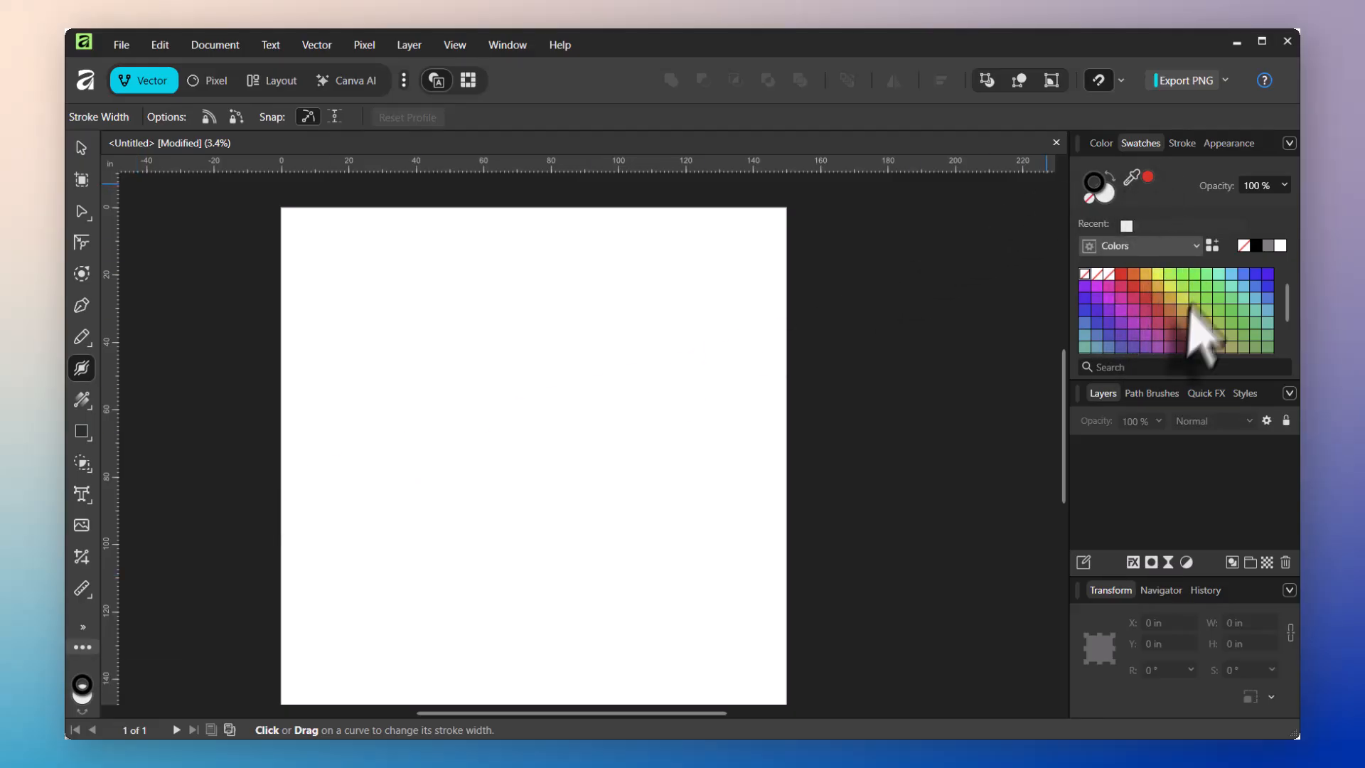
mouse_move(1201, 348)
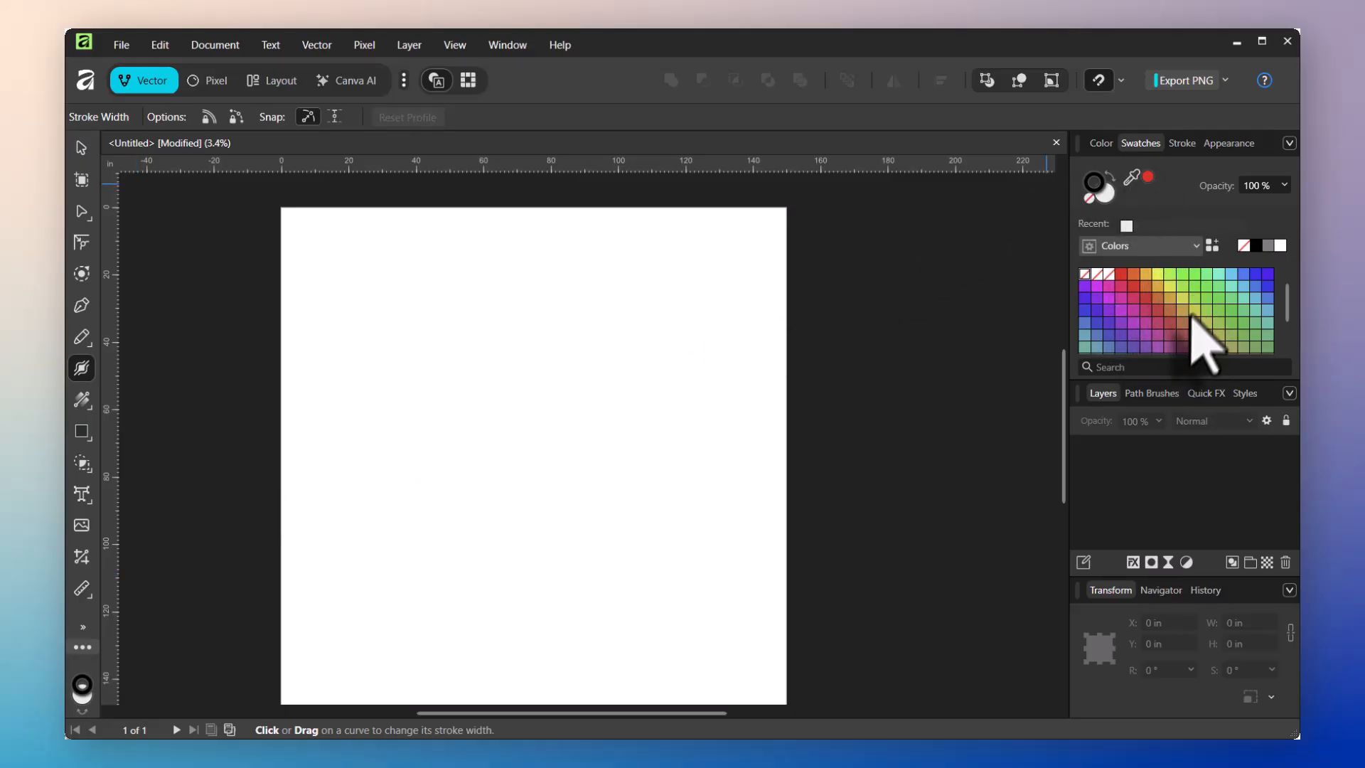
mouse_move(91, 583)
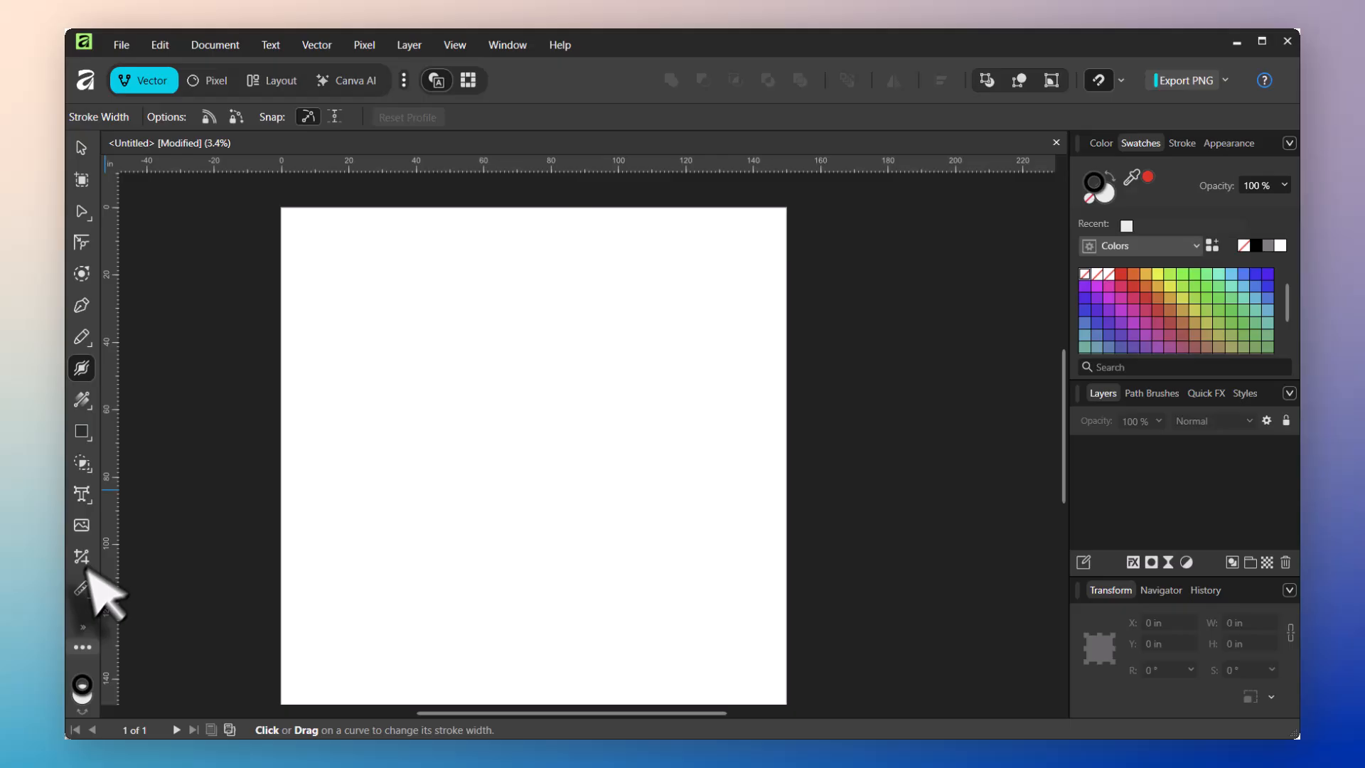
mouse_move(82, 593)
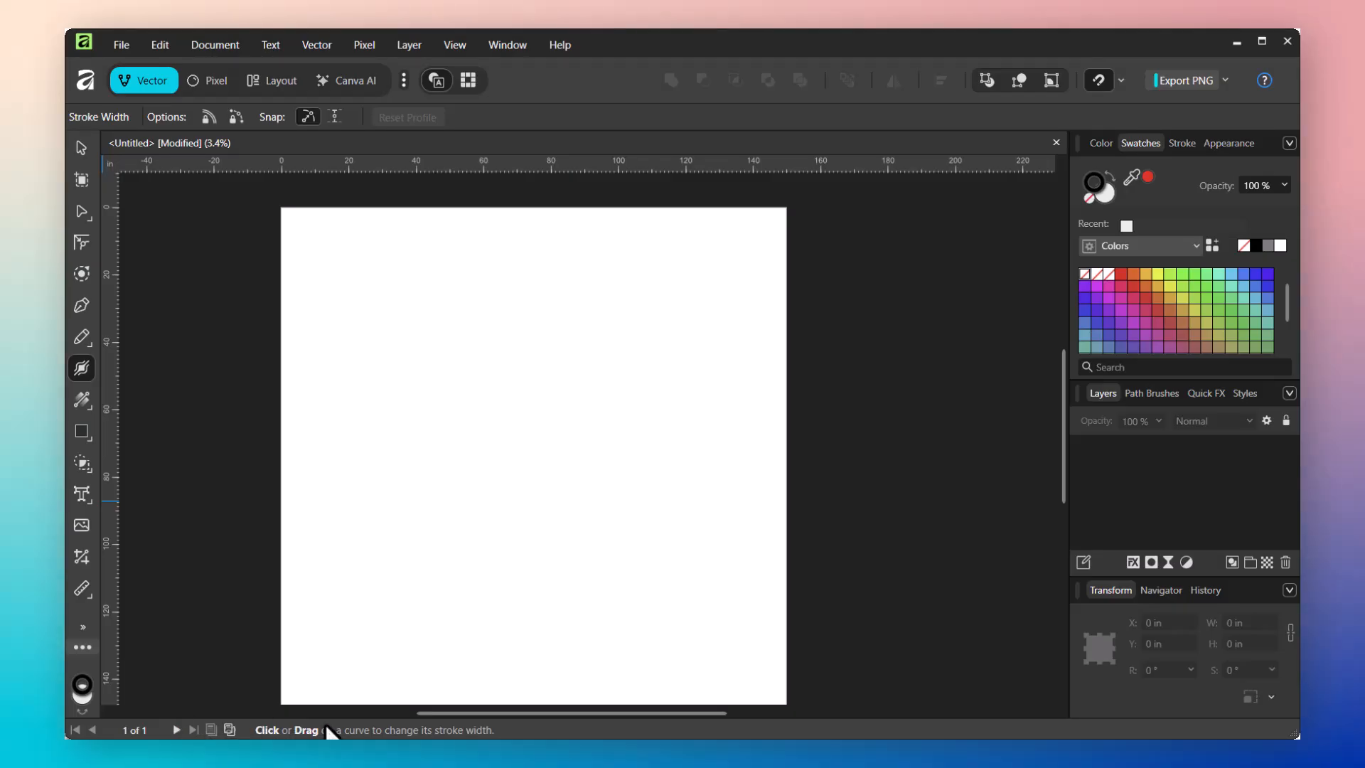
mouse_move(100, 443)
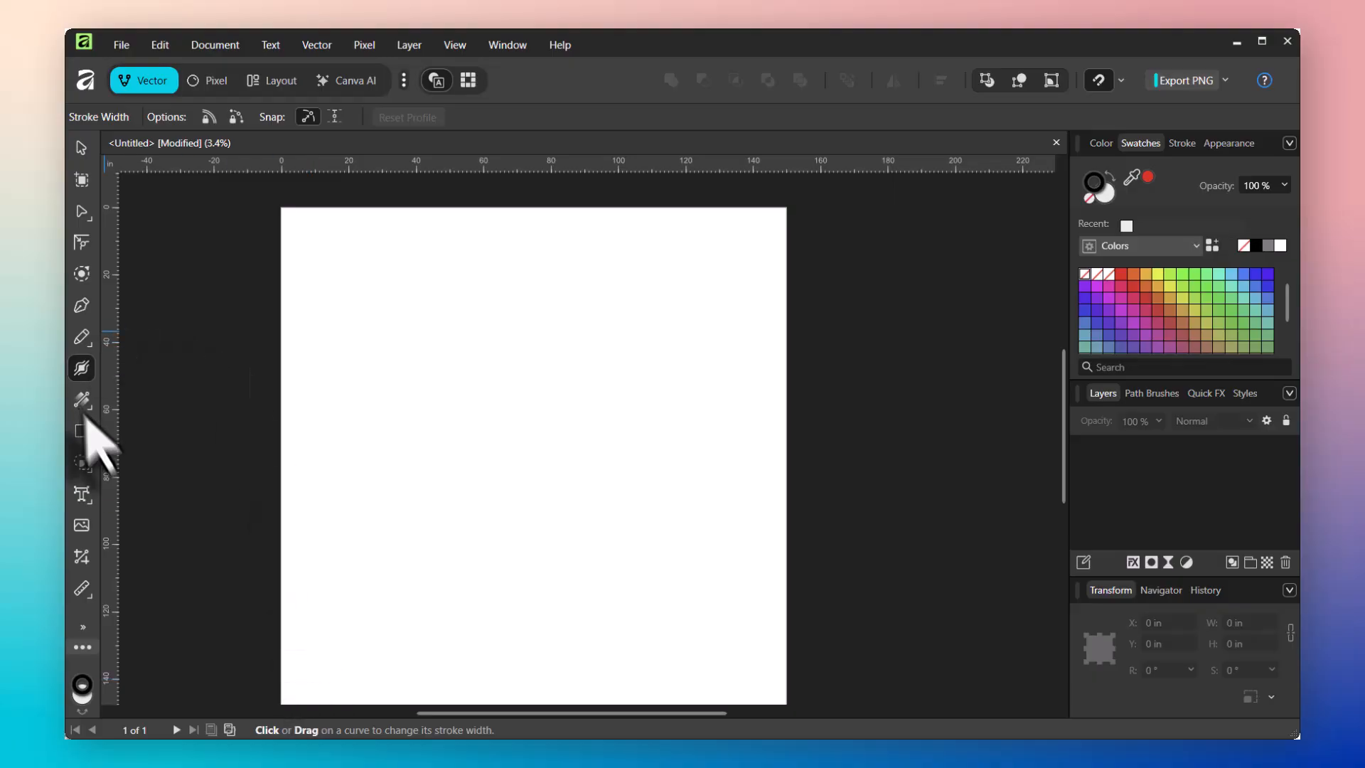
Try the Rectangle Tool, return to the Move Tool, and select both overlapping rectangles.
left_click(81, 431)
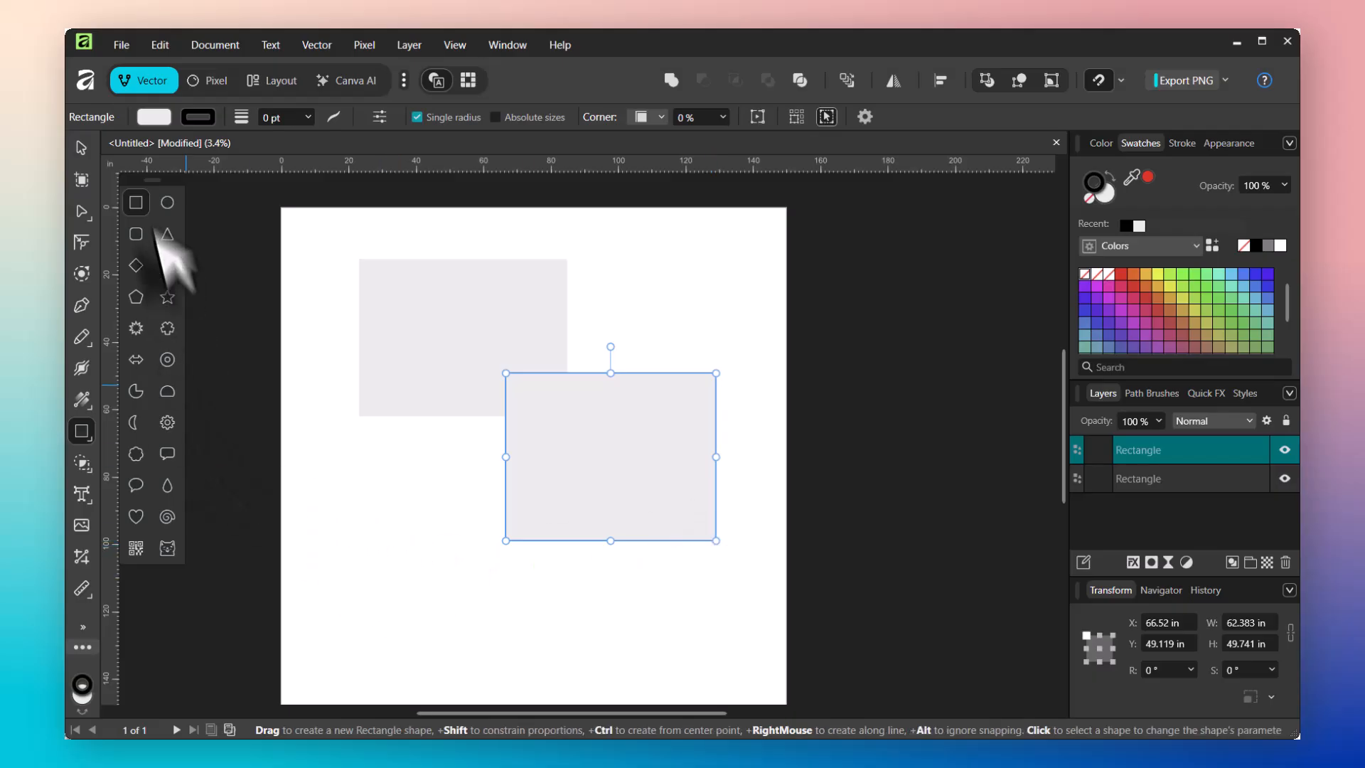
left_click(81, 148)
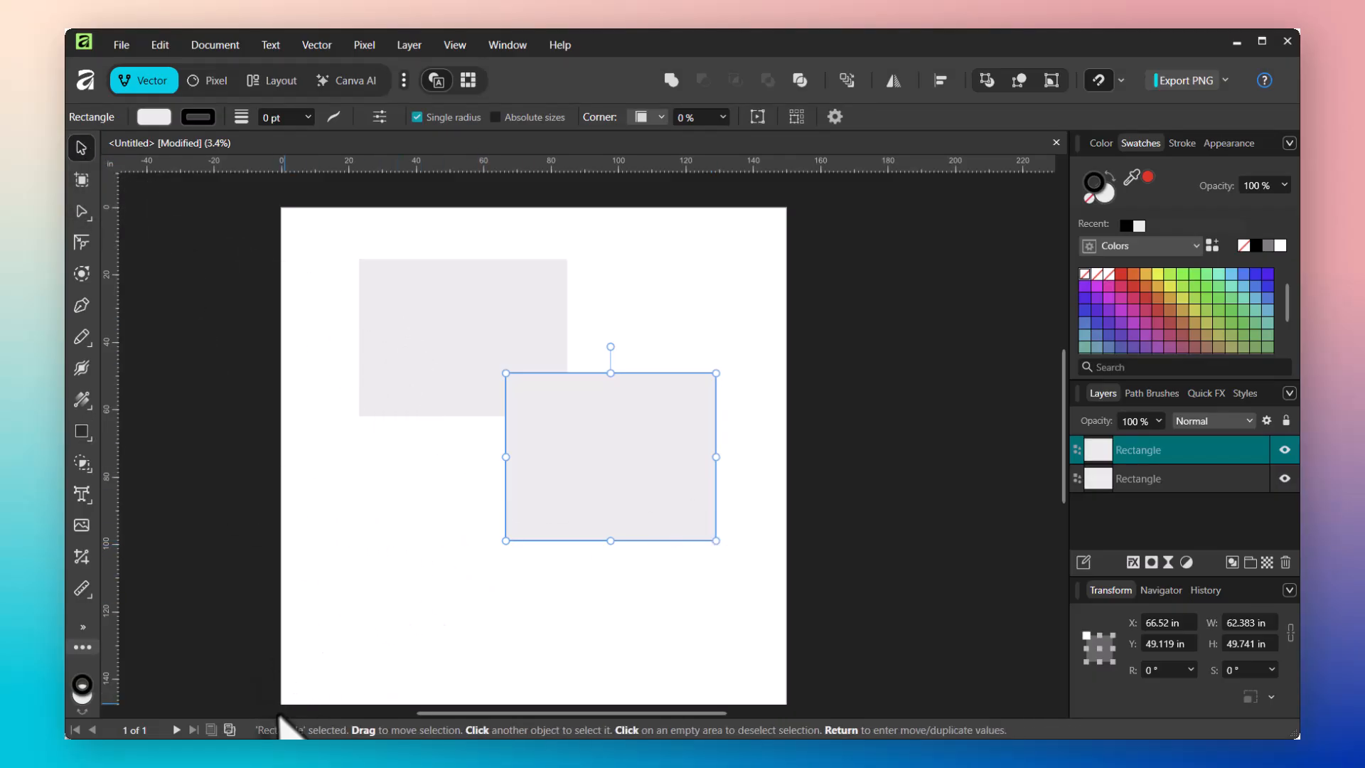
mouse_move(347, 651)
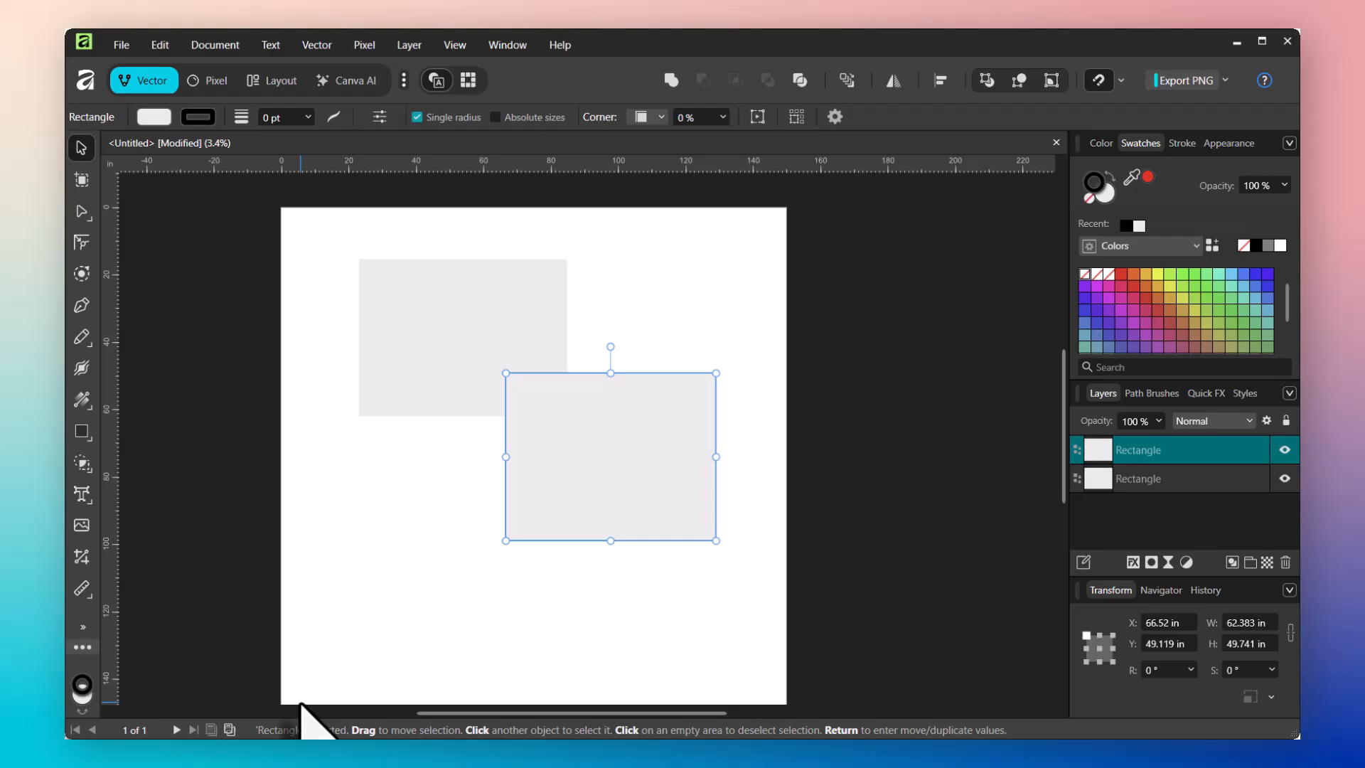
mouse_move(410, 609)
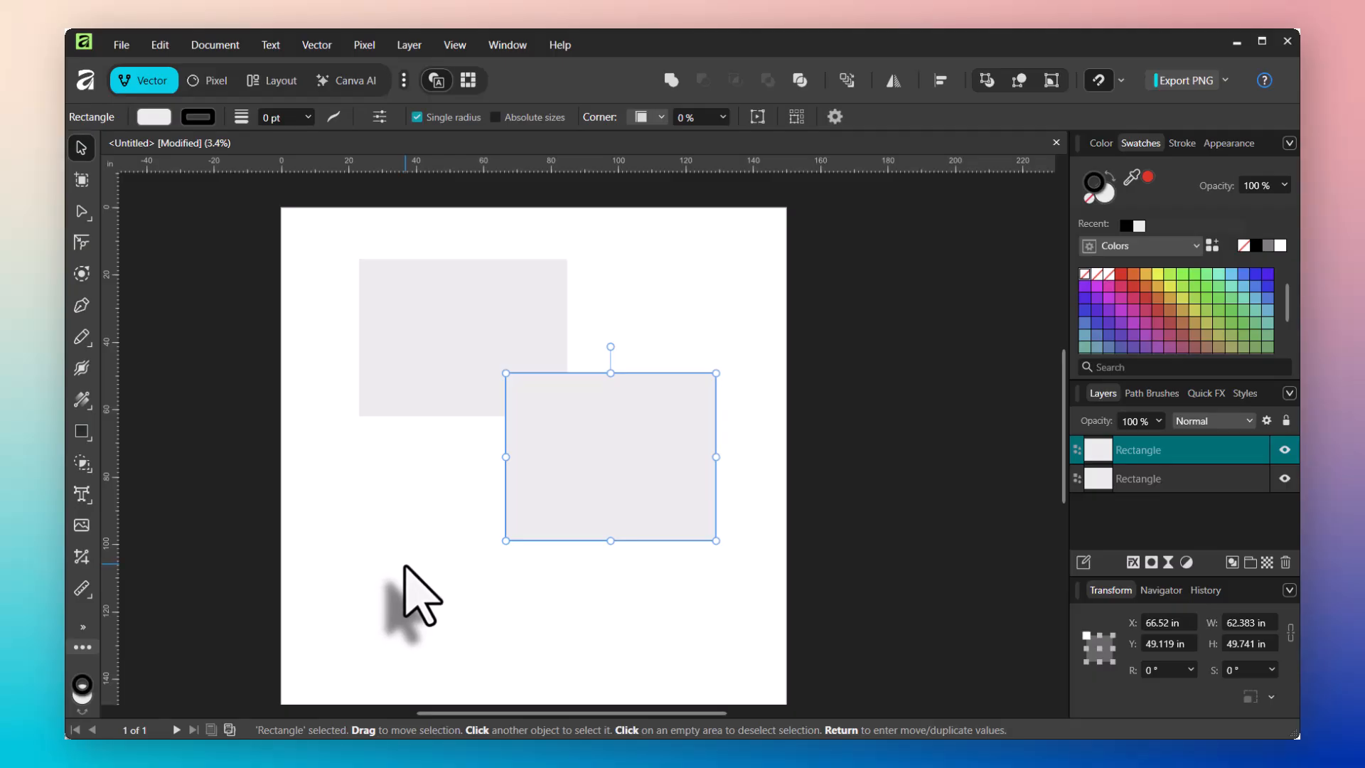
left_click(348, 261)
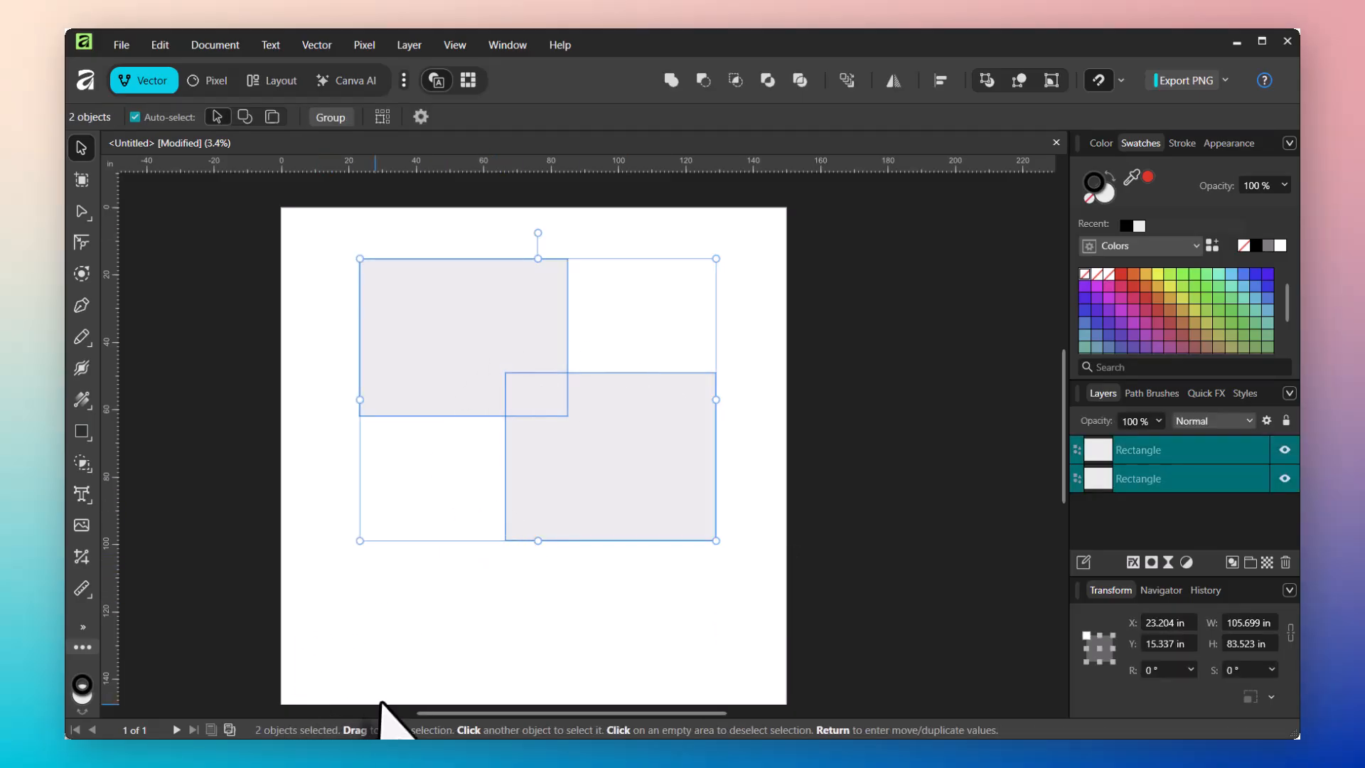
mouse_move(609, 675)
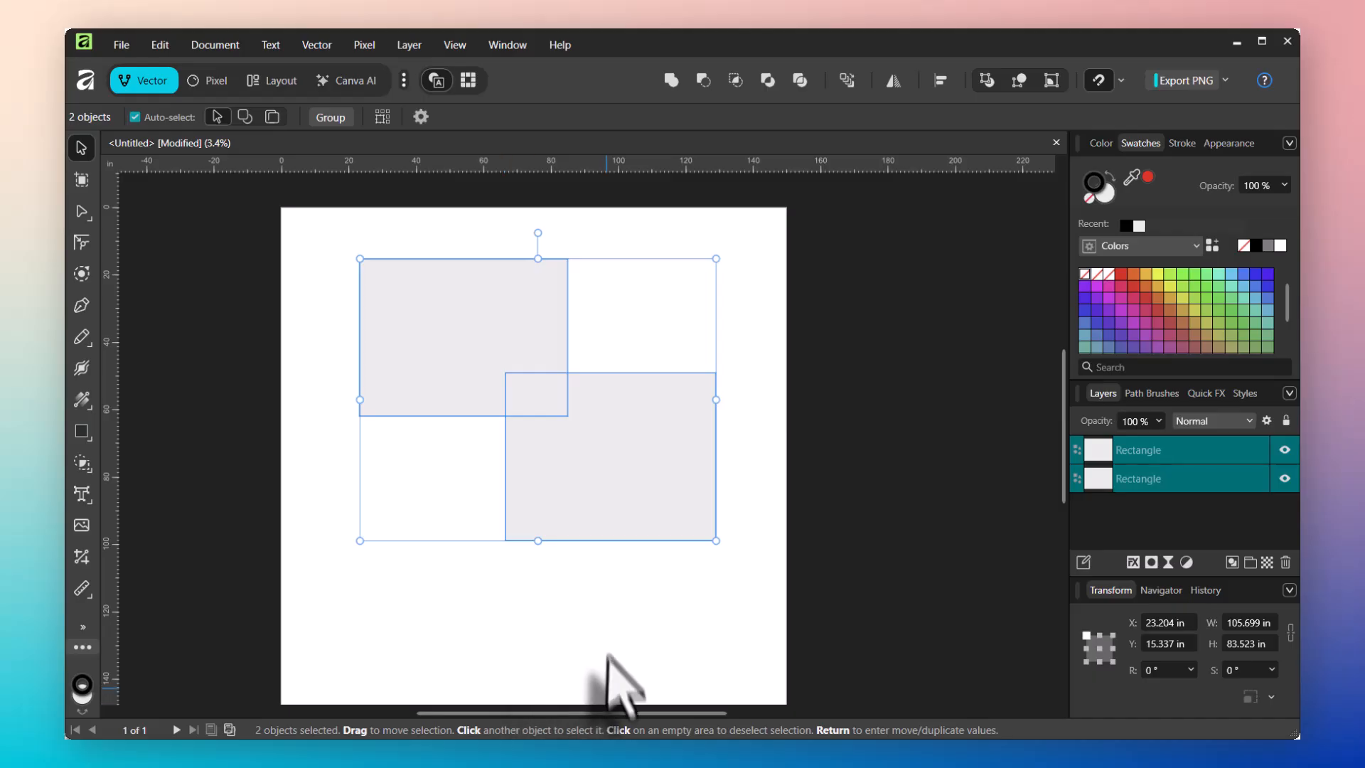
mouse_move(618, 648)
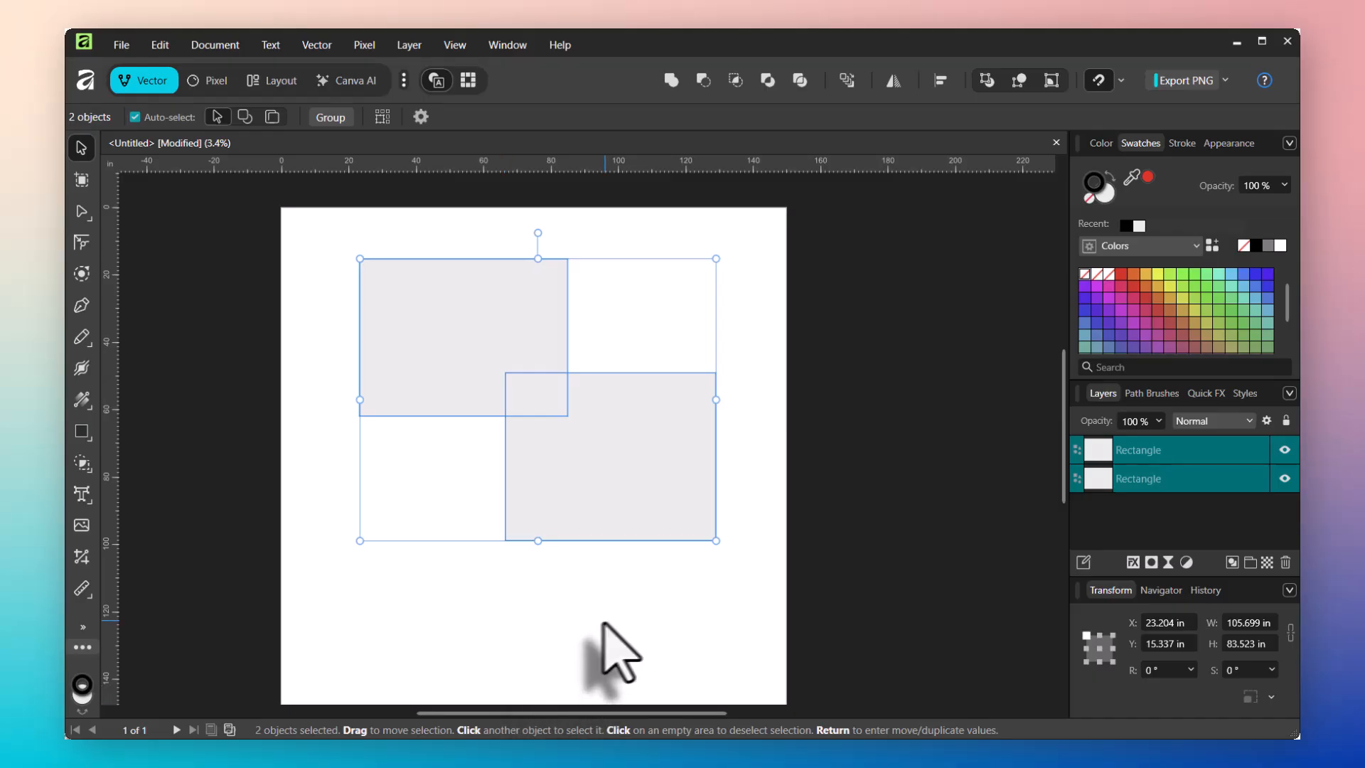
mouse_move(523, 627)
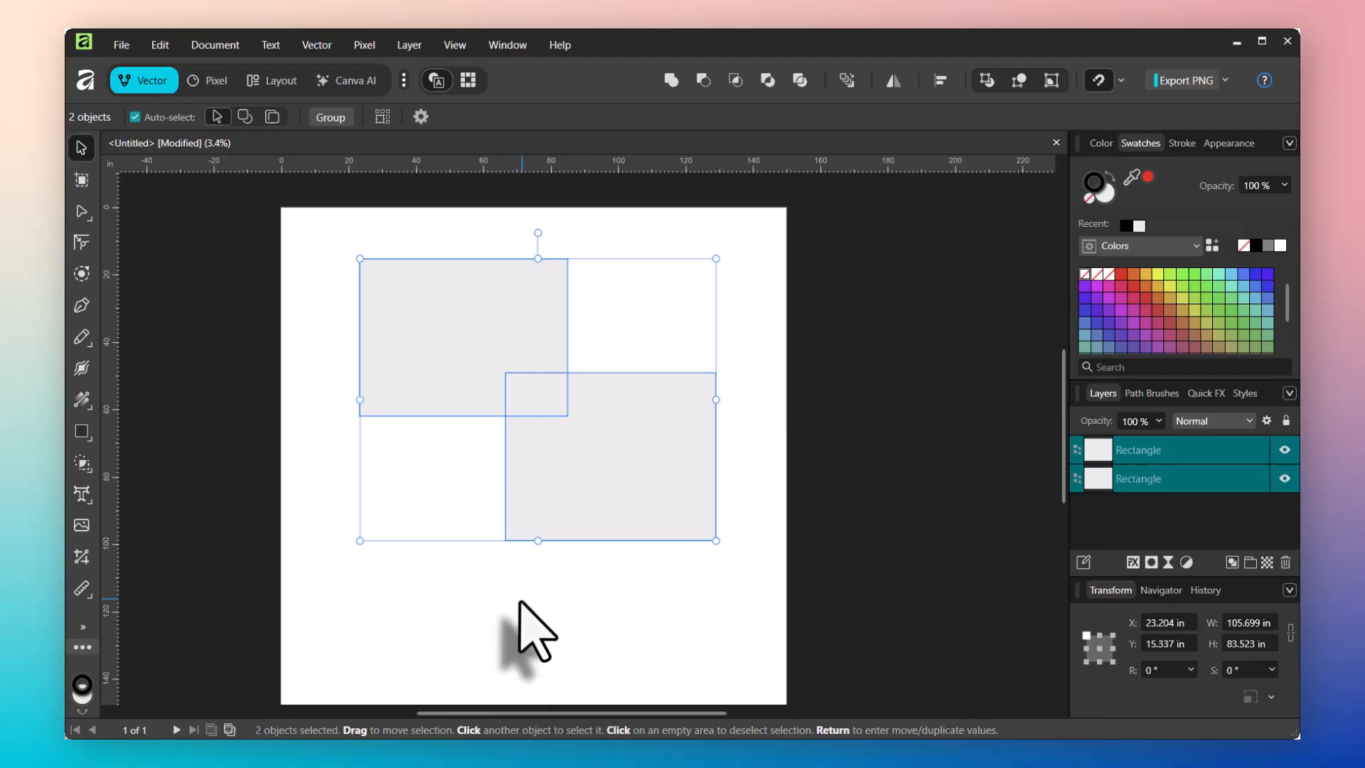
mouse_move(558, 636)
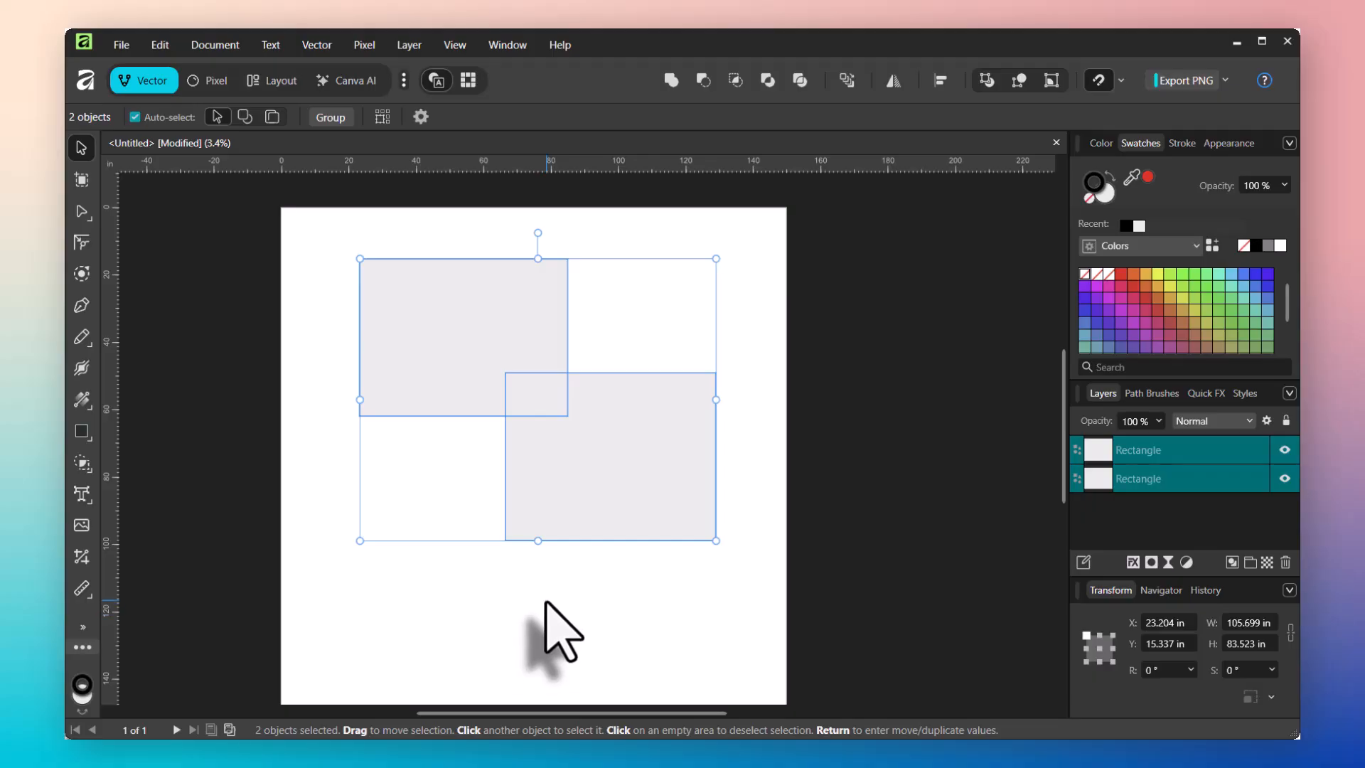
mouse_move(621, 636)
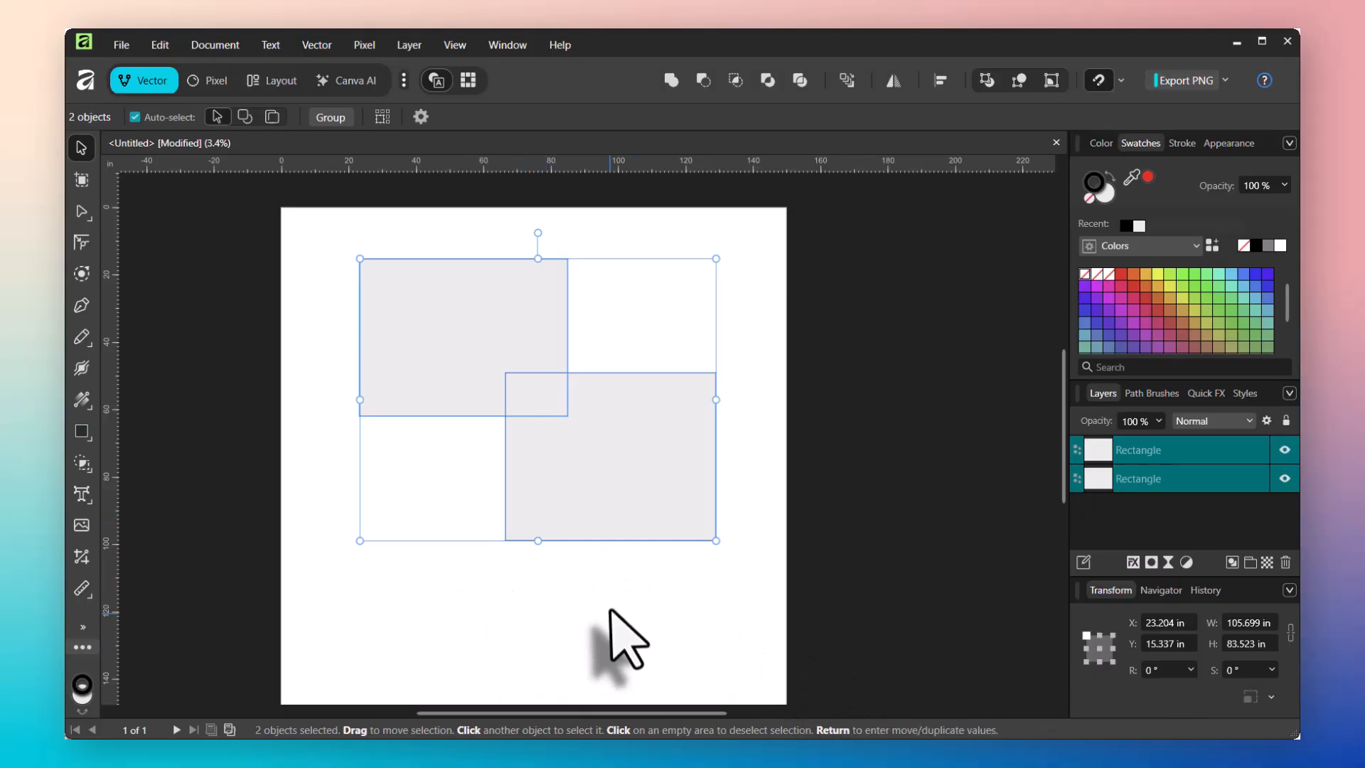
Deselect the rectangles, glance at the Color panel, then show Stroke settings at zero width.
left_click(627, 644)
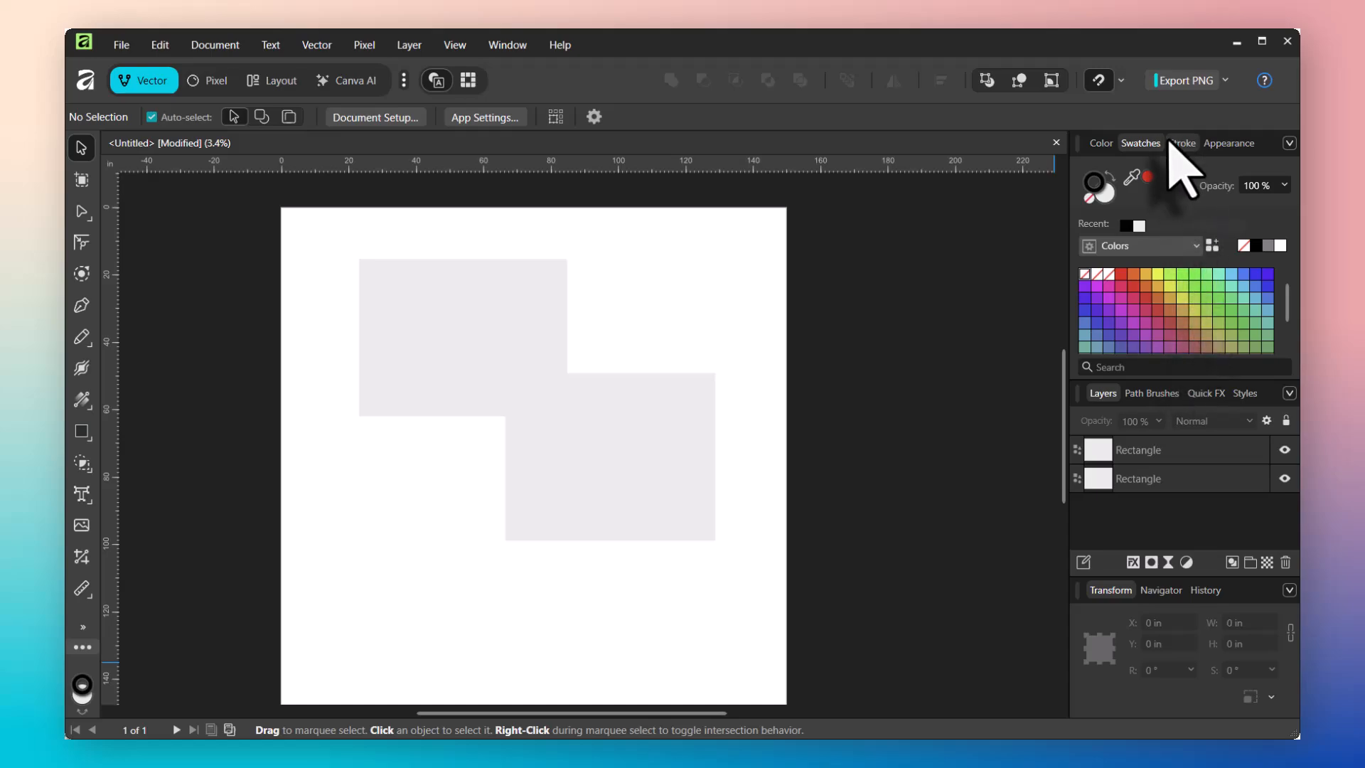
left_click(1100, 143)
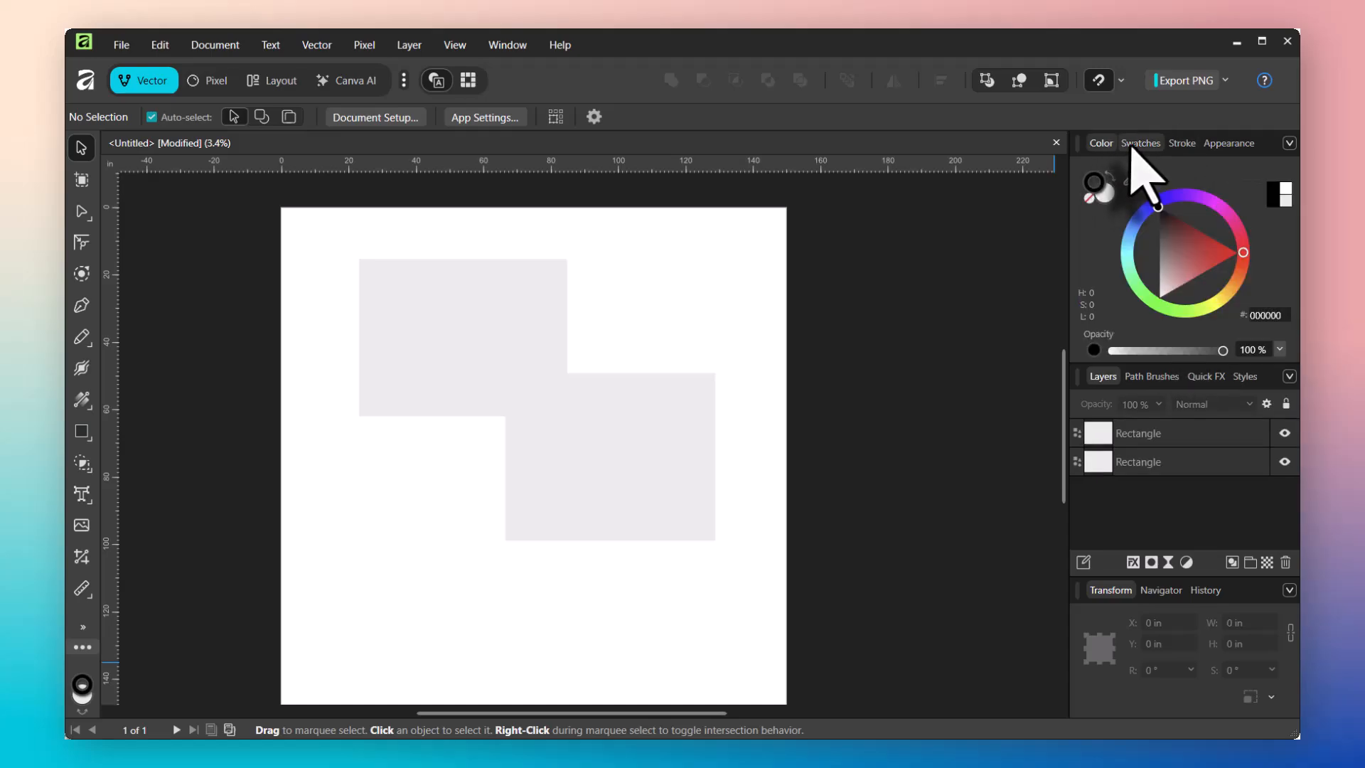
left_click(1182, 143)
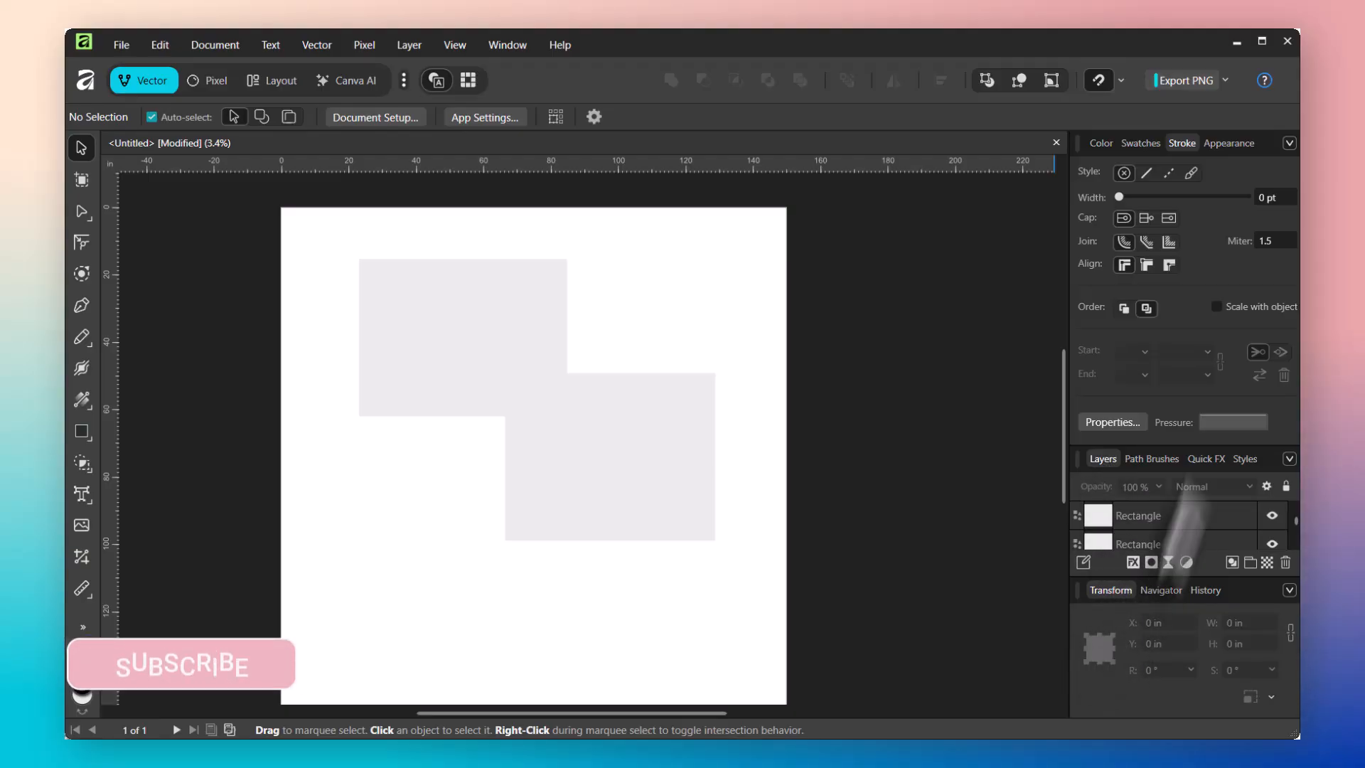
mouse_move(1173, 492)
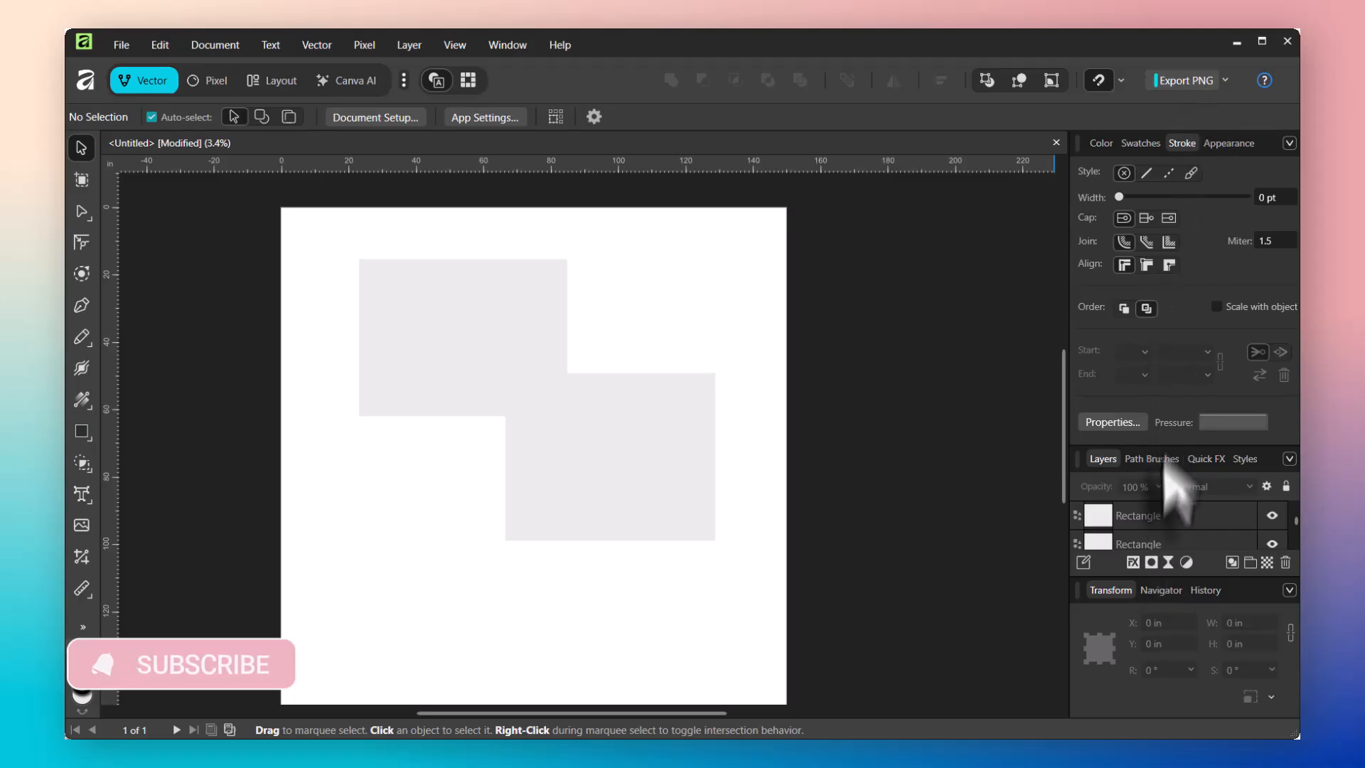
mouse_move(1211, 369)
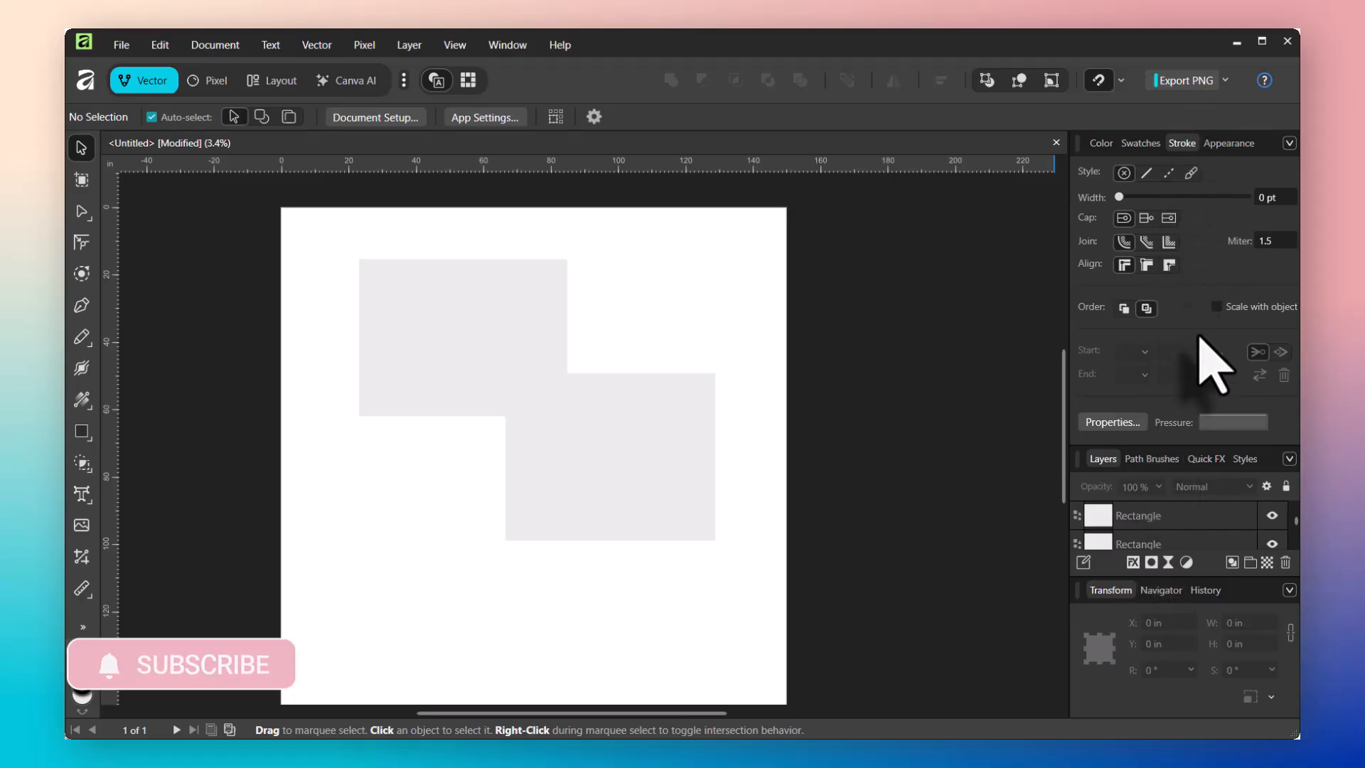
left_click(507, 44)
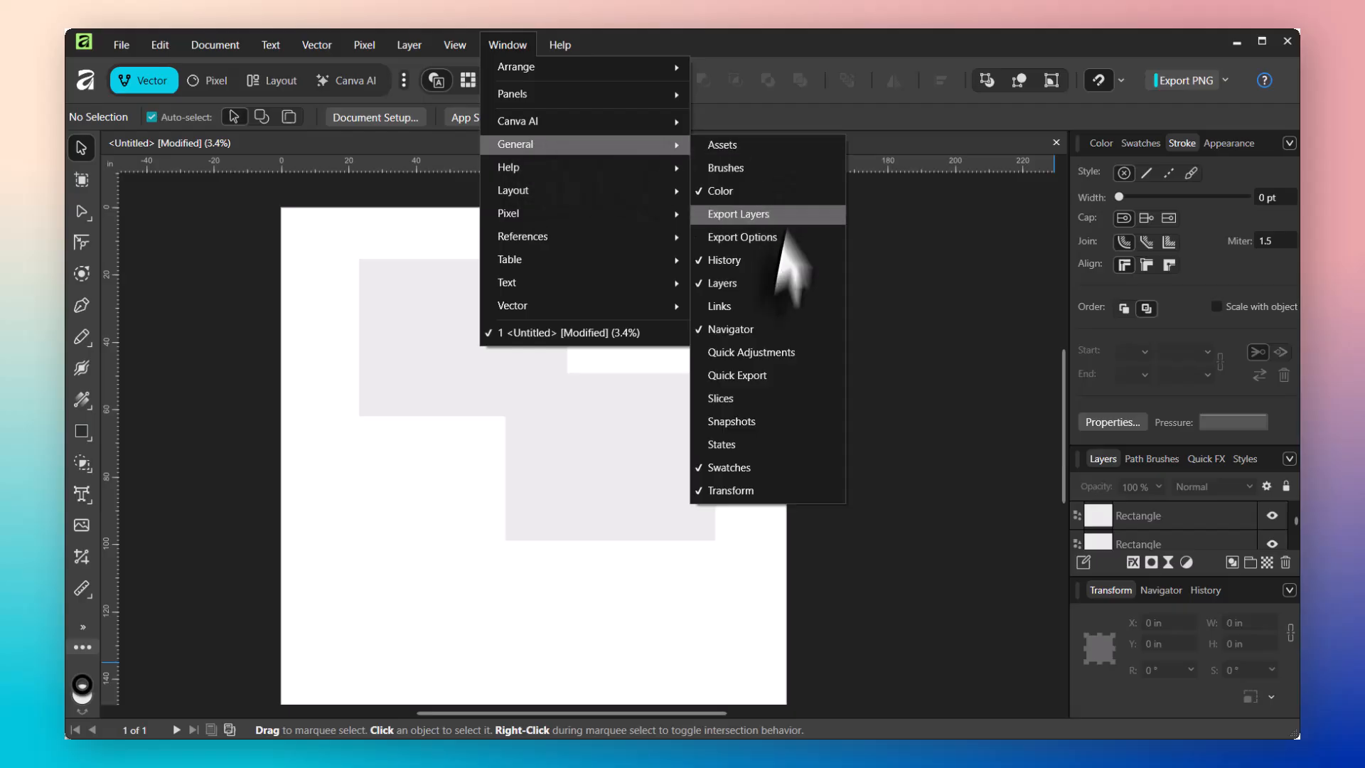
mouse_move(732, 283)
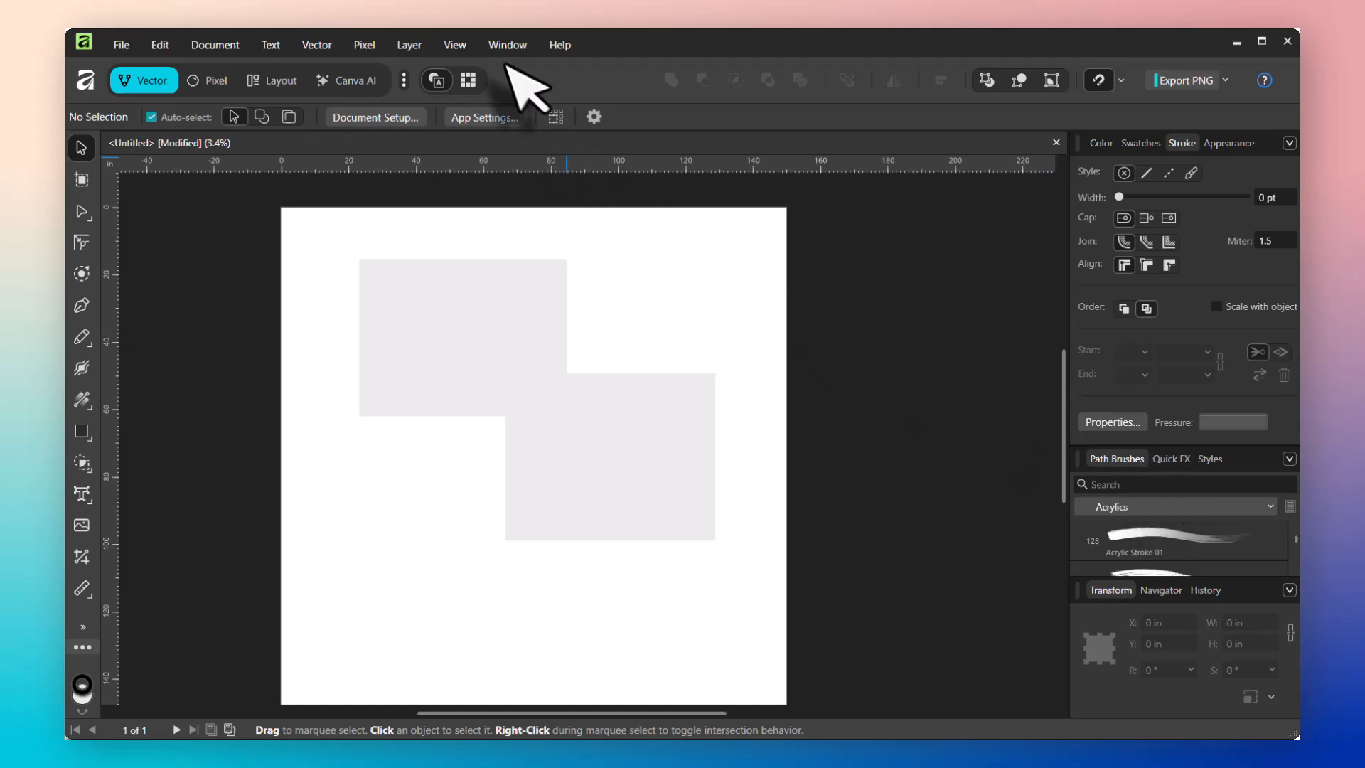
left_click(507, 44)
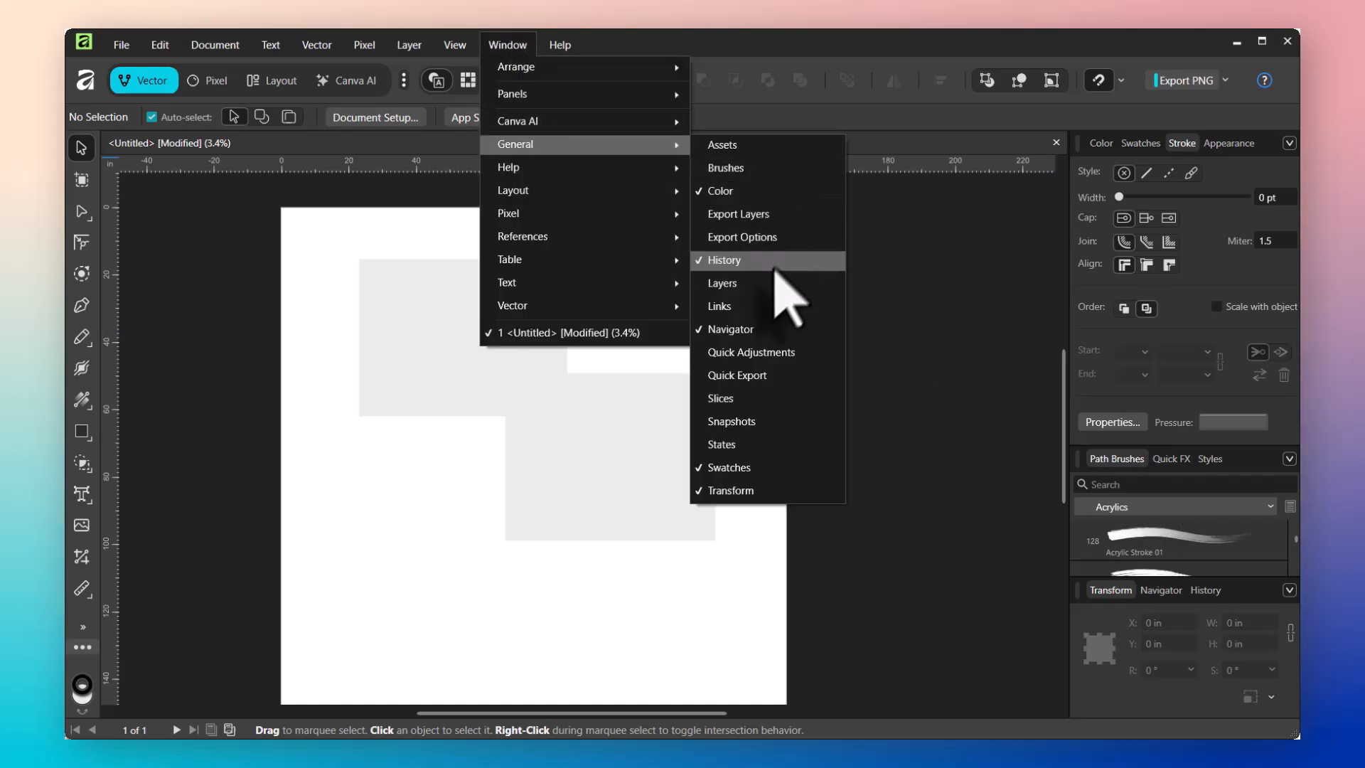
left_click(721, 283)
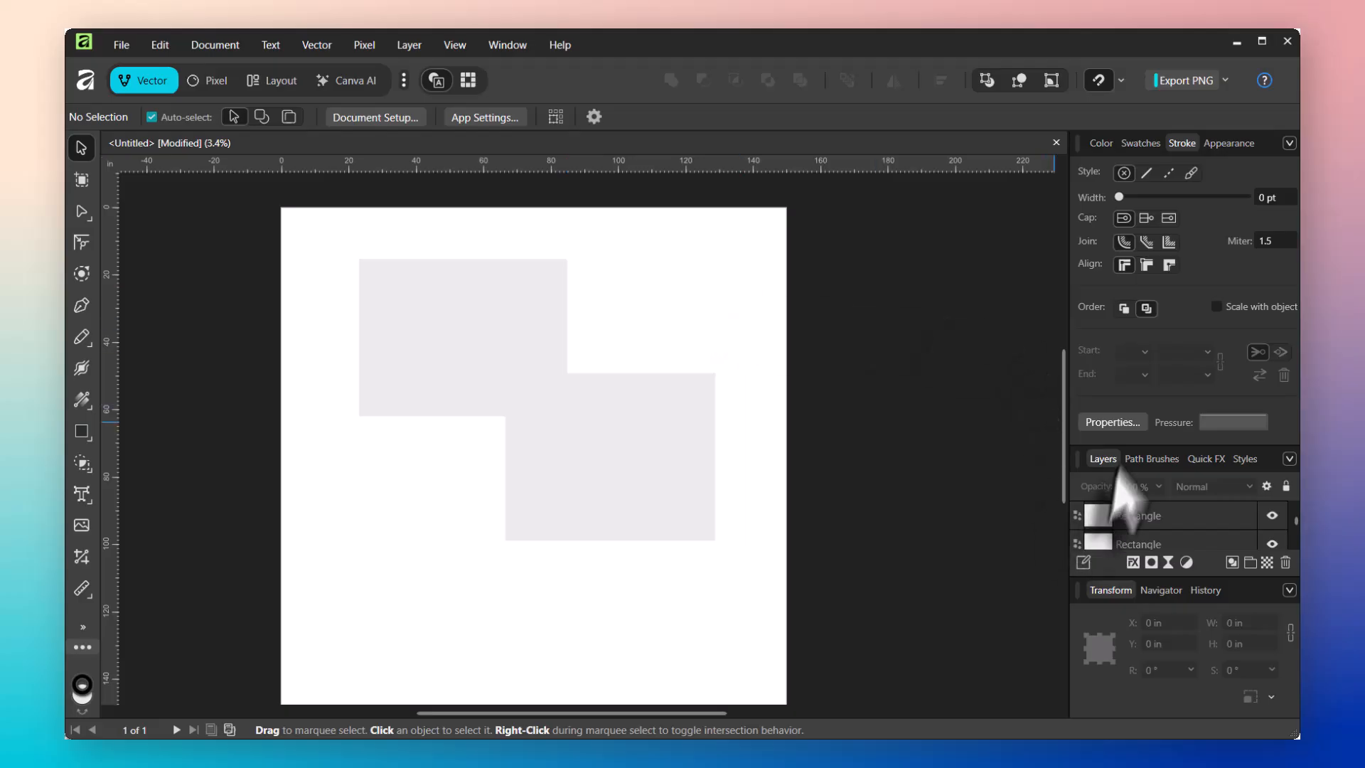
mouse_move(1178, 148)
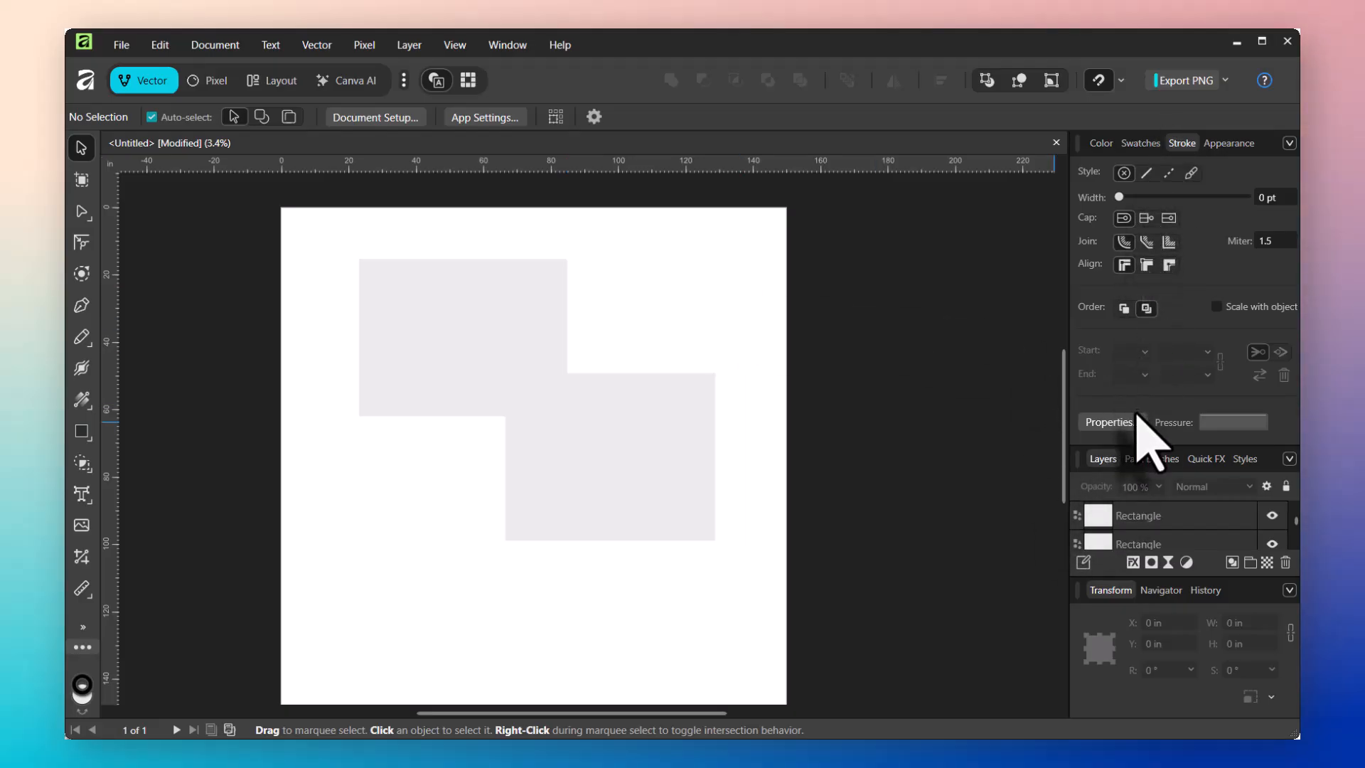
mouse_move(217, 183)
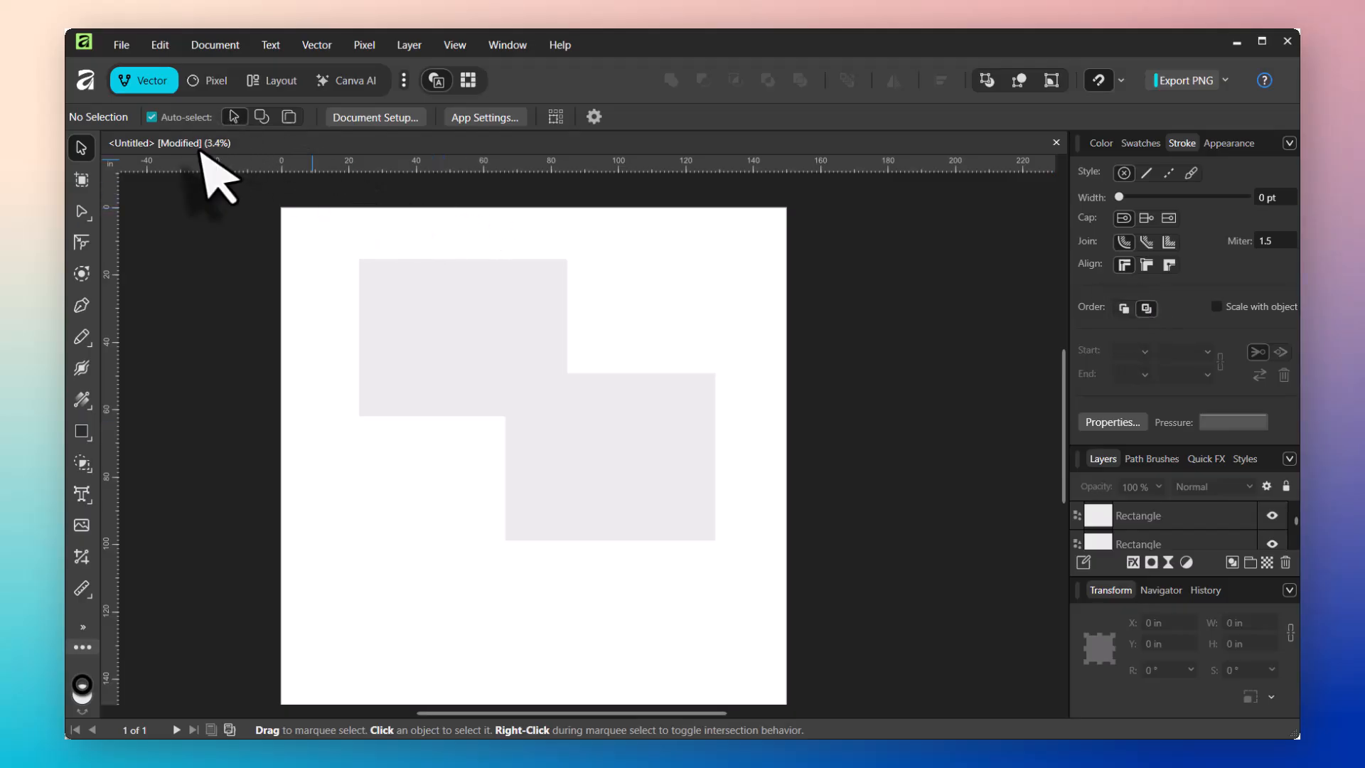
mouse_move(270, 166)
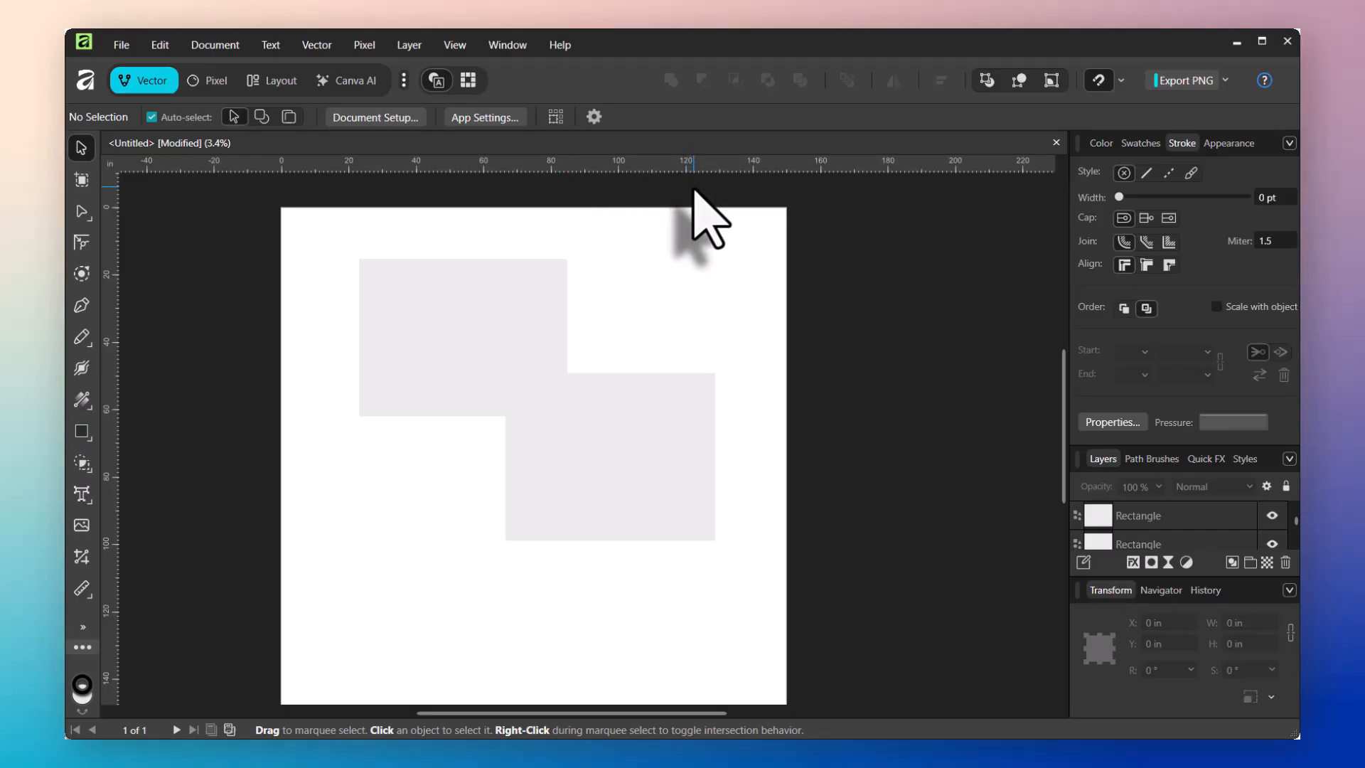
mouse_move(935, 152)
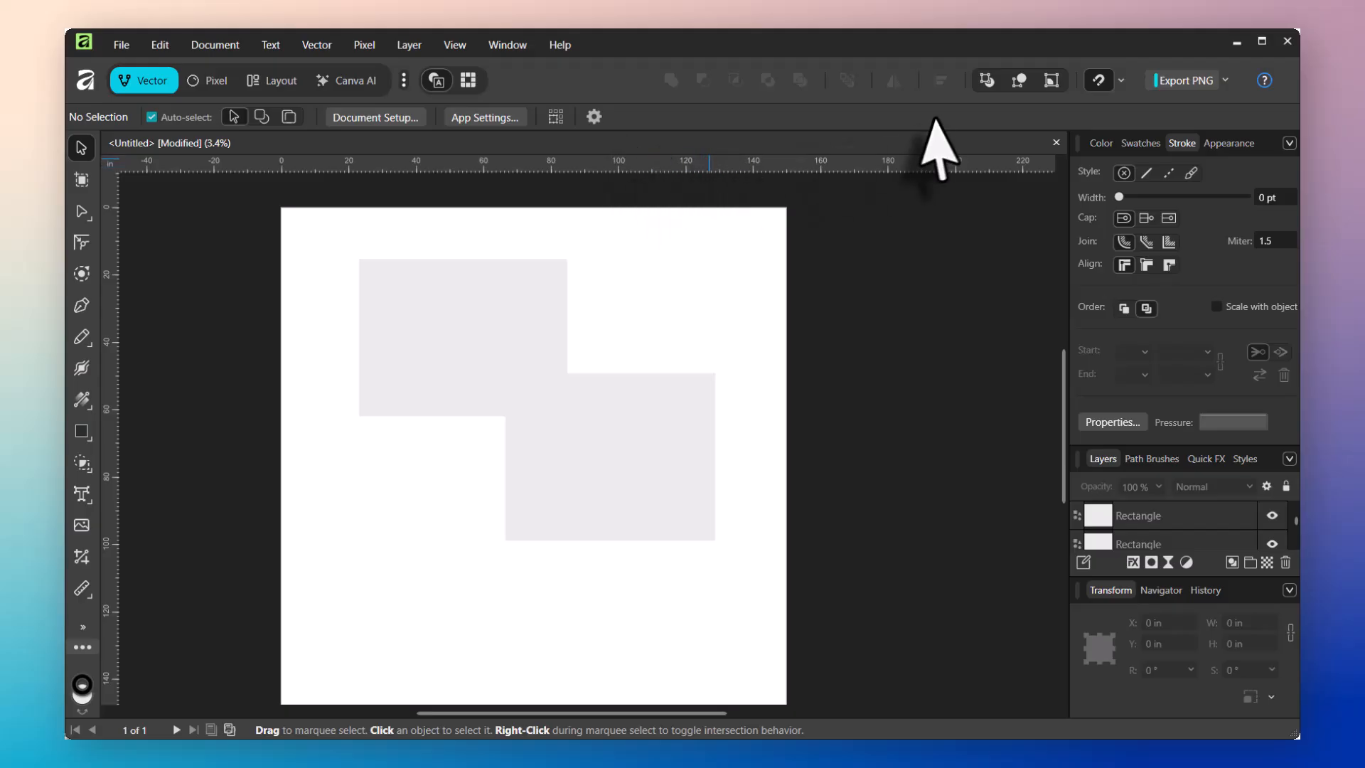
mouse_move(131, 174)
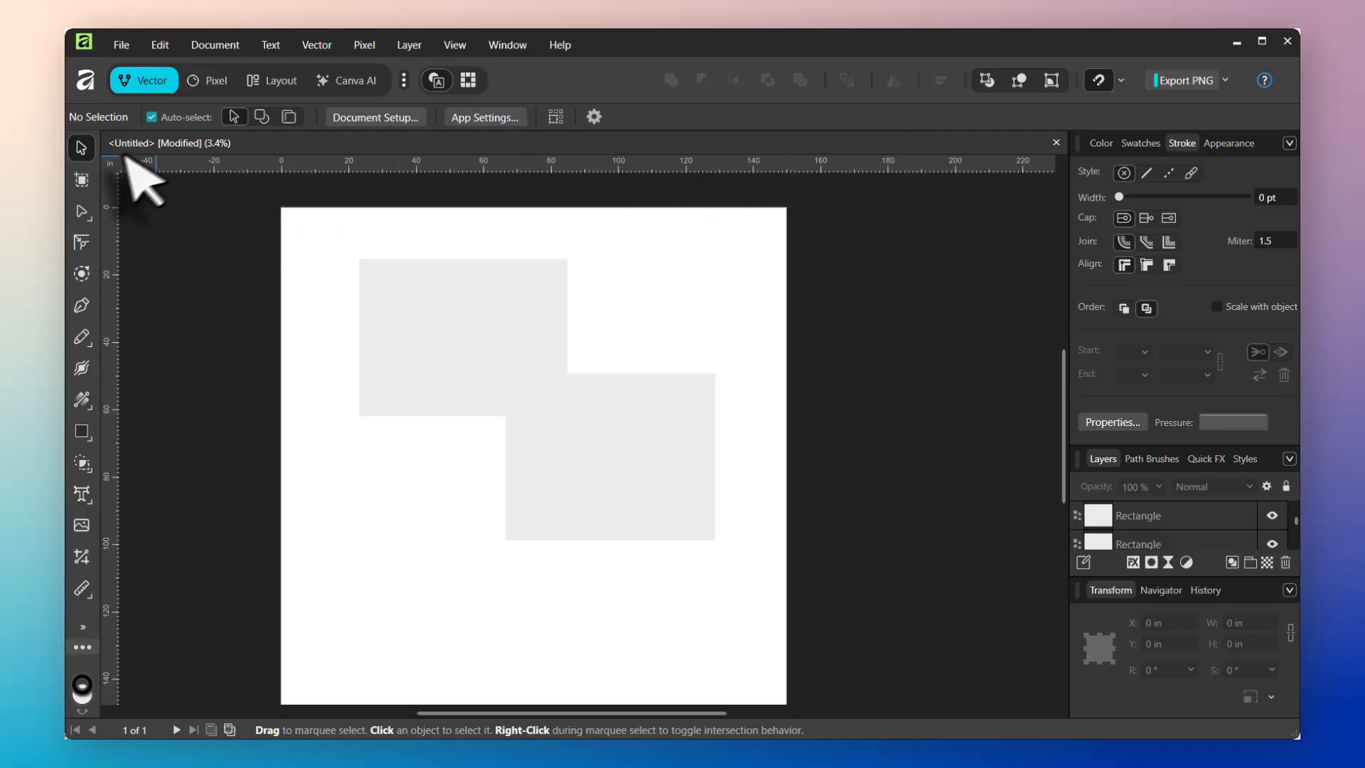
mouse_move(139, 313)
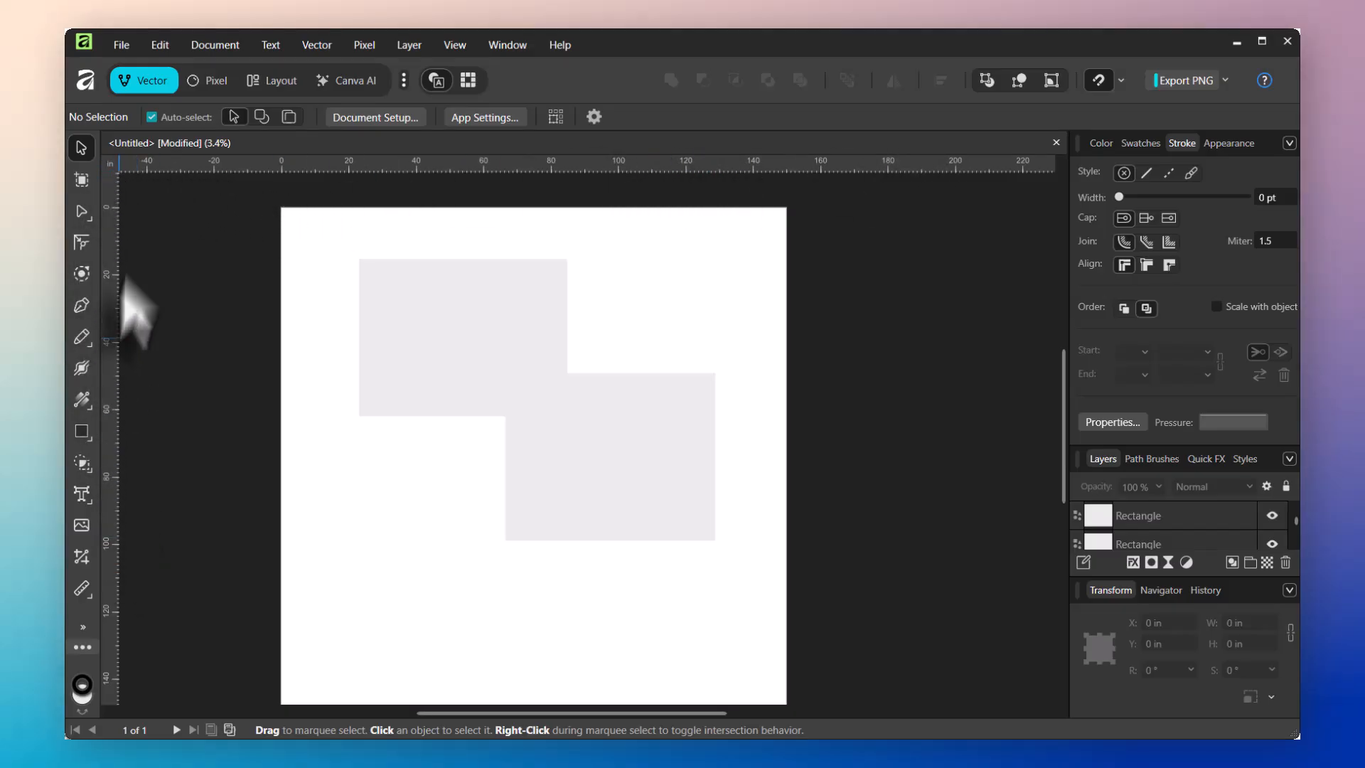
mouse_move(965, 162)
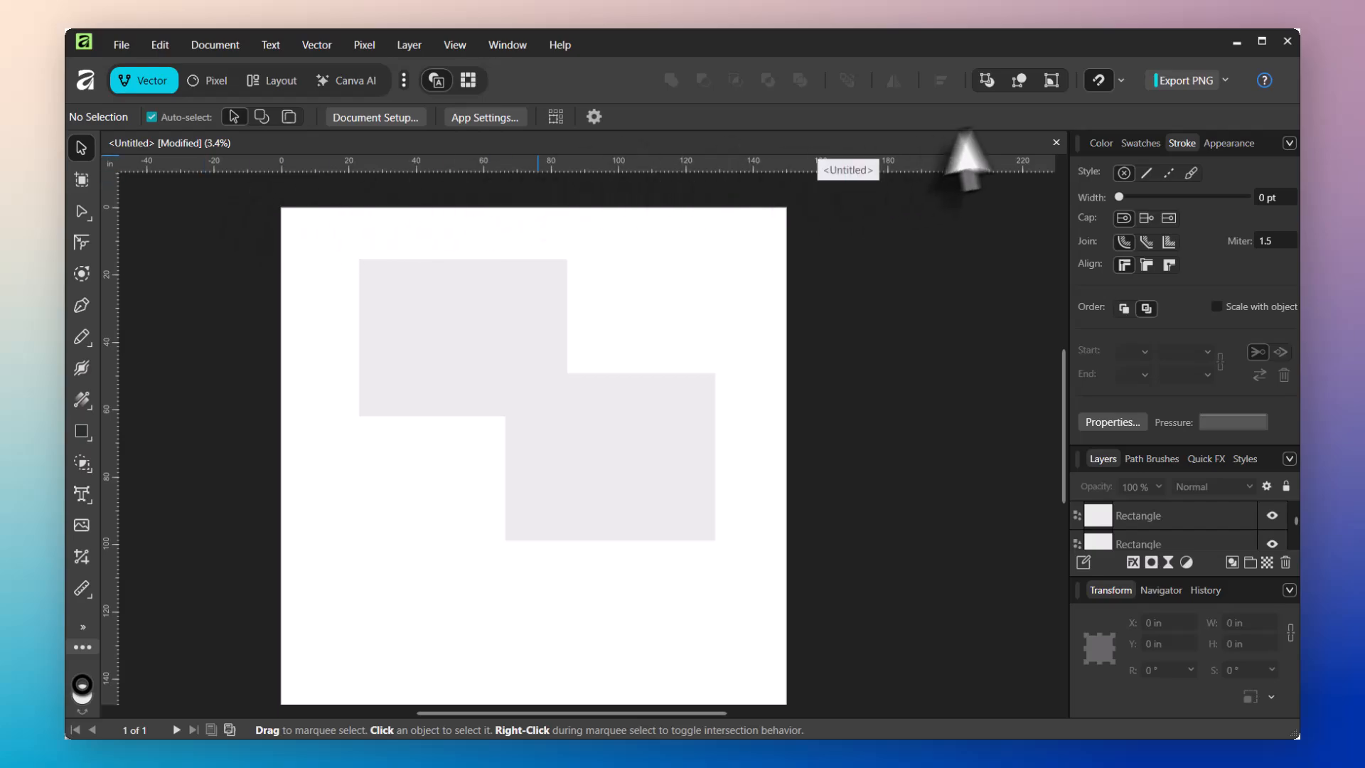
mouse_move(123, 389)
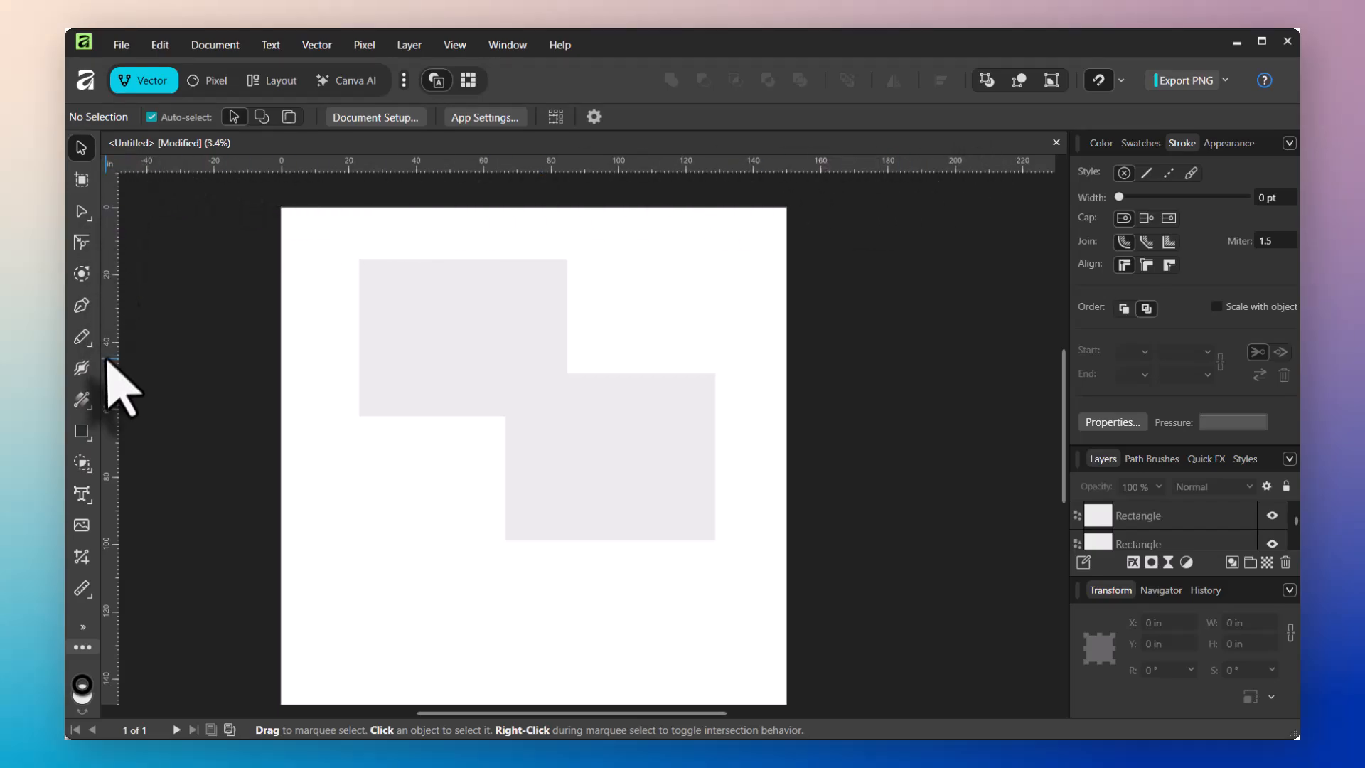
mouse_move(359, 348)
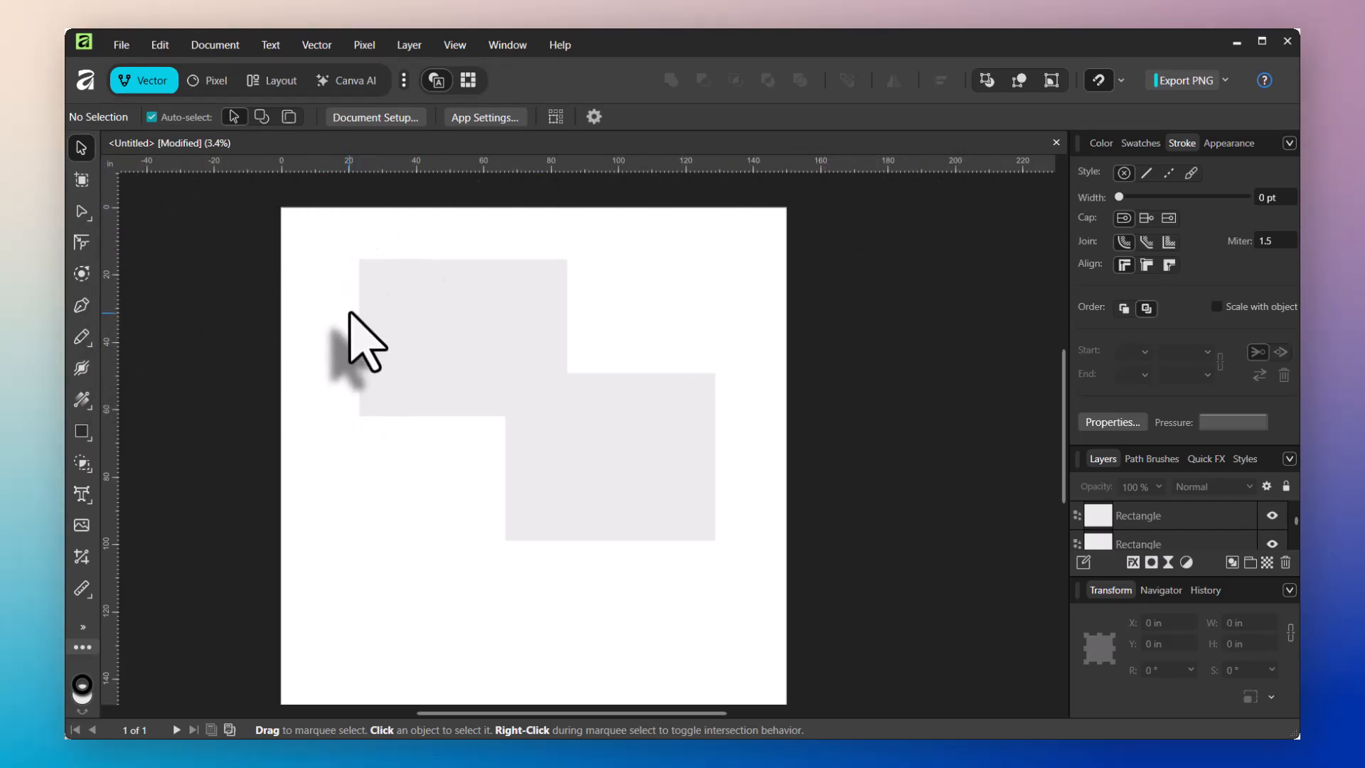
mouse_move(135, 183)
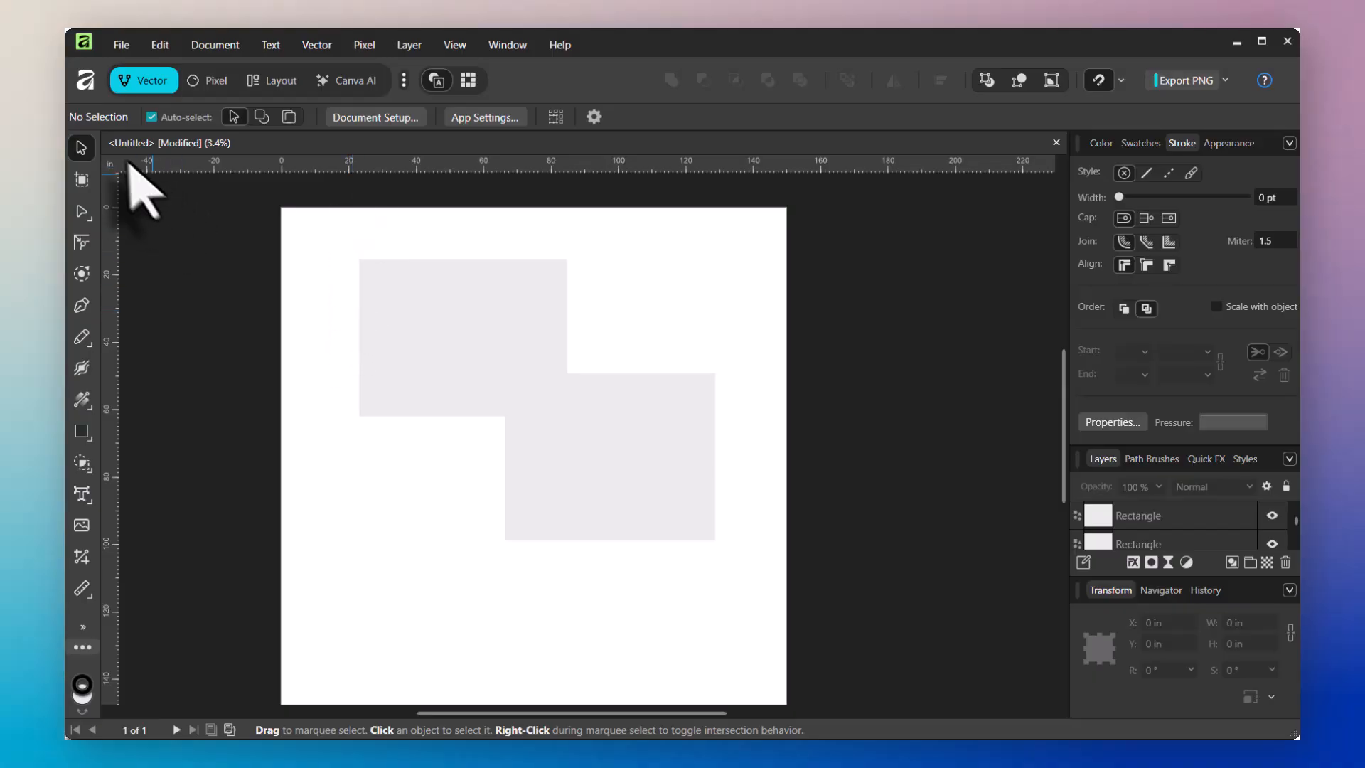
mouse_move(139, 218)
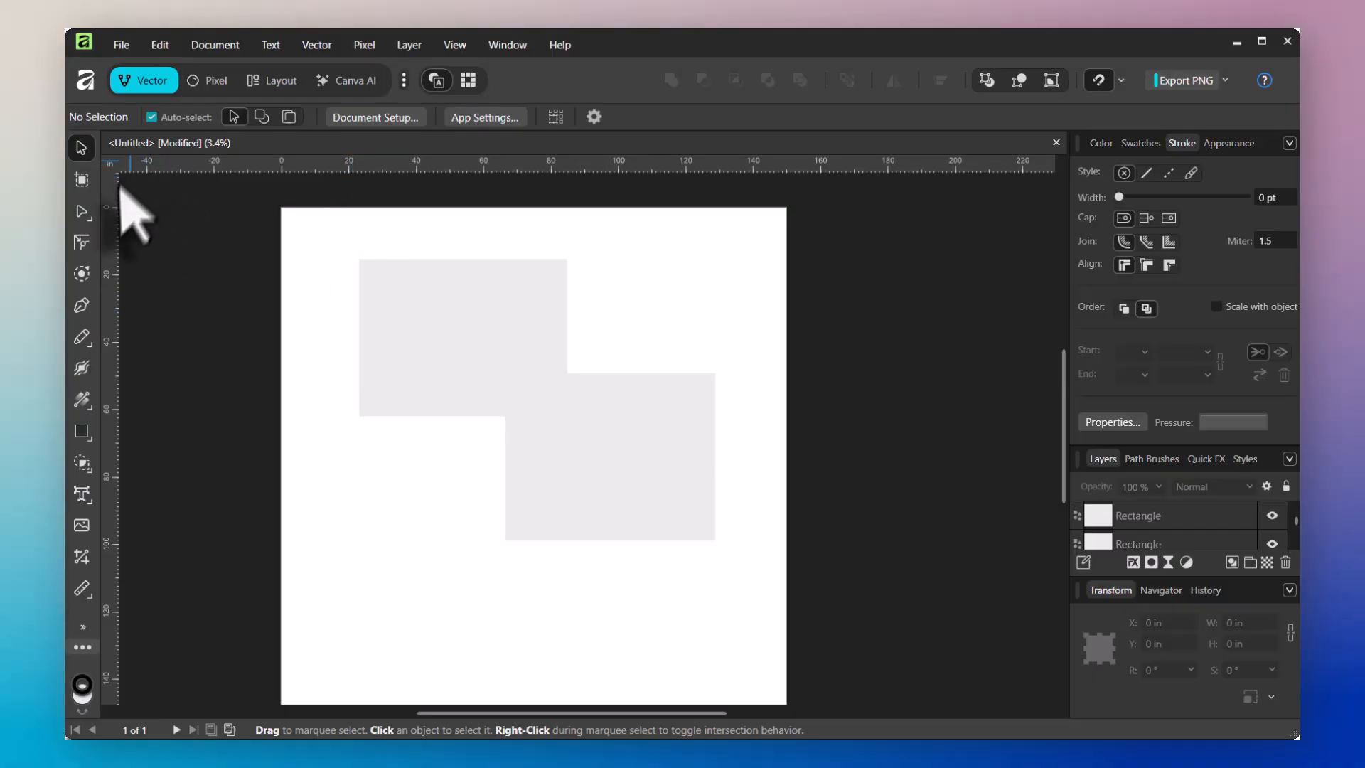
mouse_move(454, 44)
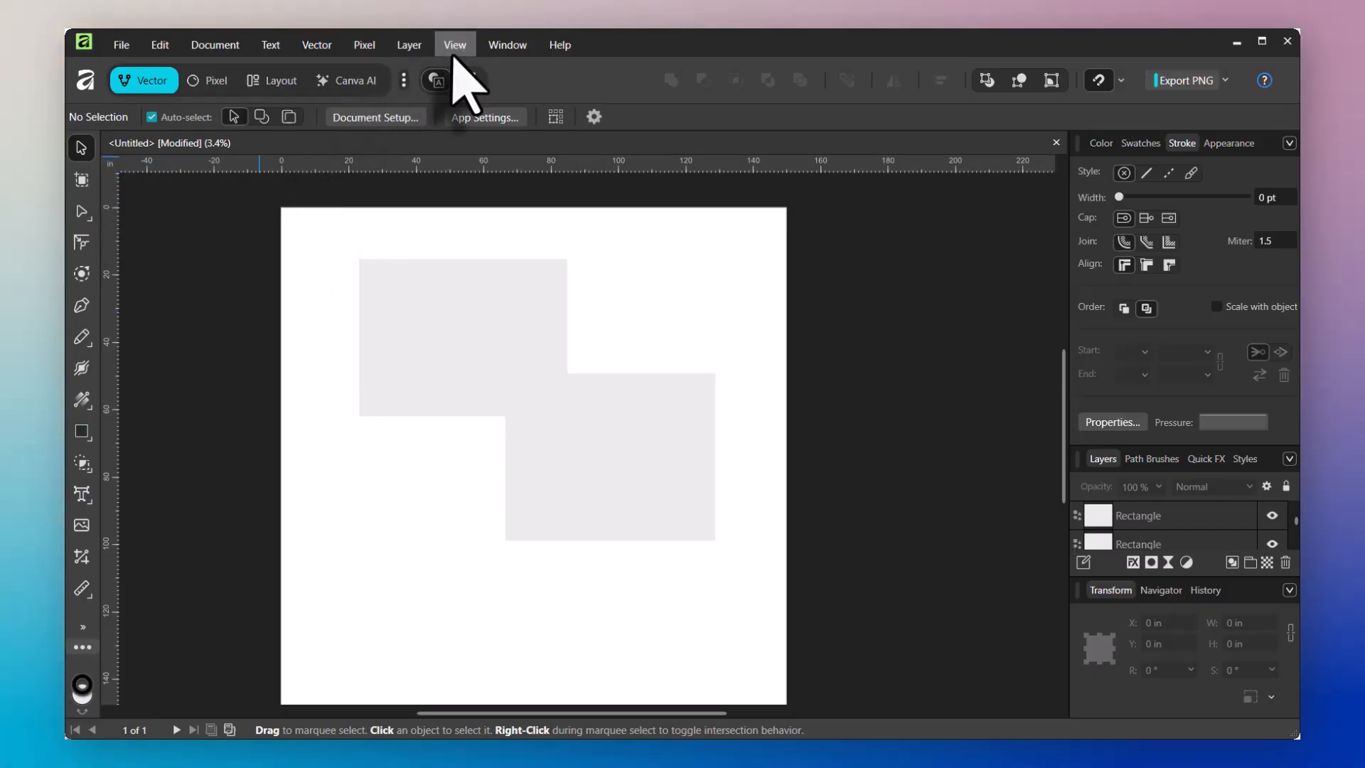
left_click(454, 44)
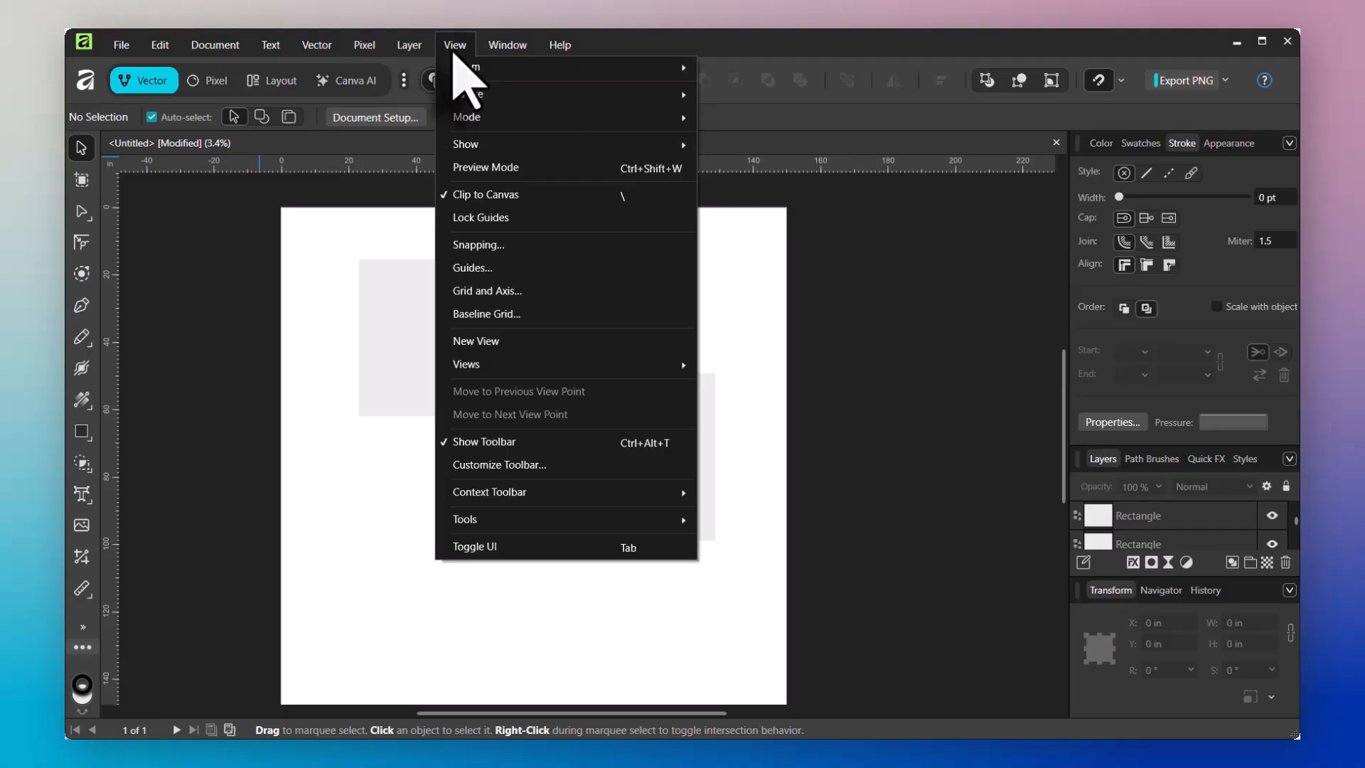
mouse_move(488, 268)
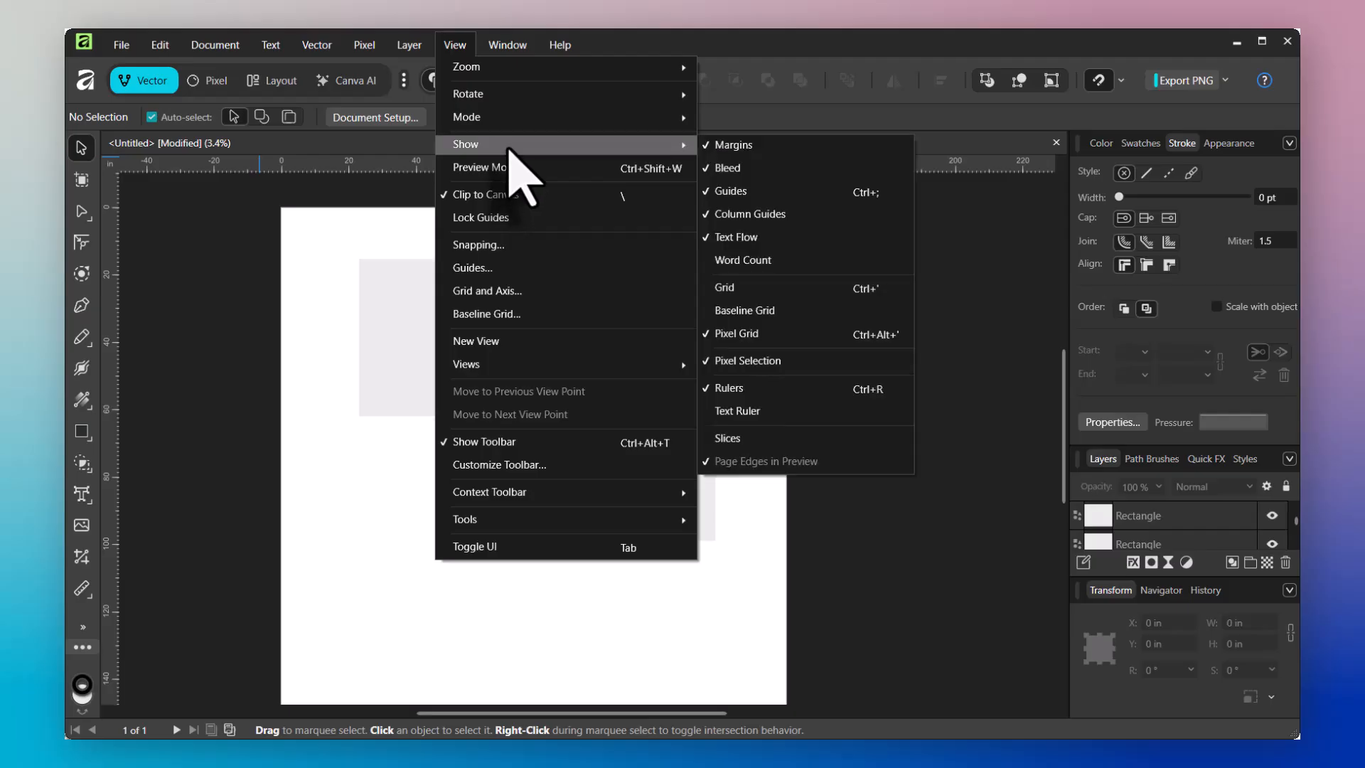
mouse_move(771, 279)
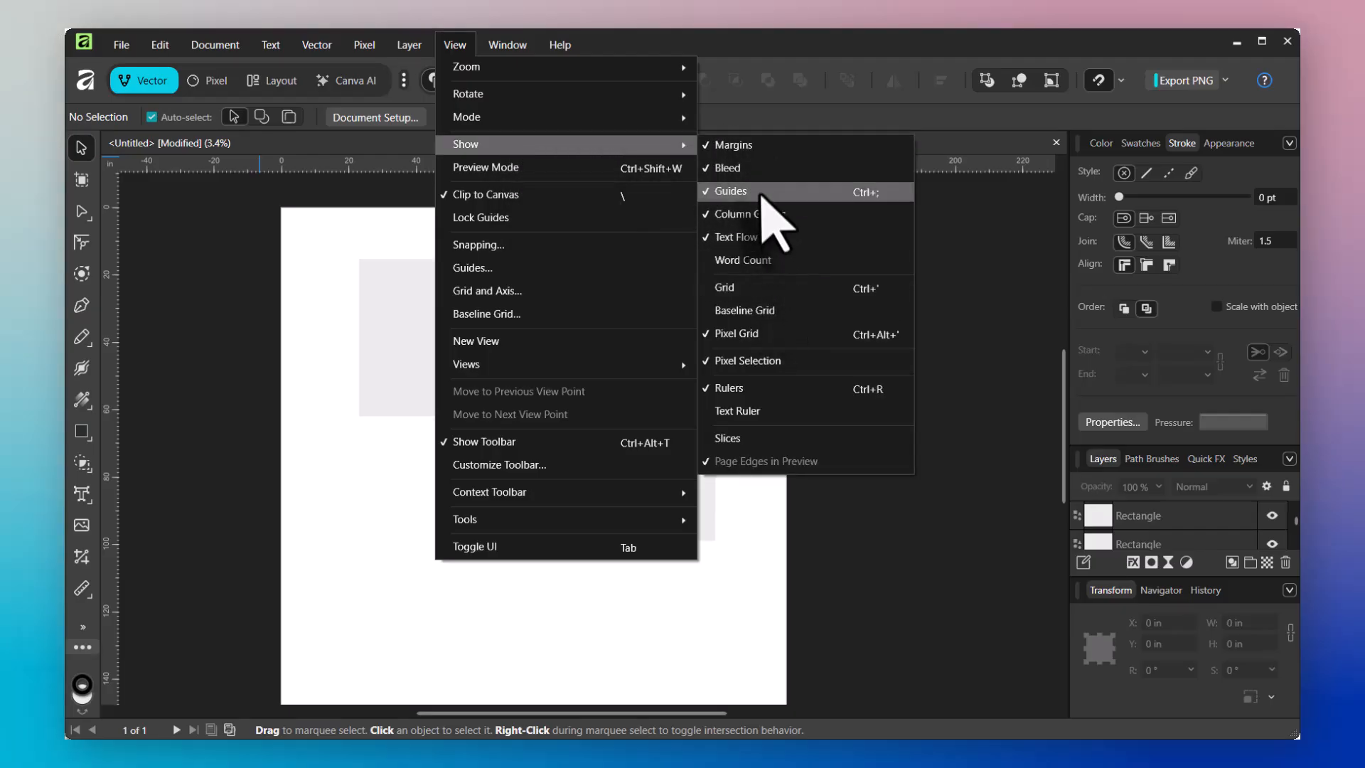
mouse_move(771, 416)
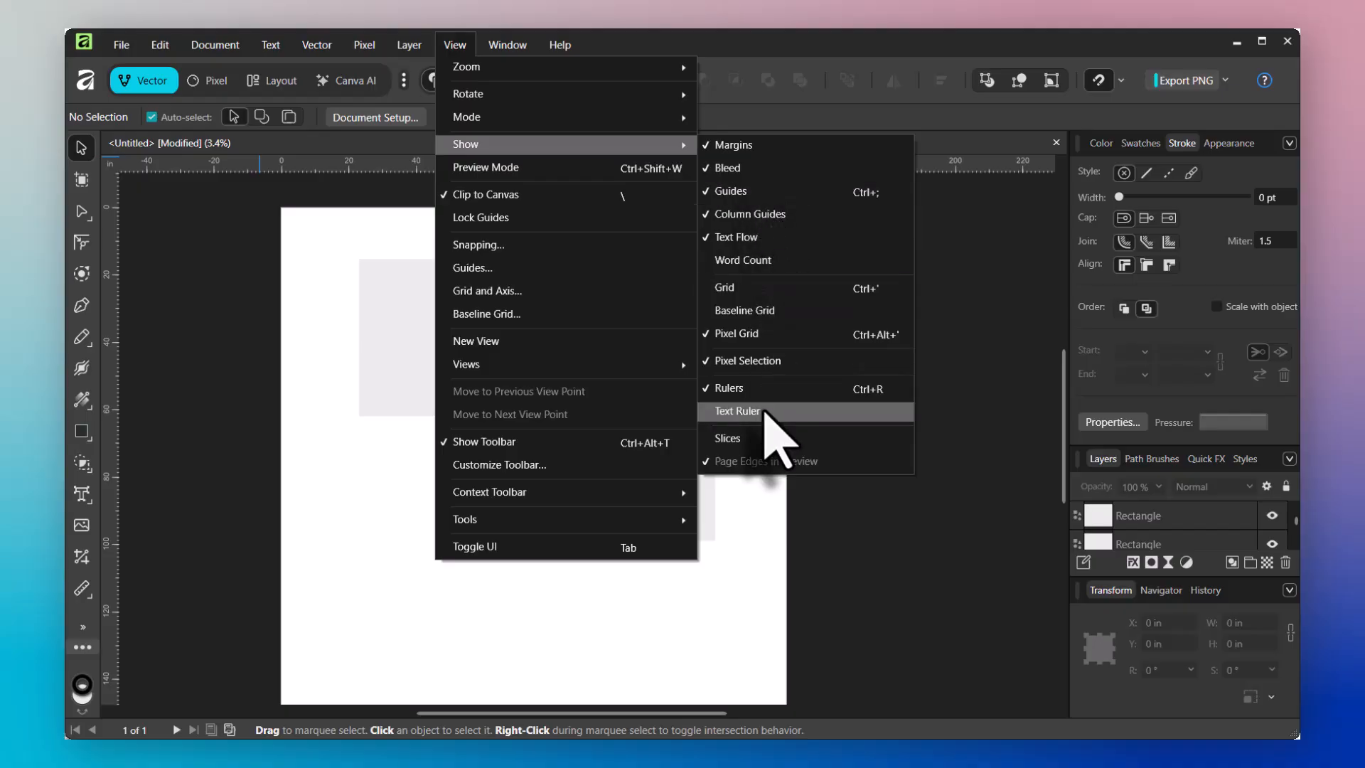
mouse_move(767, 389)
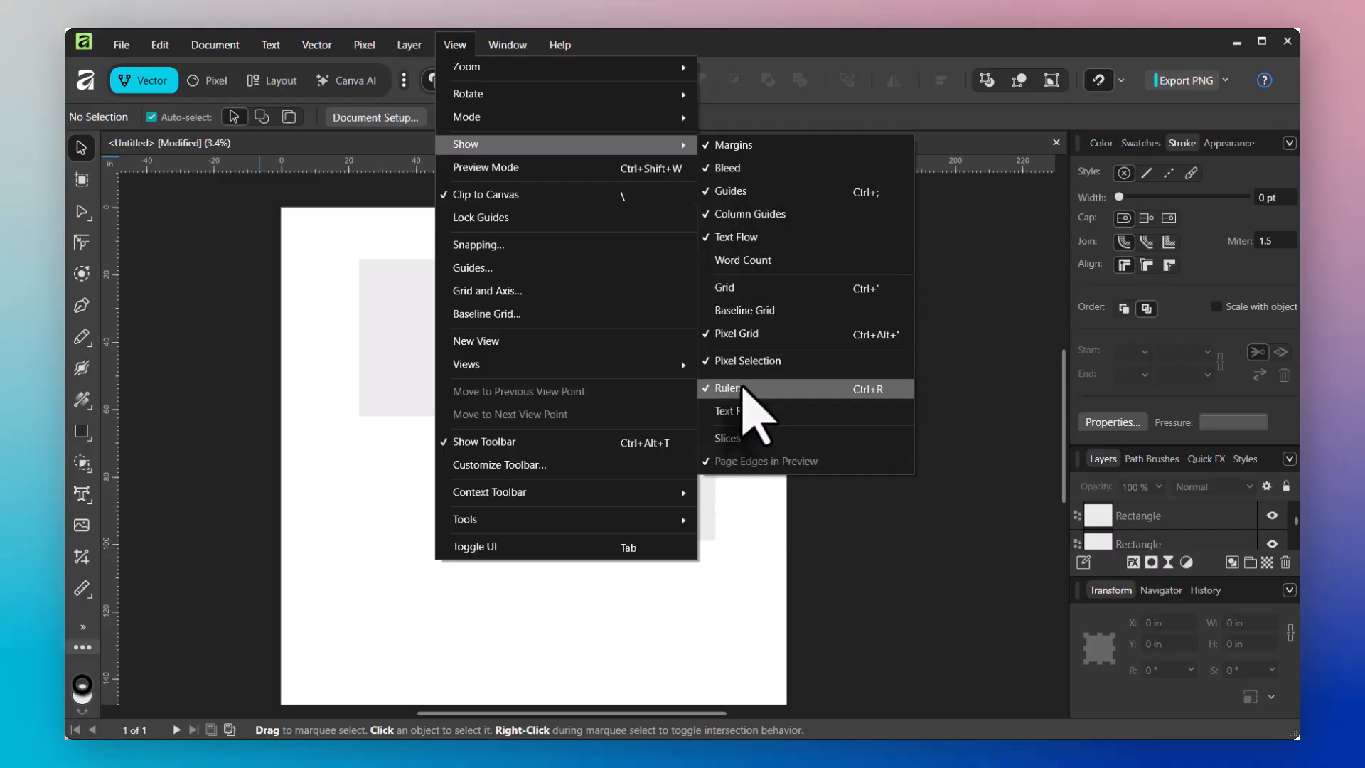
left_click(727, 388)
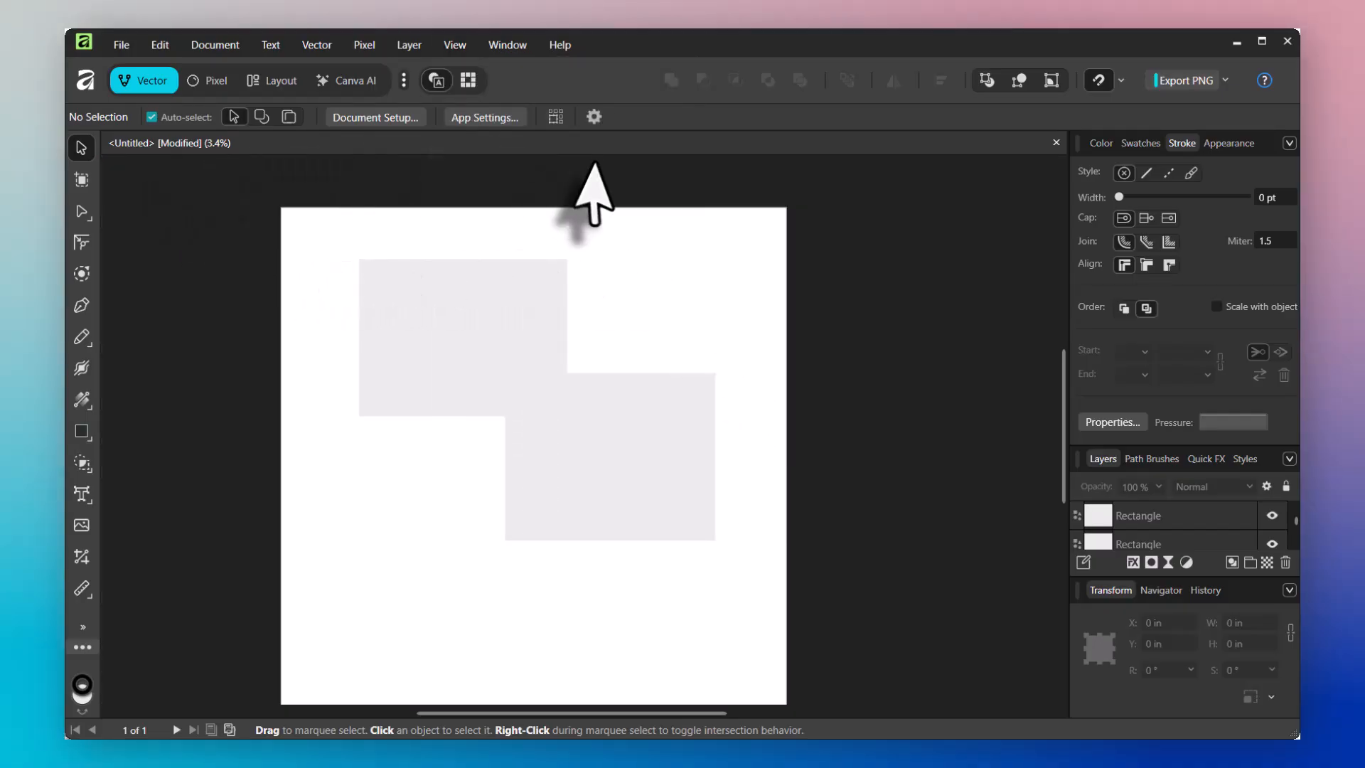
left_click(454, 44)
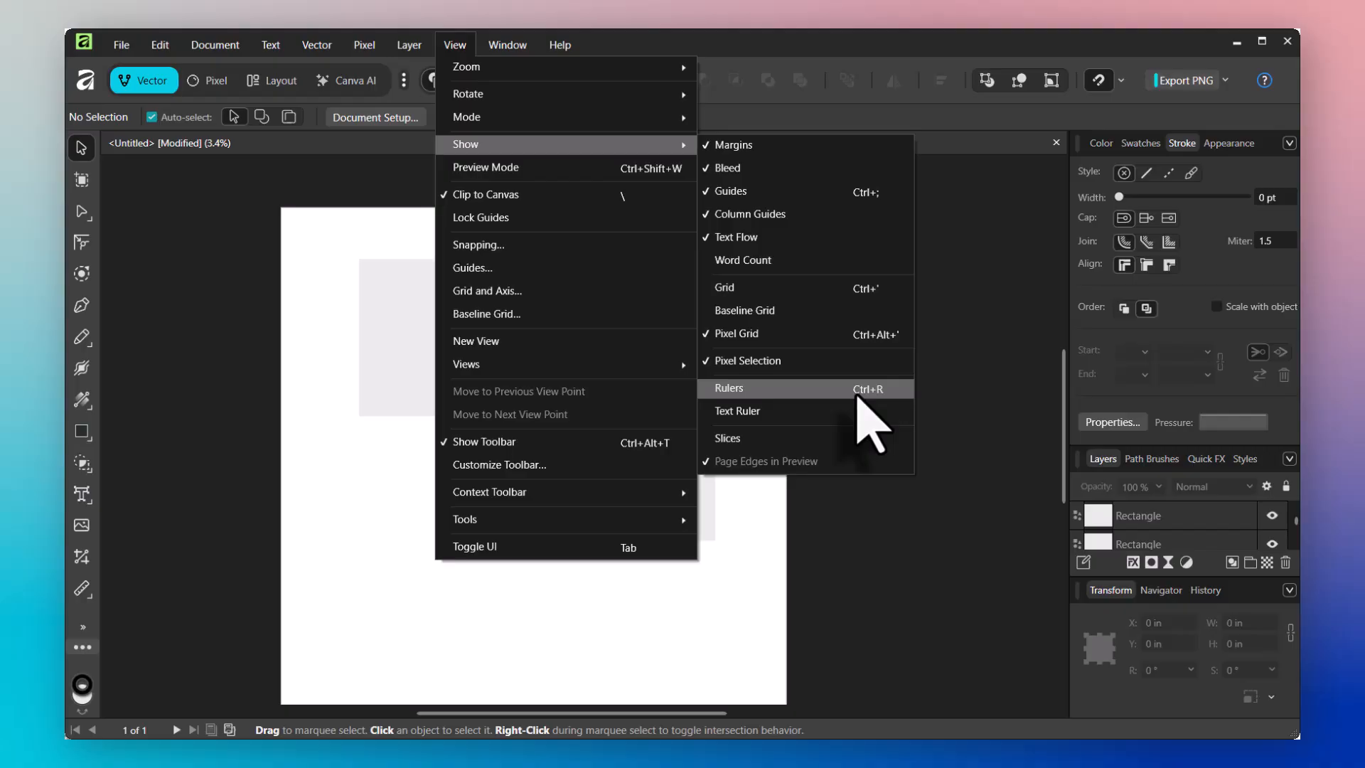
mouse_move(858, 424)
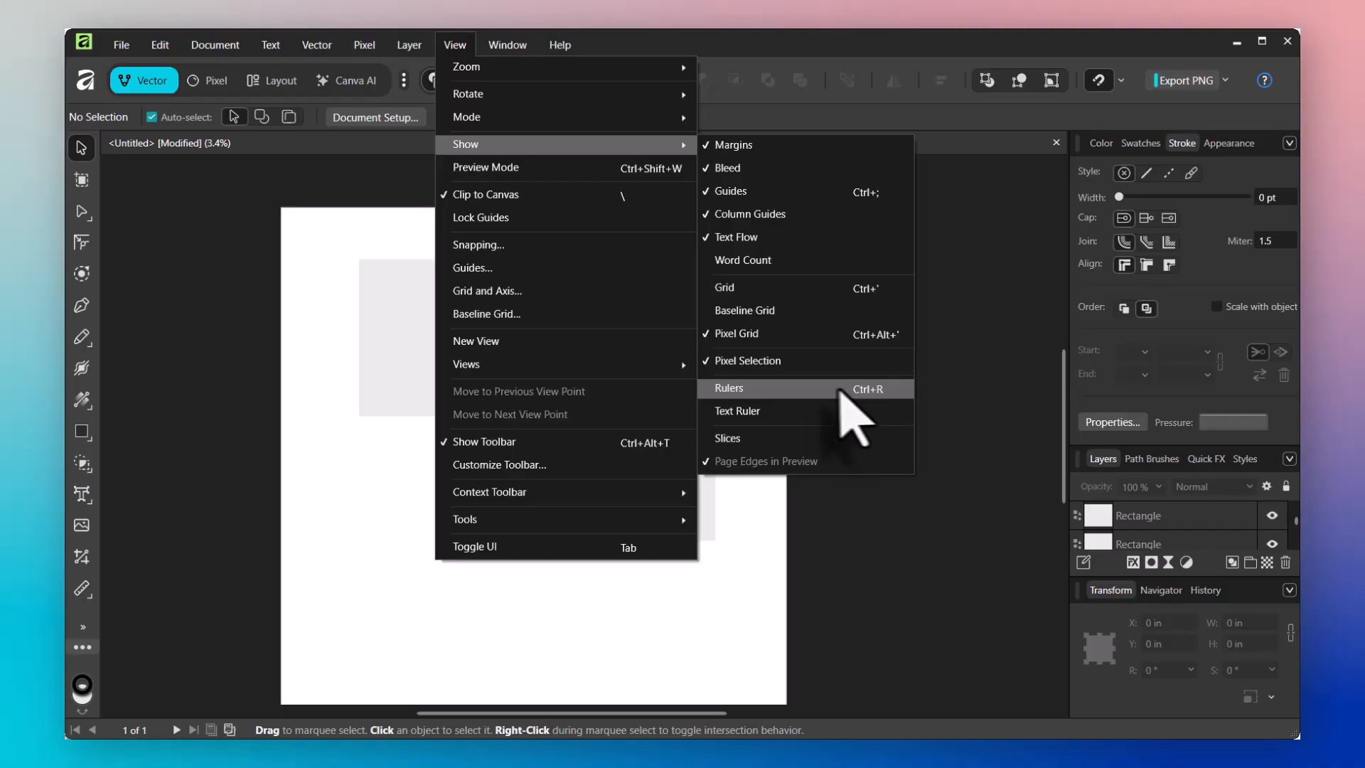
left_click(729, 388)
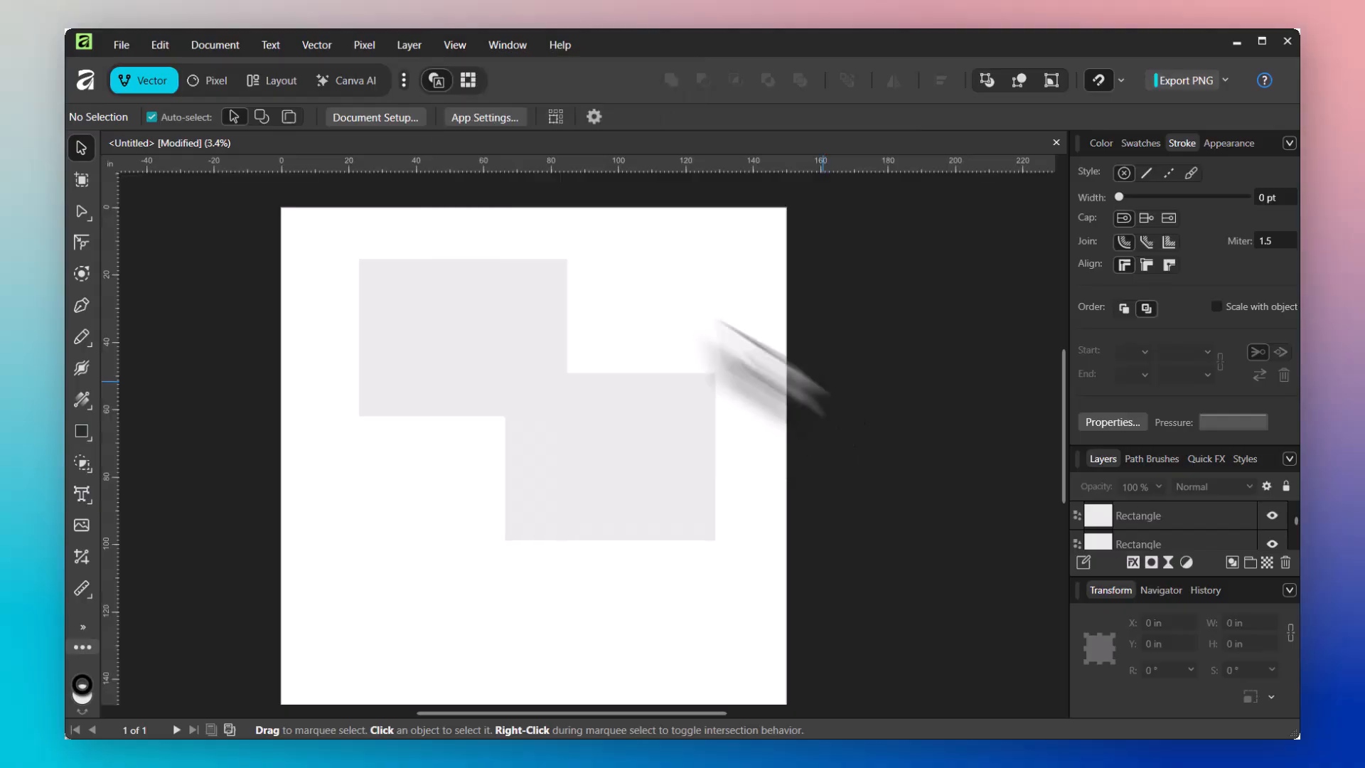
mouse_move(338, 319)
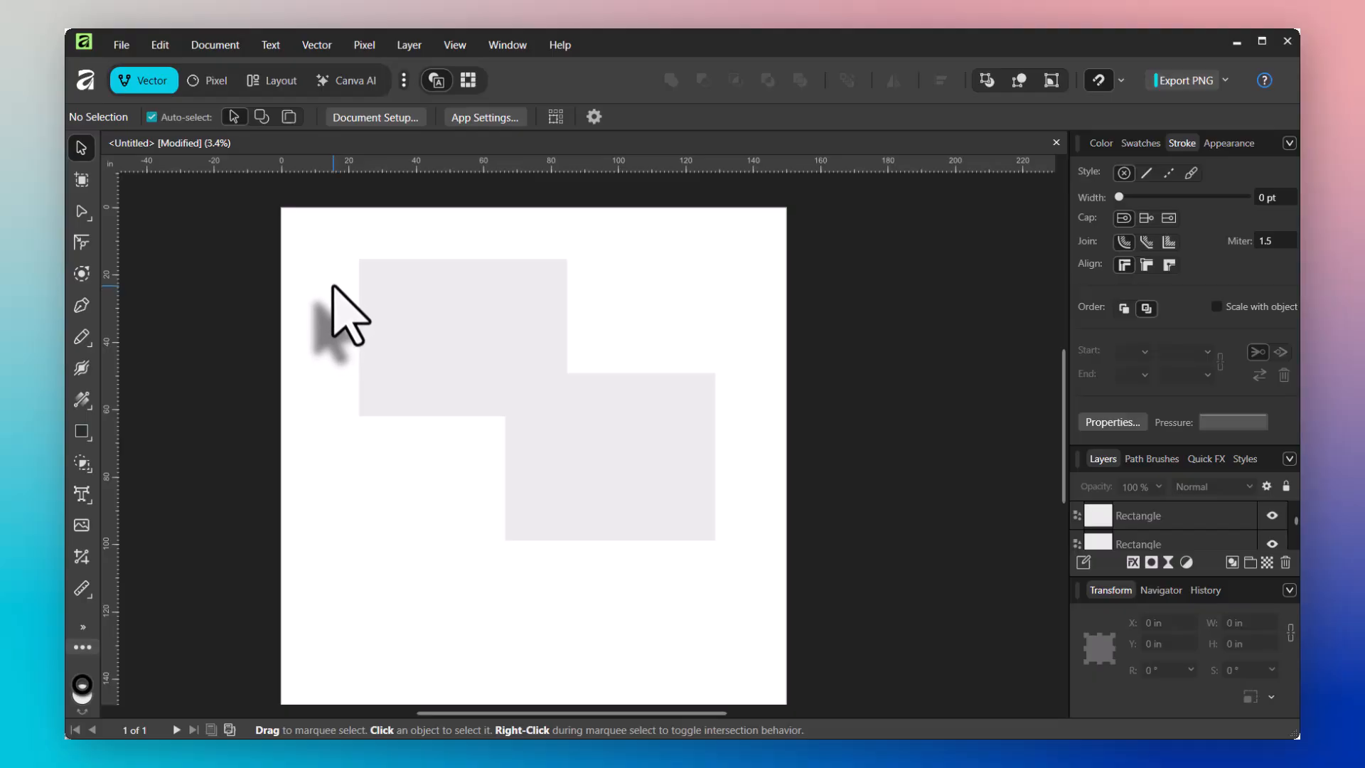
mouse_move(369, 253)
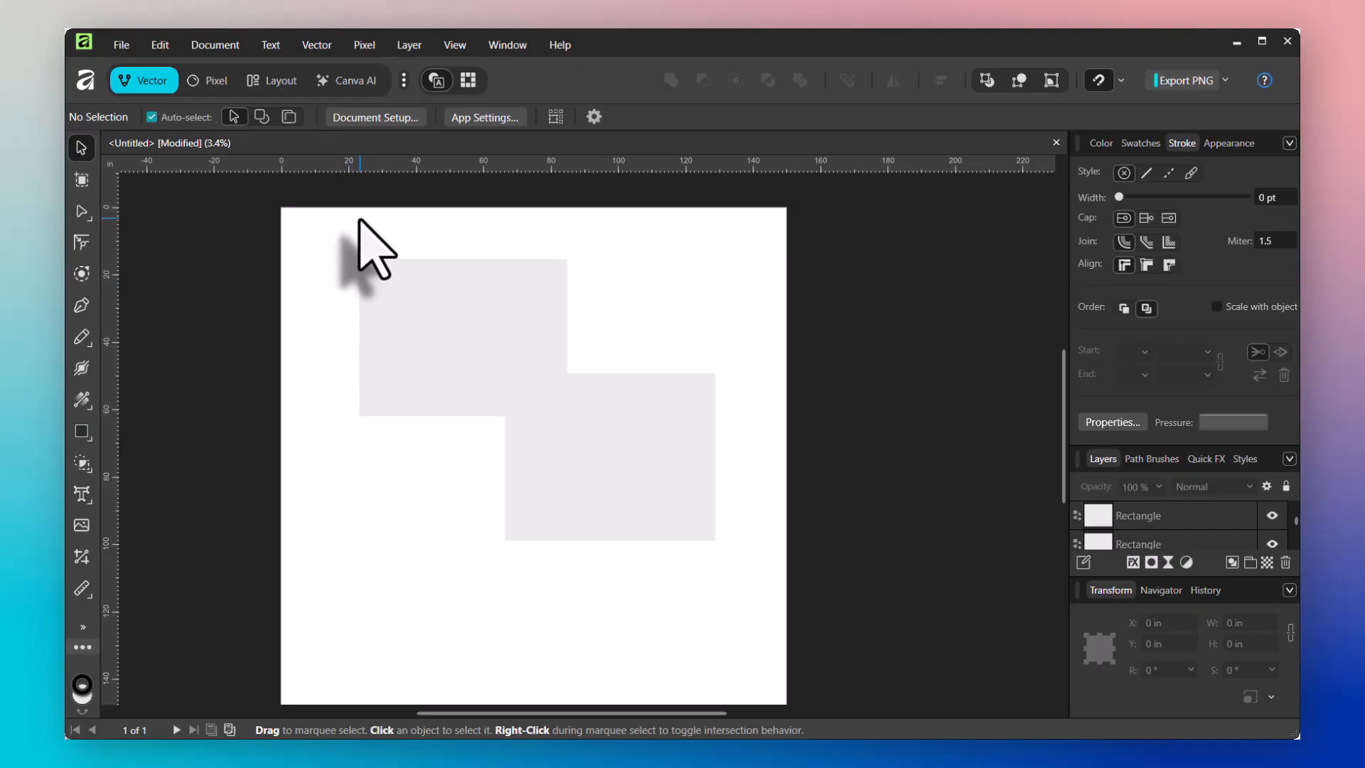